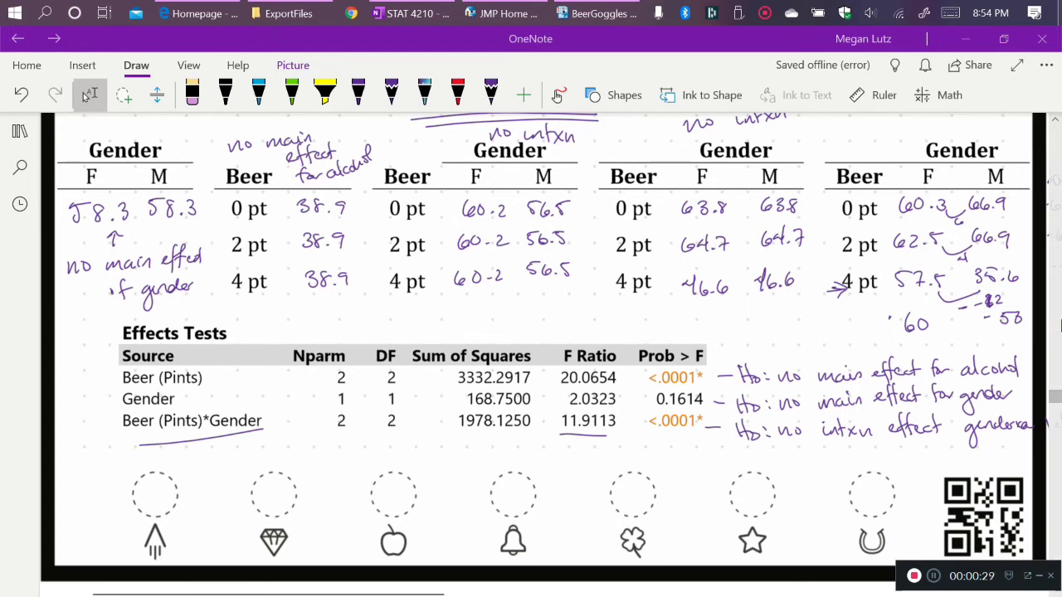
Switch from the OneNote notes to the BeerGoggles data table in JMP
left_click(596, 13)
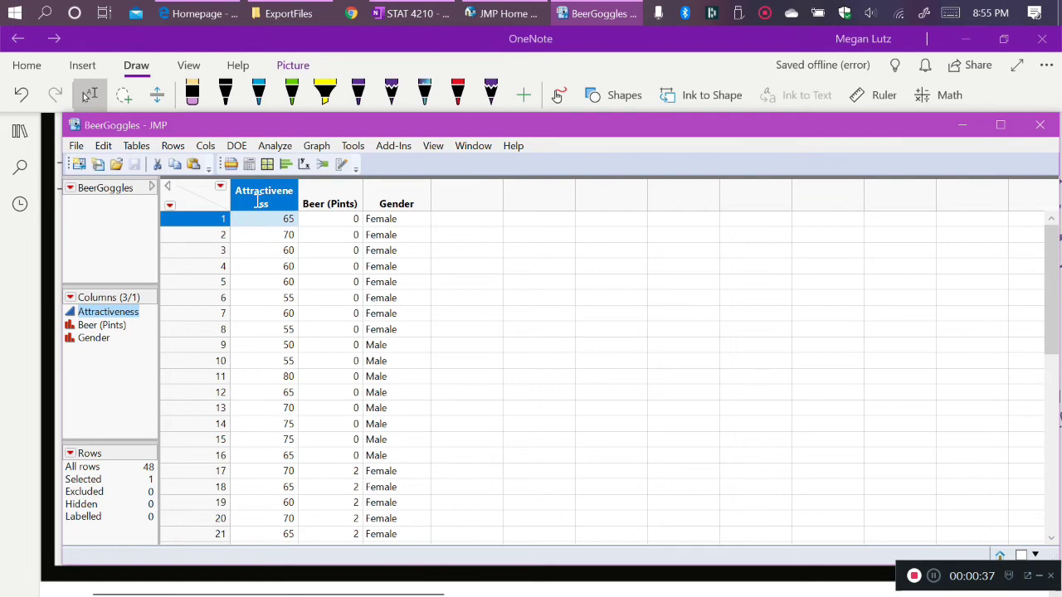
mouse_move(269, 214)
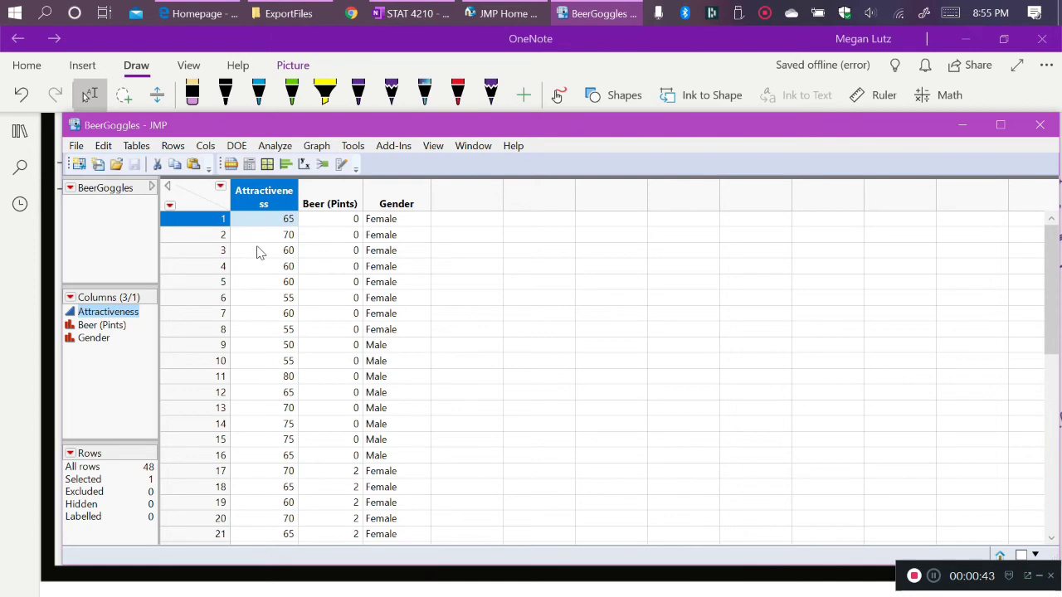
mouse_move(332, 225)
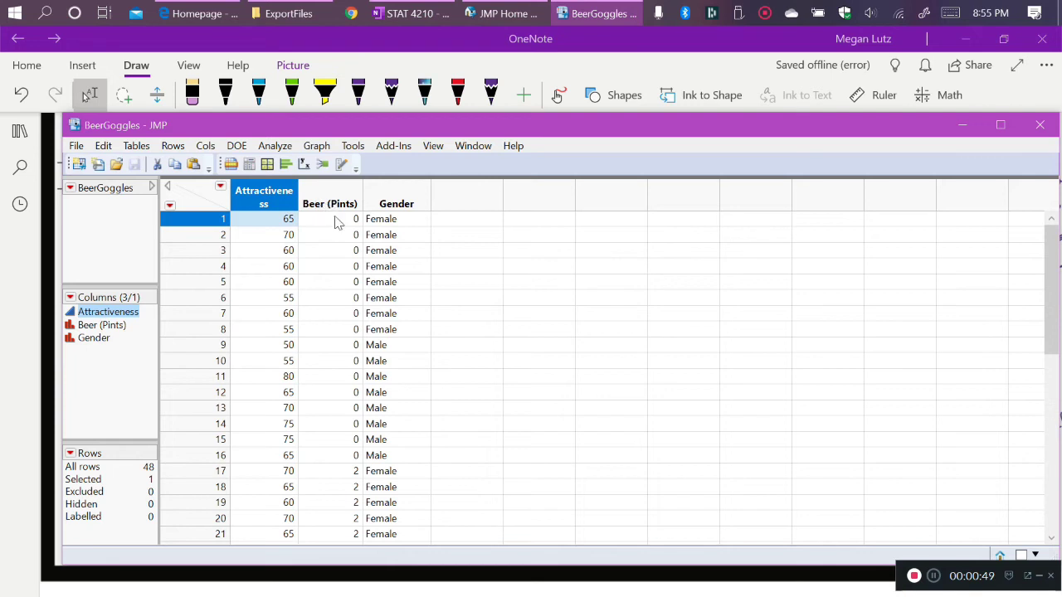
mouse_move(394, 212)
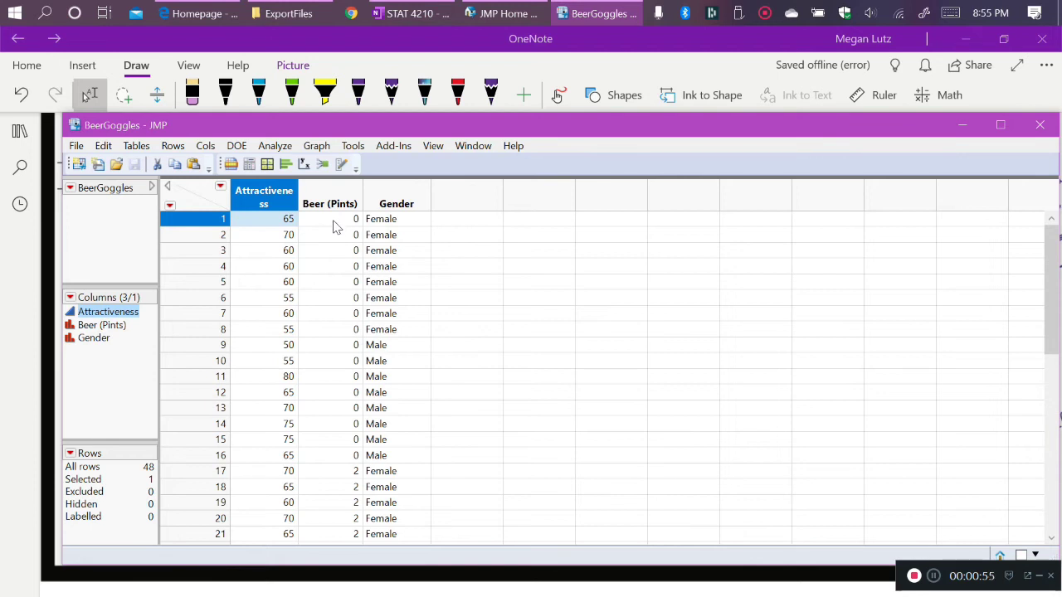
scroll("down", 3)
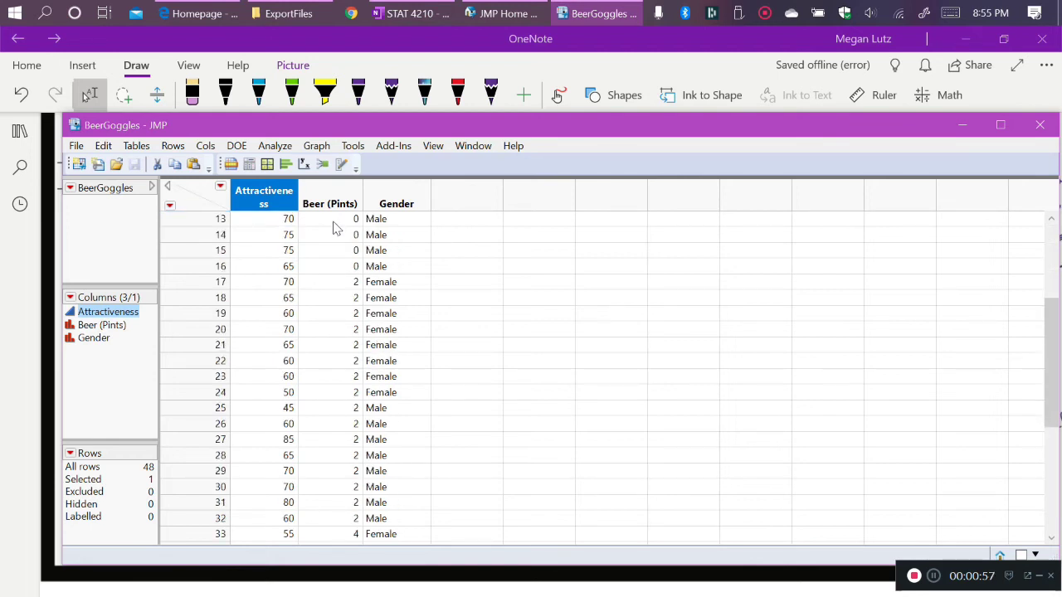
mouse_move(331, 243)
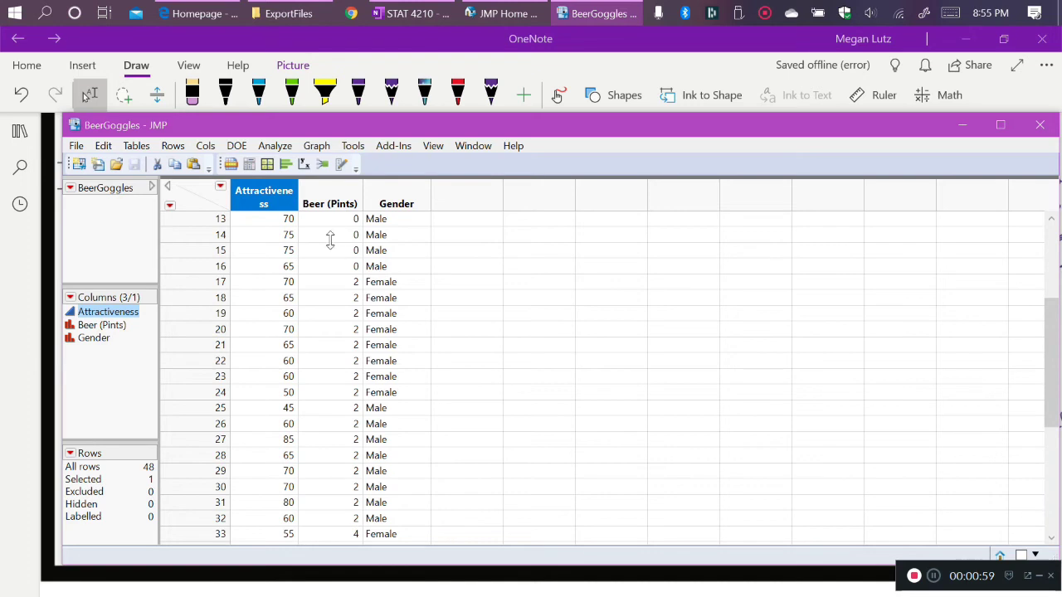
mouse_move(333, 262)
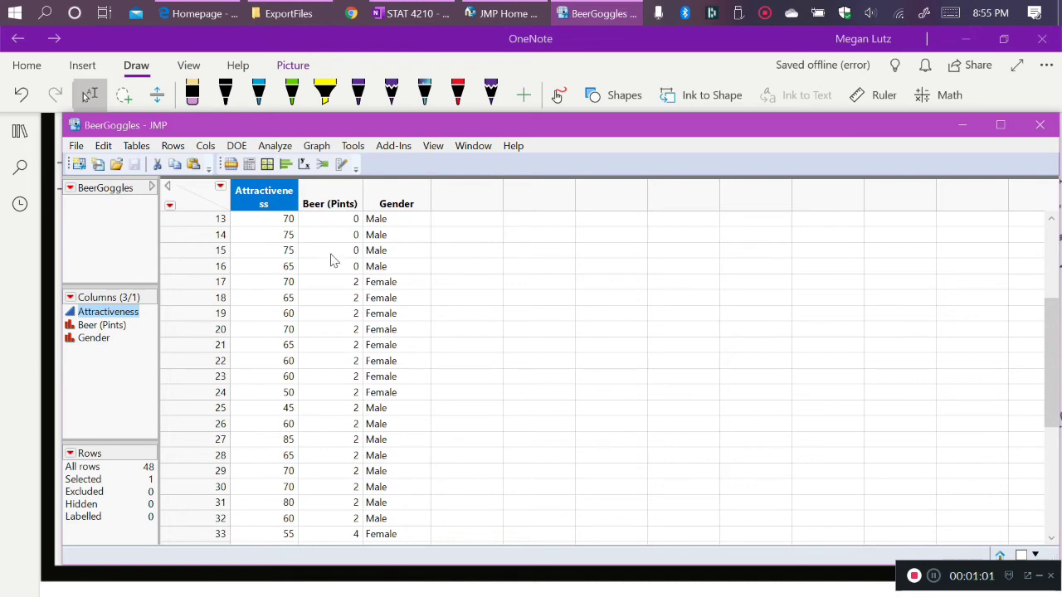
mouse_move(342, 260)
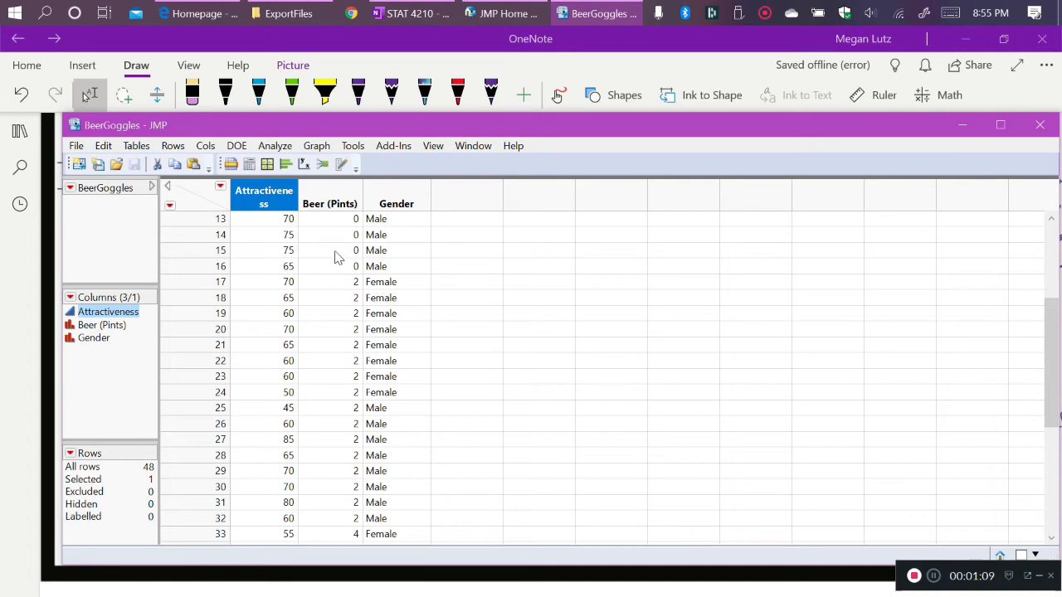
mouse_move(339, 292)
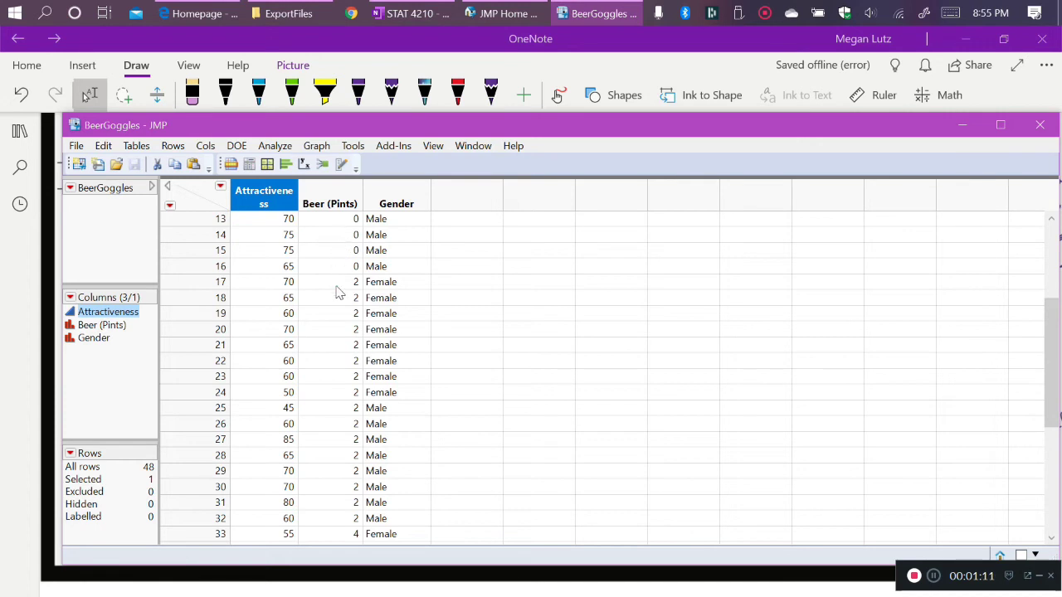
scroll("down", 3)
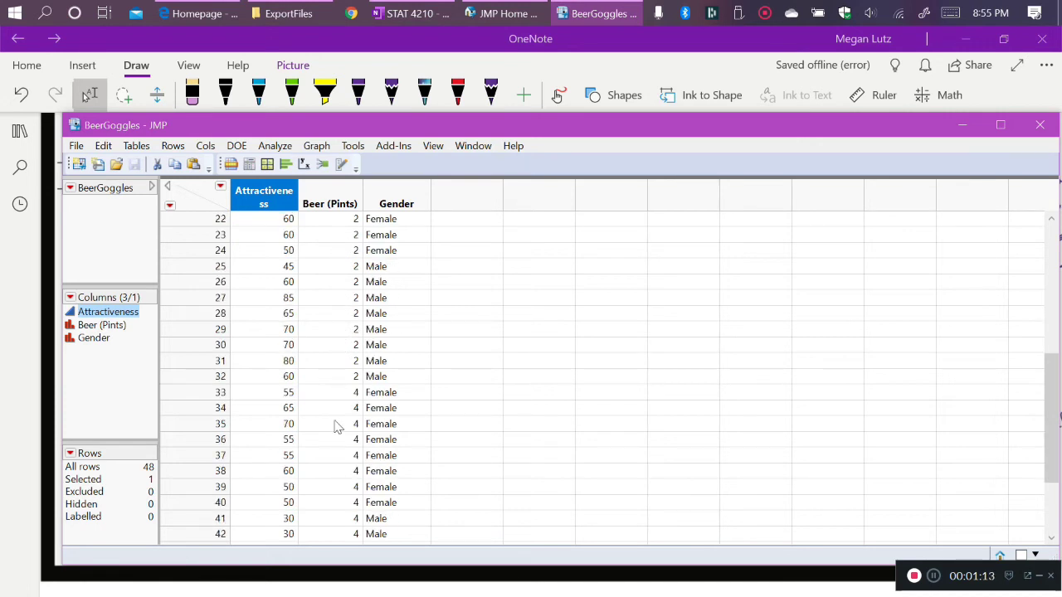
mouse_move(338, 473)
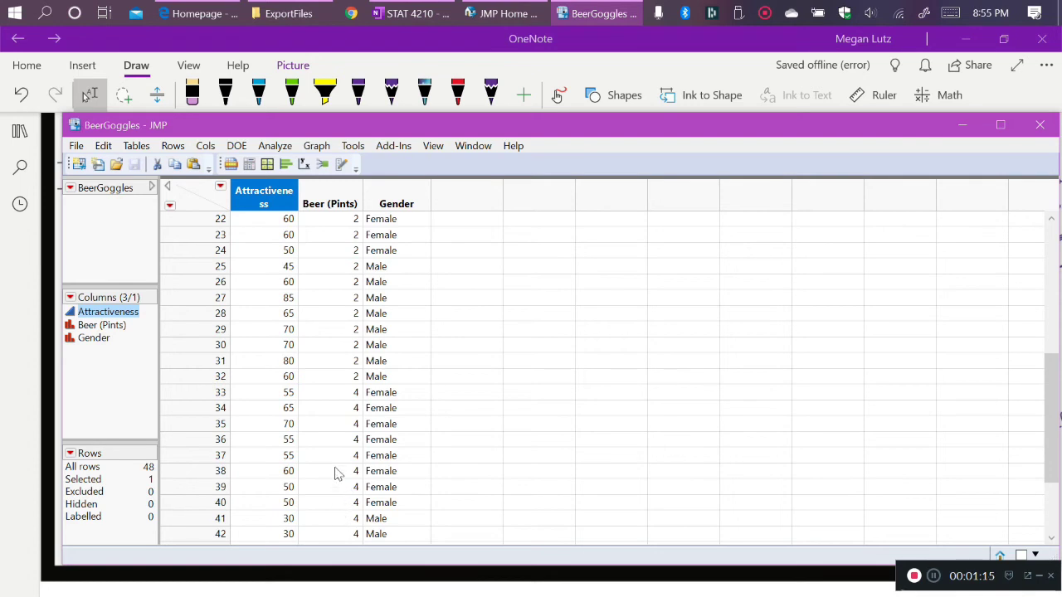
mouse_move(330, 458)
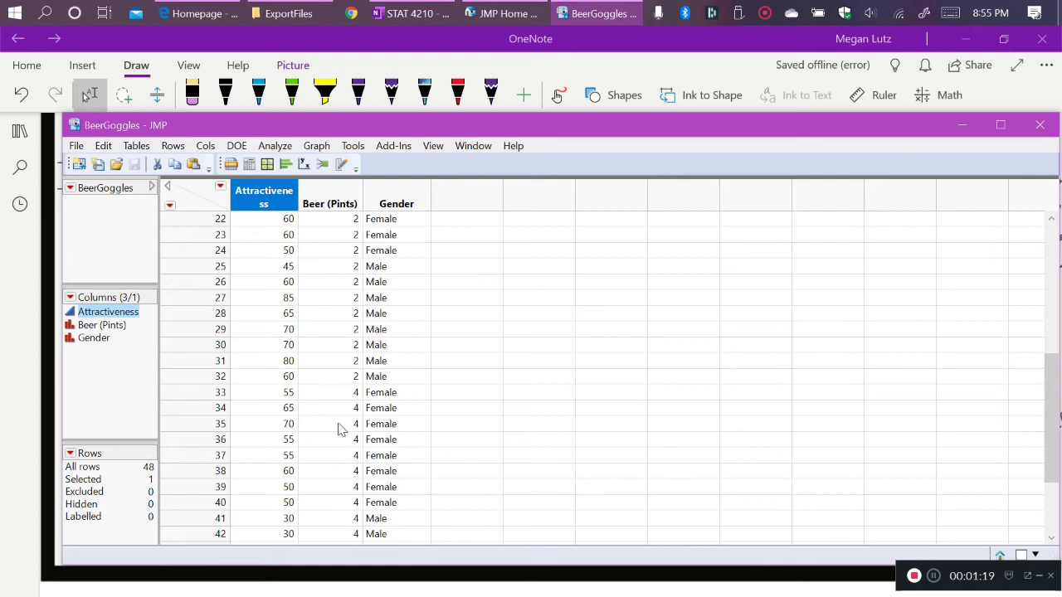
scroll("up", 3)
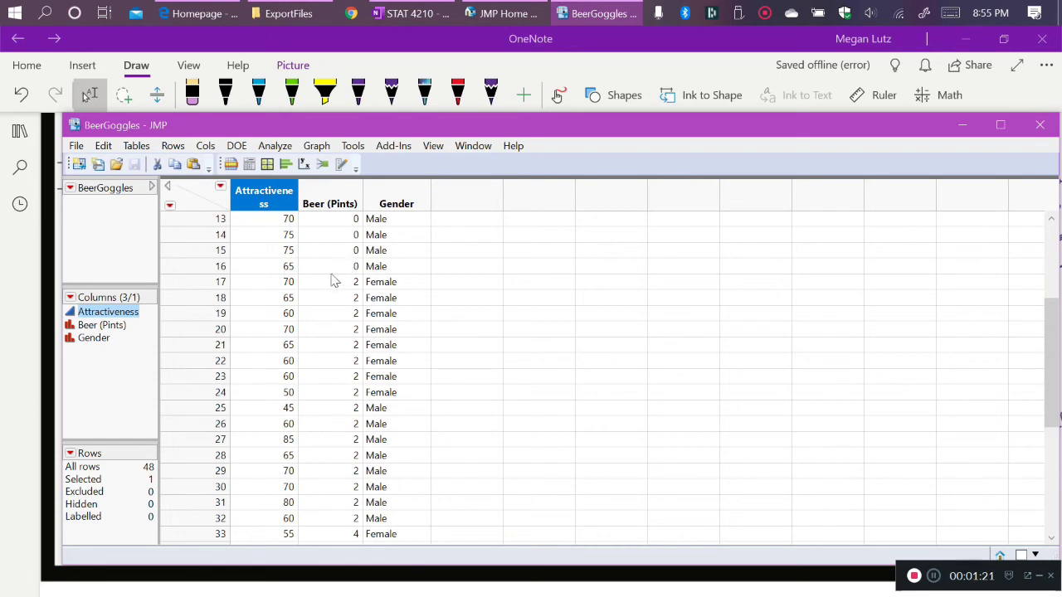
mouse_move(345, 302)
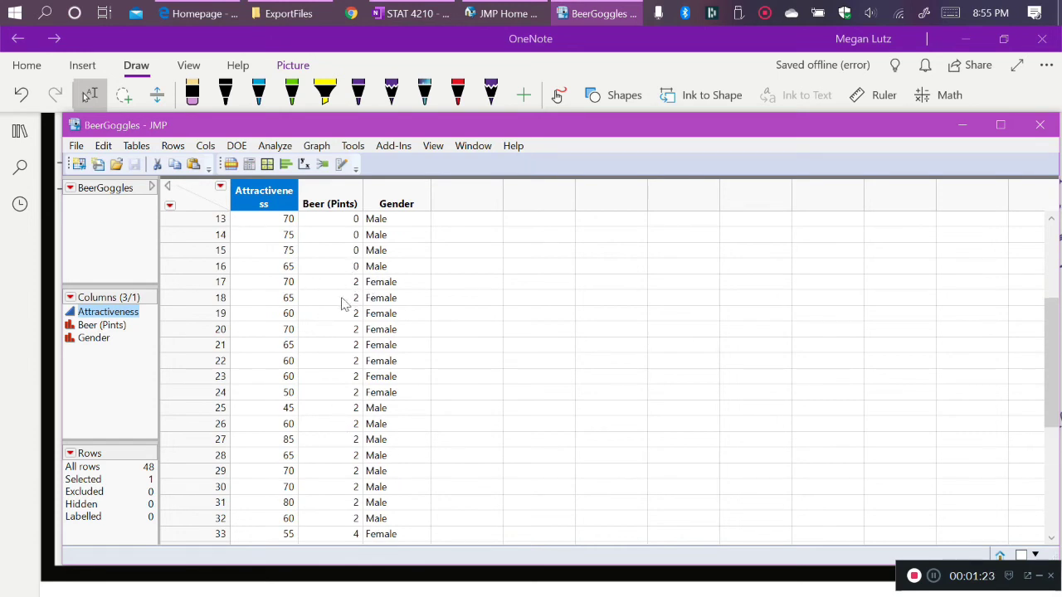
mouse_move(312, 302)
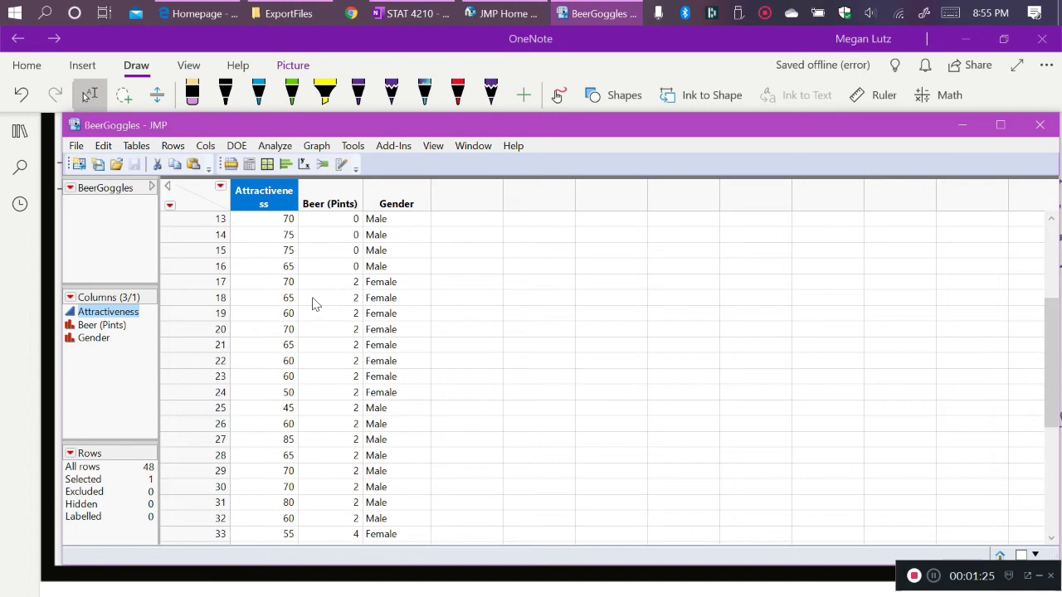
mouse_move(338, 274)
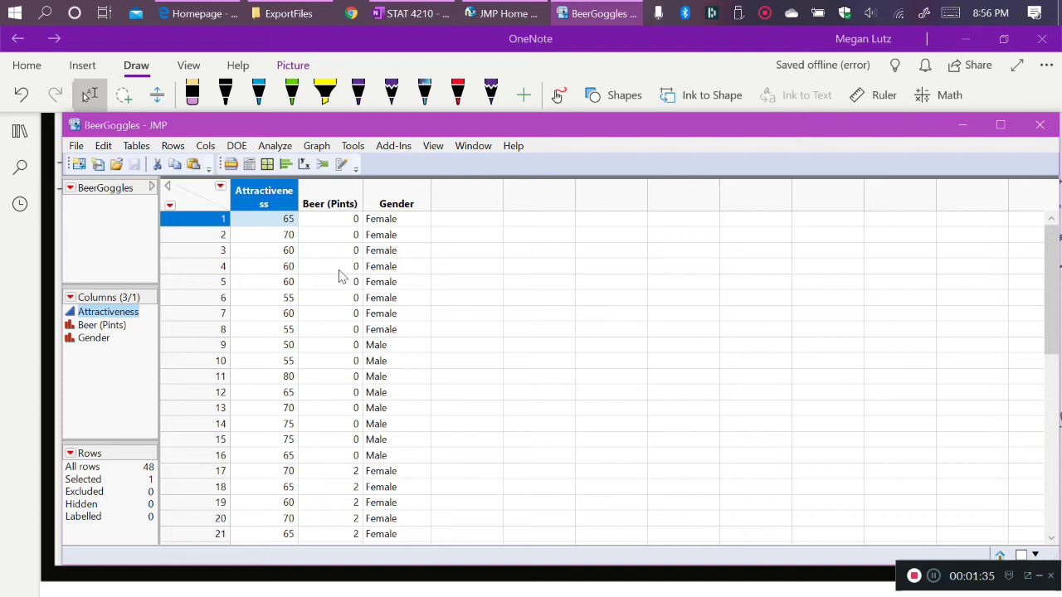
mouse_move(301, 288)
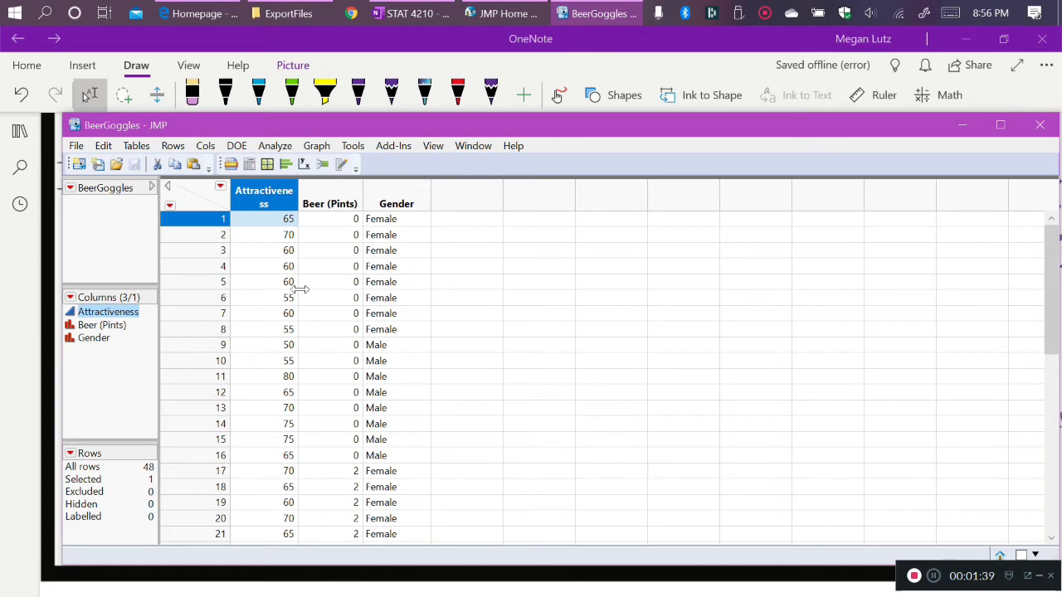
mouse_move(331, 234)
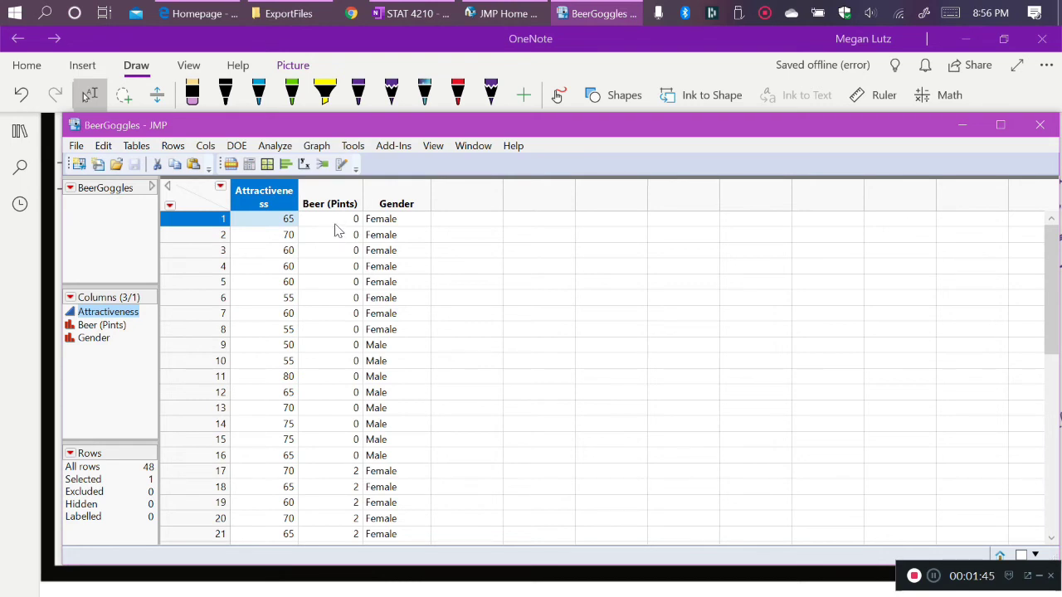
mouse_move(331, 242)
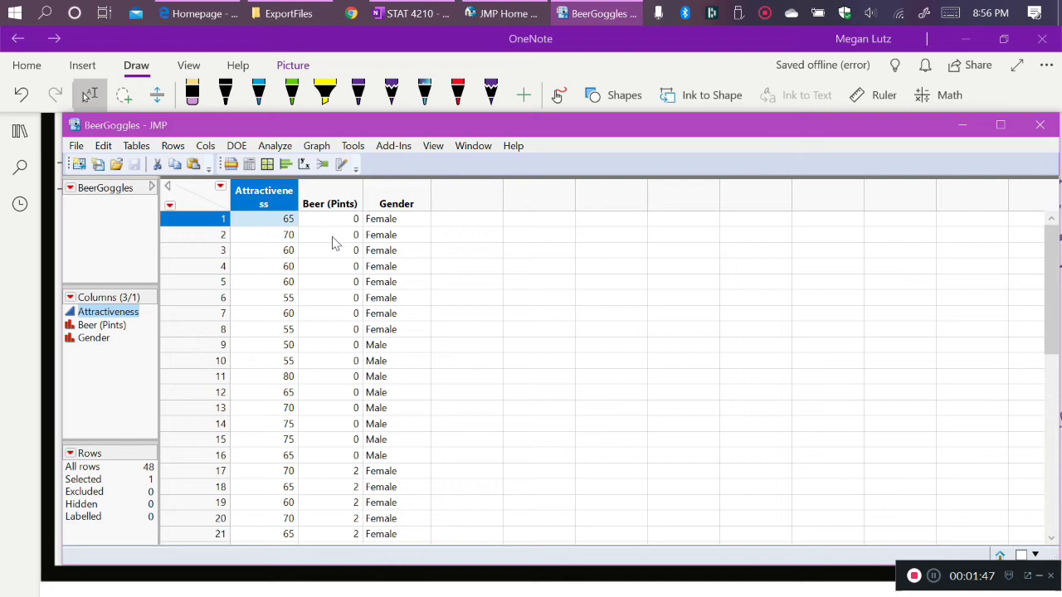
mouse_move(334, 232)
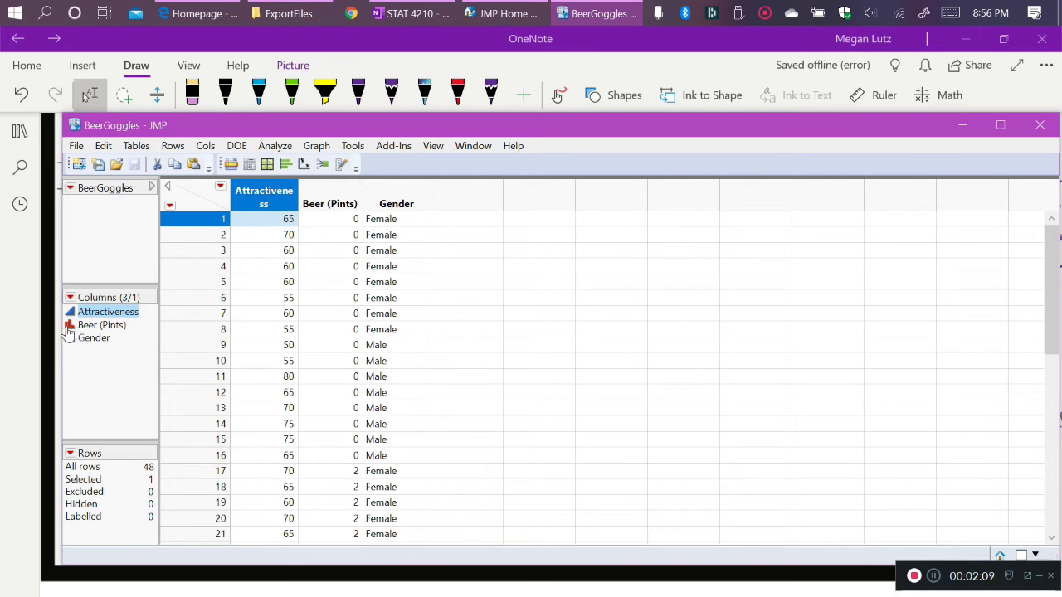
mouse_move(73, 335)
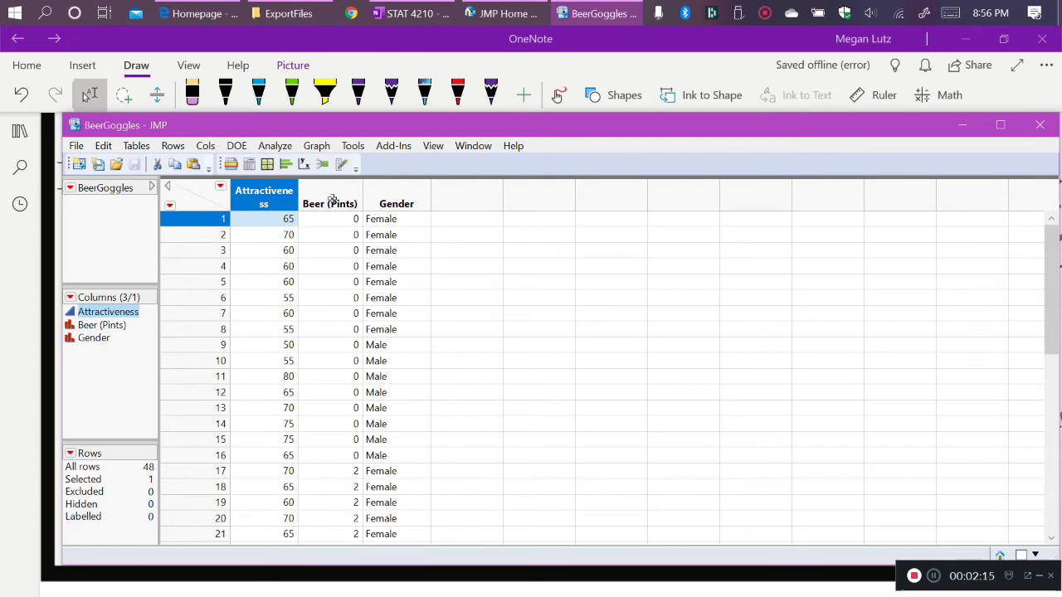
right_click(330, 202)
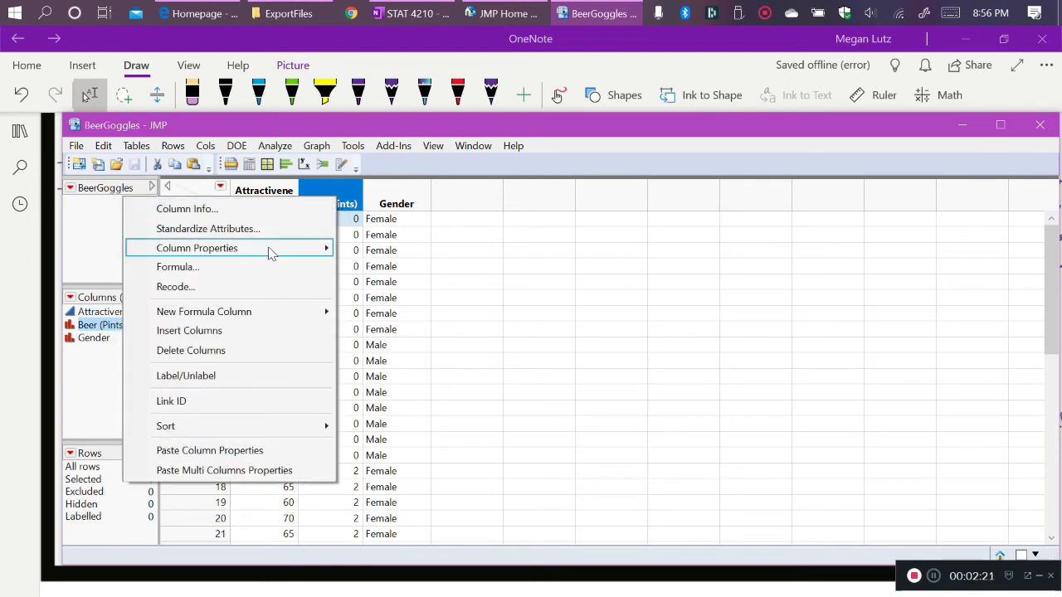
left_click(196, 247)
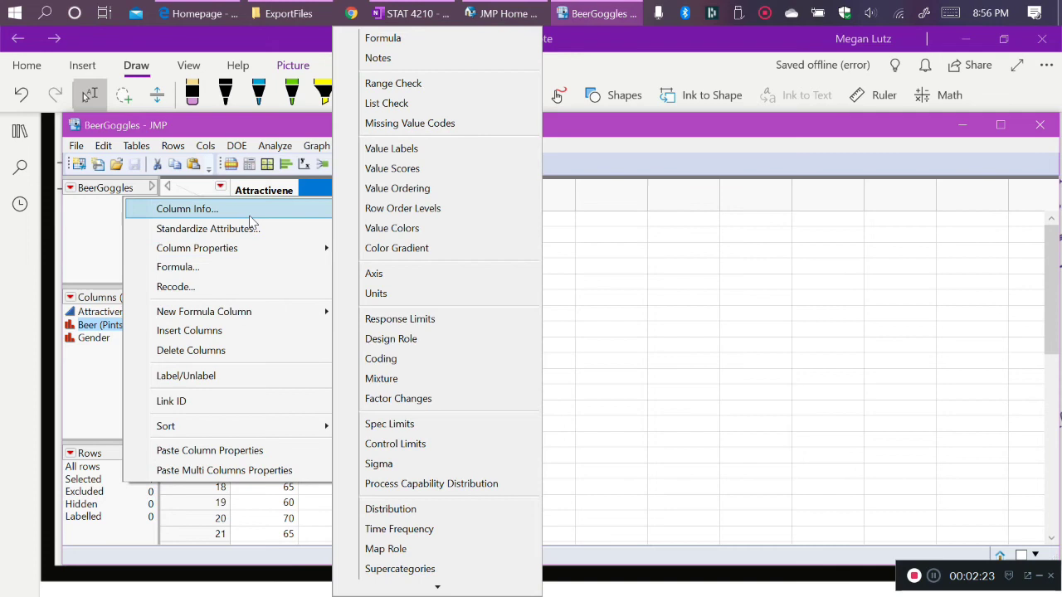
left_click(186, 209)
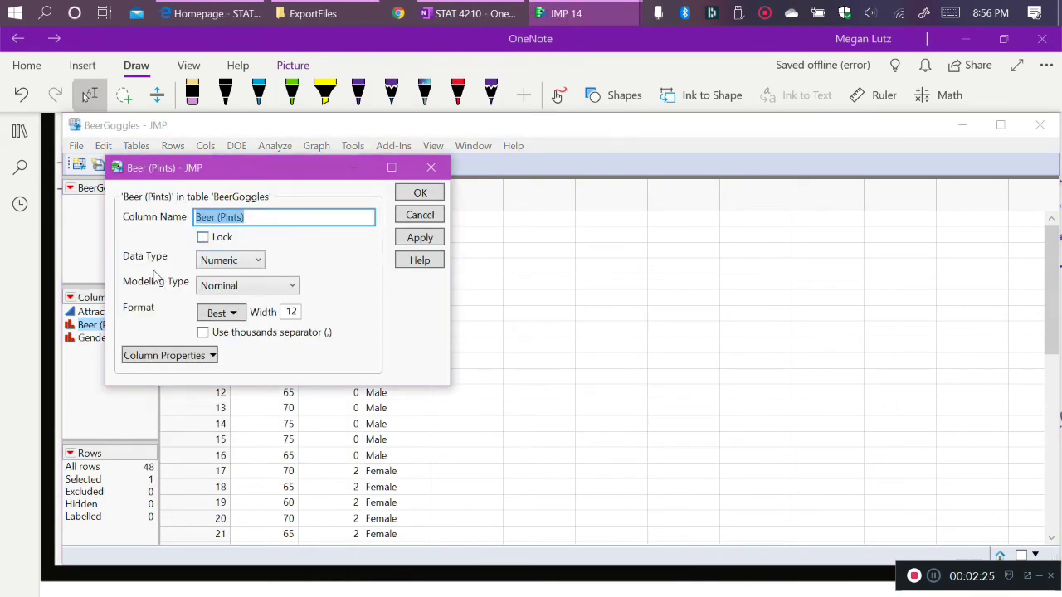
mouse_move(162, 286)
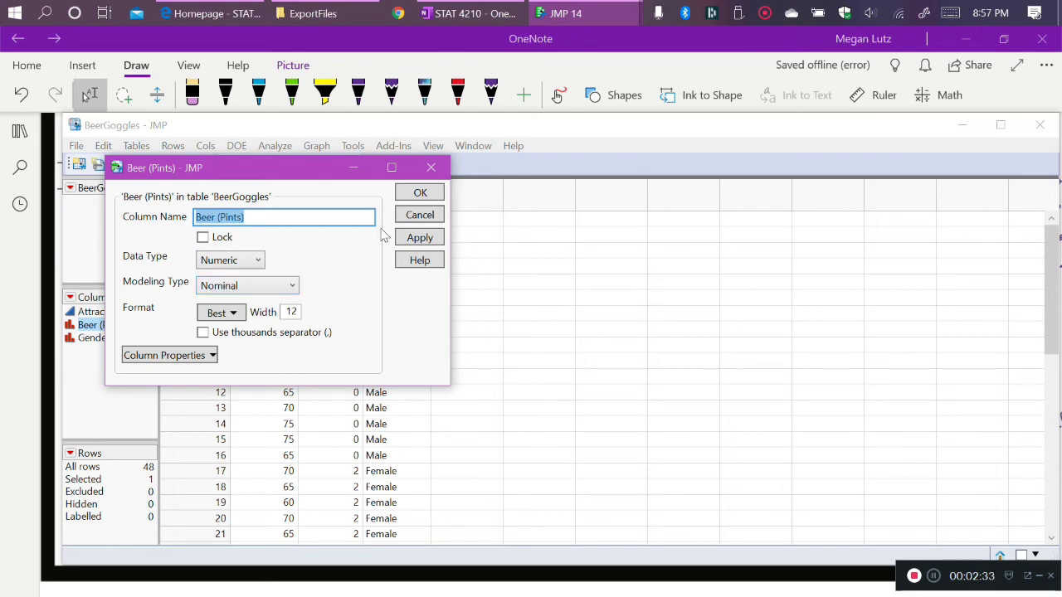
left_click(420, 192)
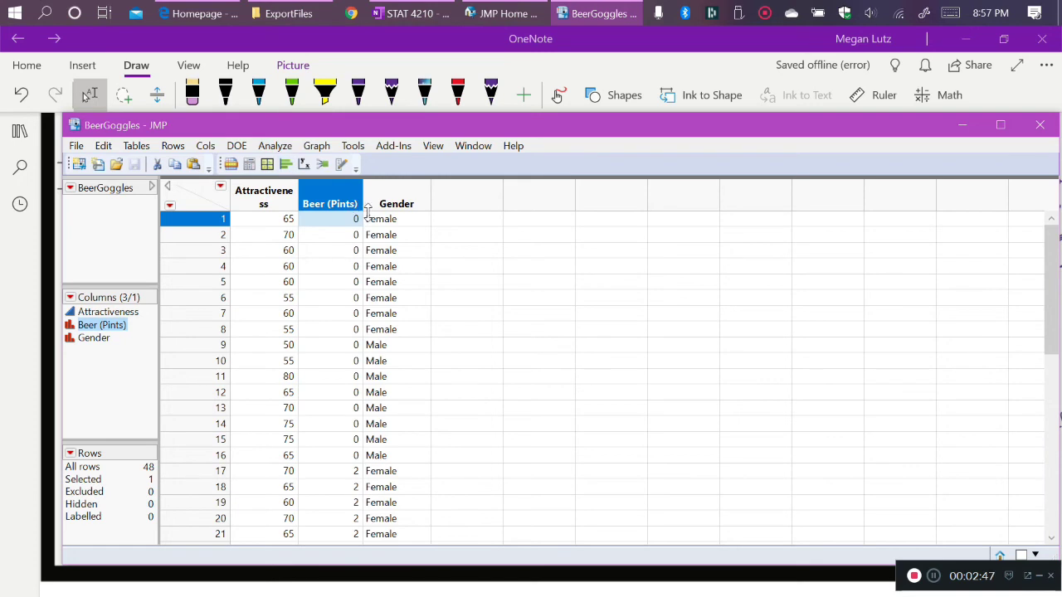
mouse_move(275, 146)
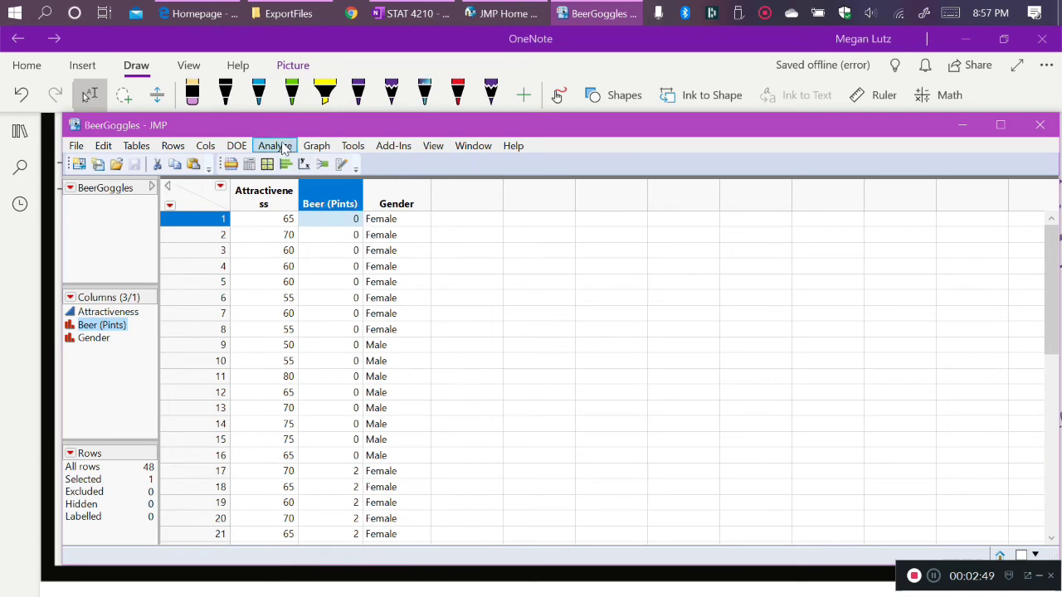
Start a Fit Model specification from the Analyze menu for the BeerGoggles table
left_click(275, 146)
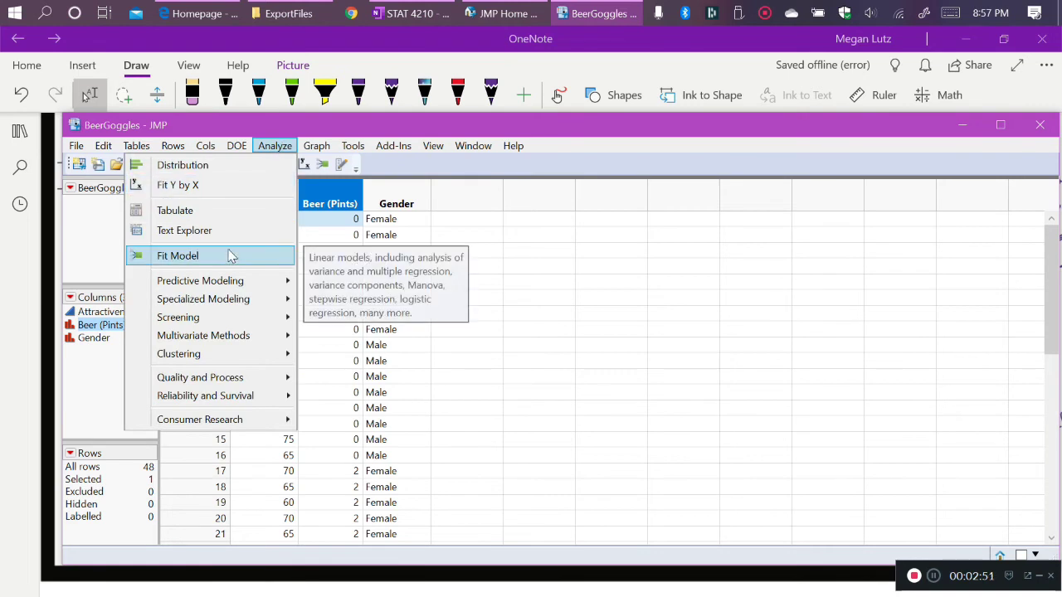
left_click(177, 256)
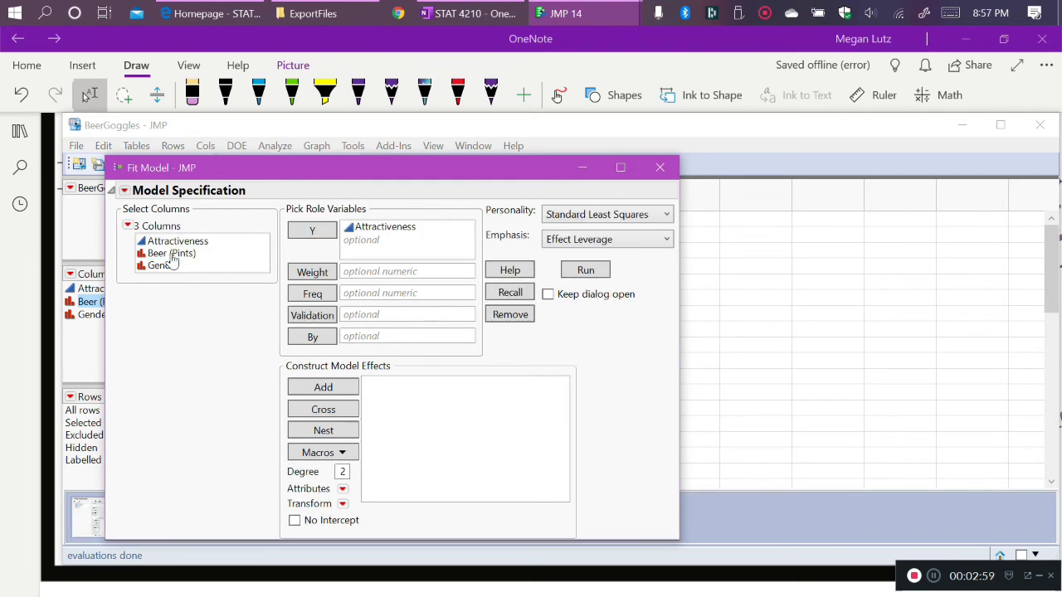
Add Beer (Pints), Gender and Beer (Pints)*Gender as a full factorial via the Macros shortcut
left_click(172, 252)
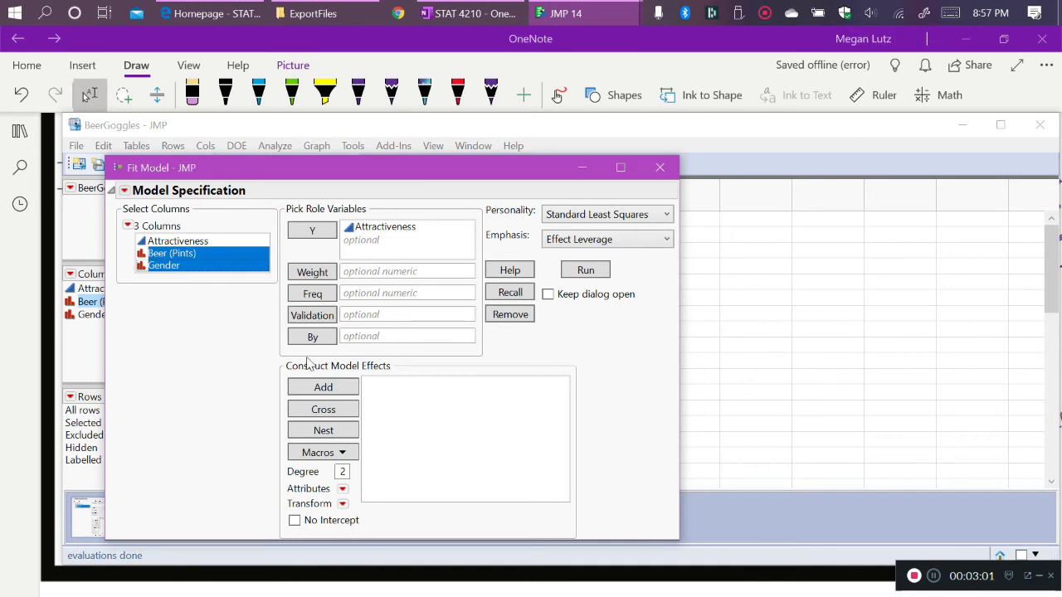
mouse_move(415, 375)
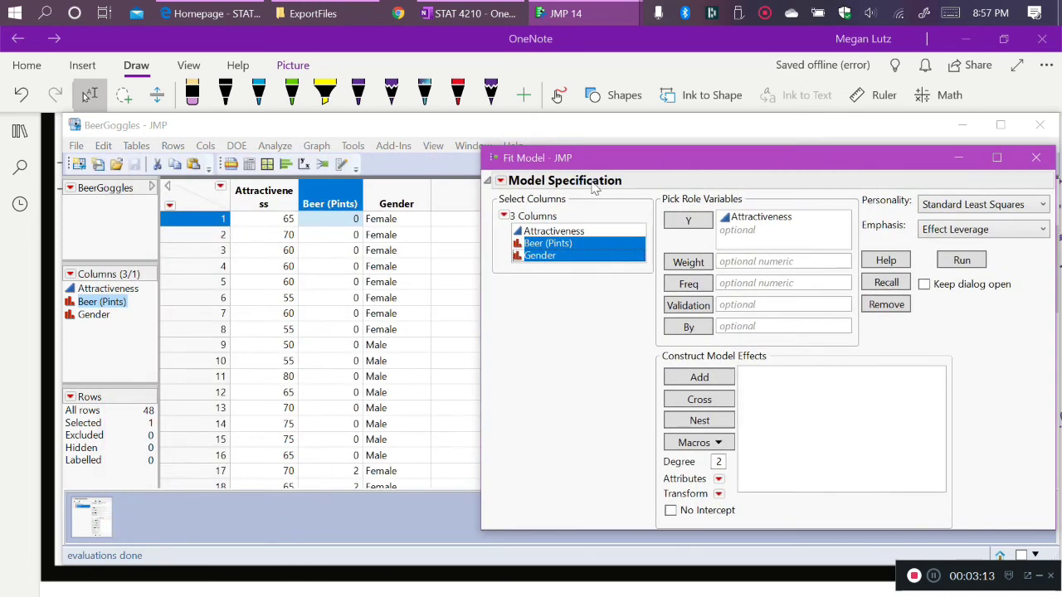
mouse_move(396, 355)
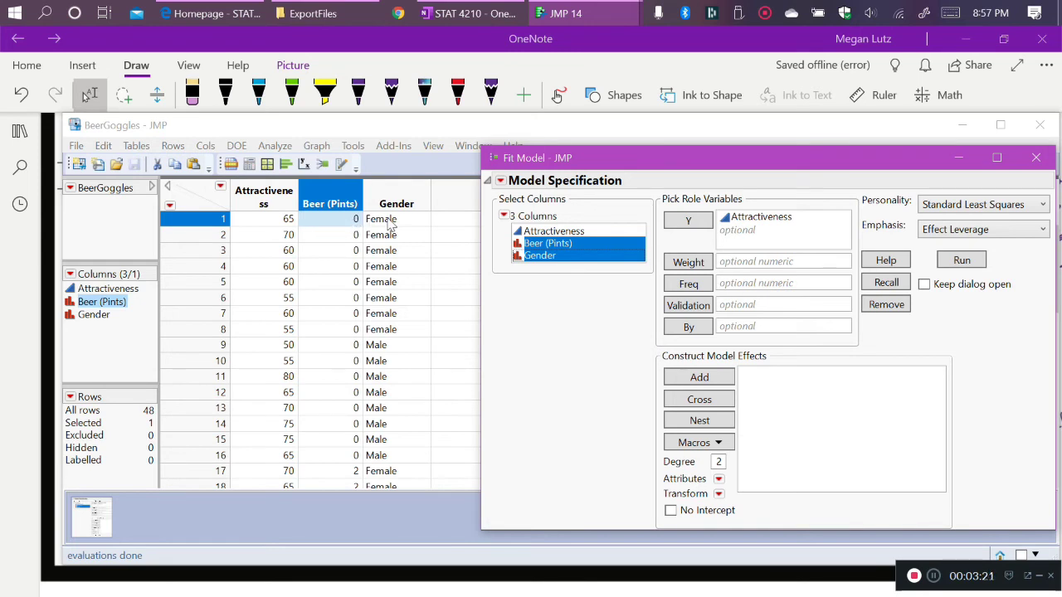
left_click_drag(564, 158, 570, 133)
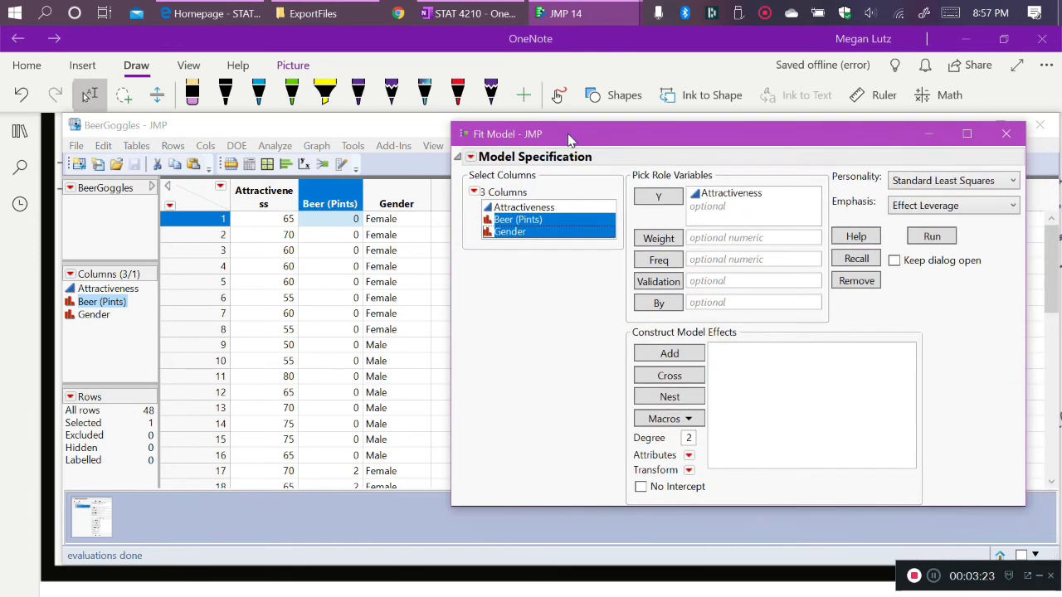
mouse_move(555, 315)
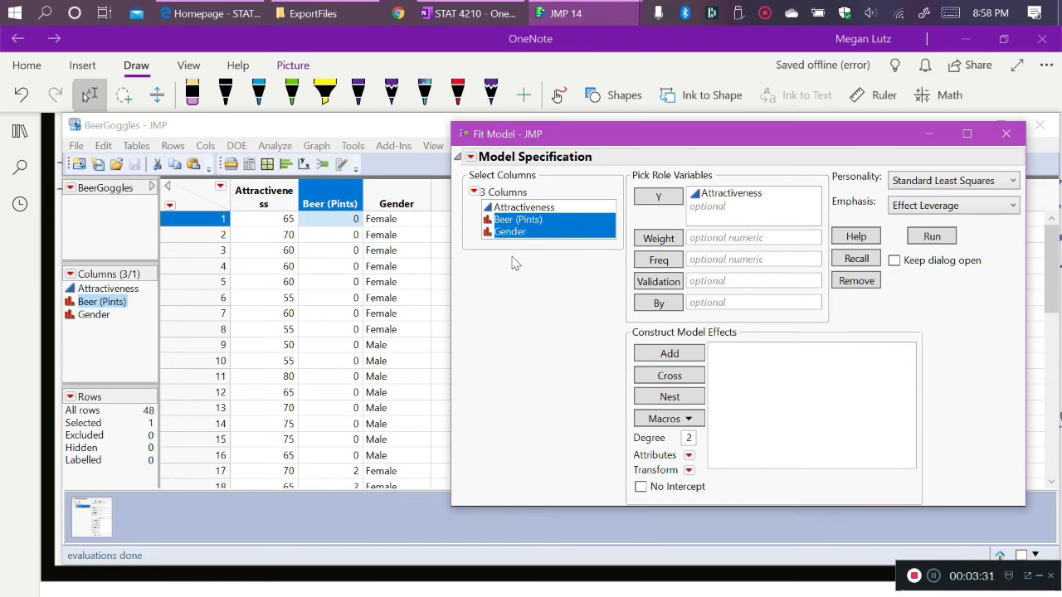
left_click(518, 219)
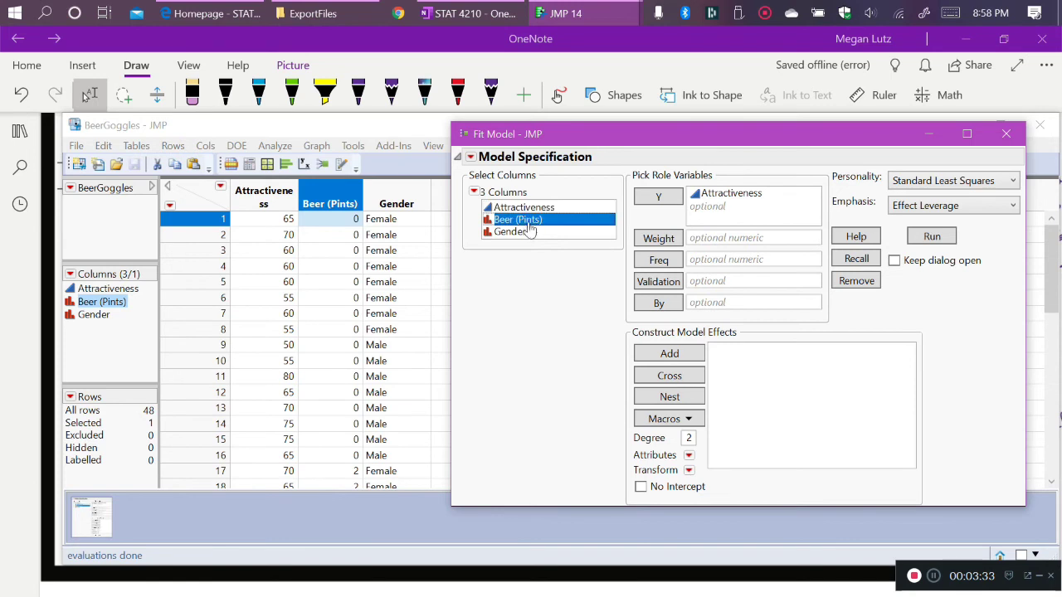
left_click(511, 233)
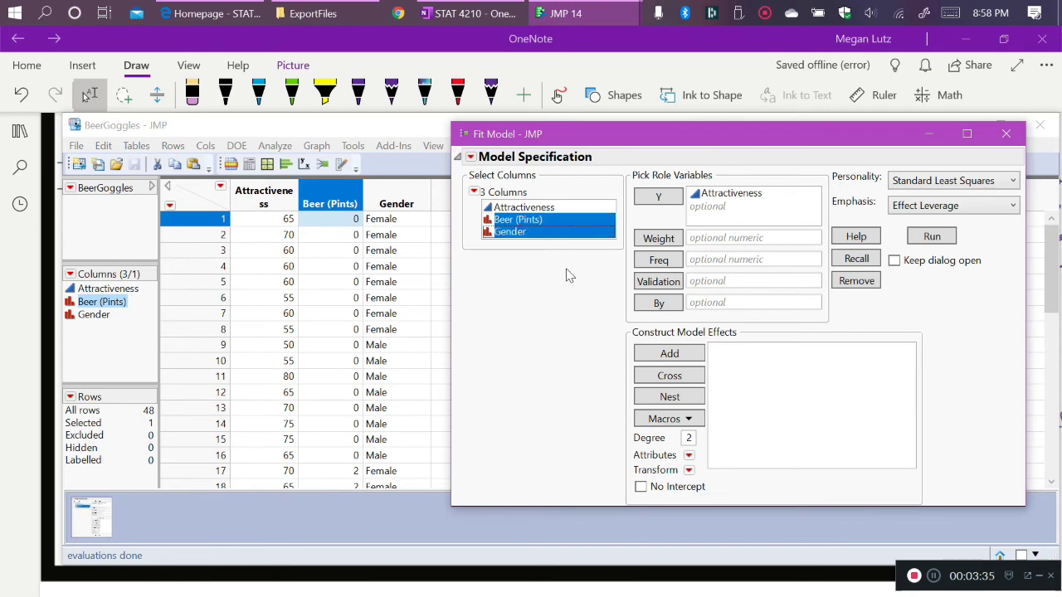
mouse_move(679, 336)
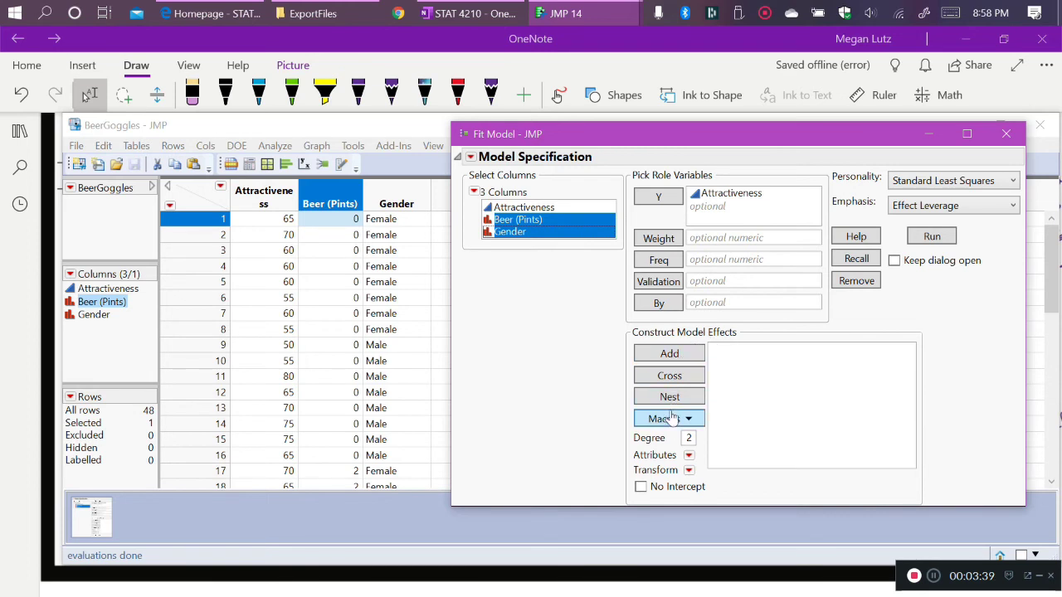
left_click(664, 418)
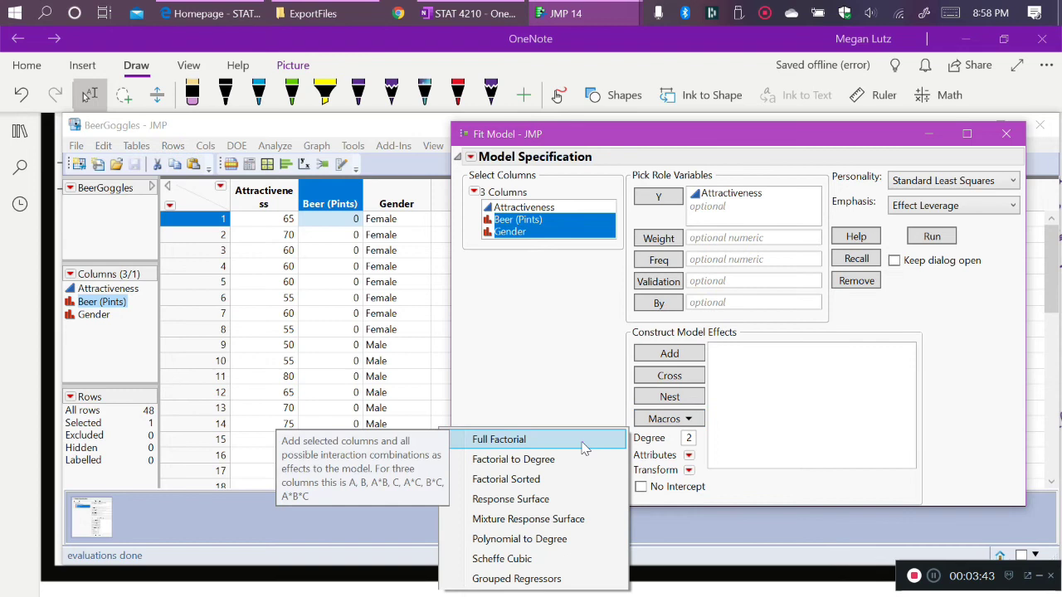
left_click(497, 438)
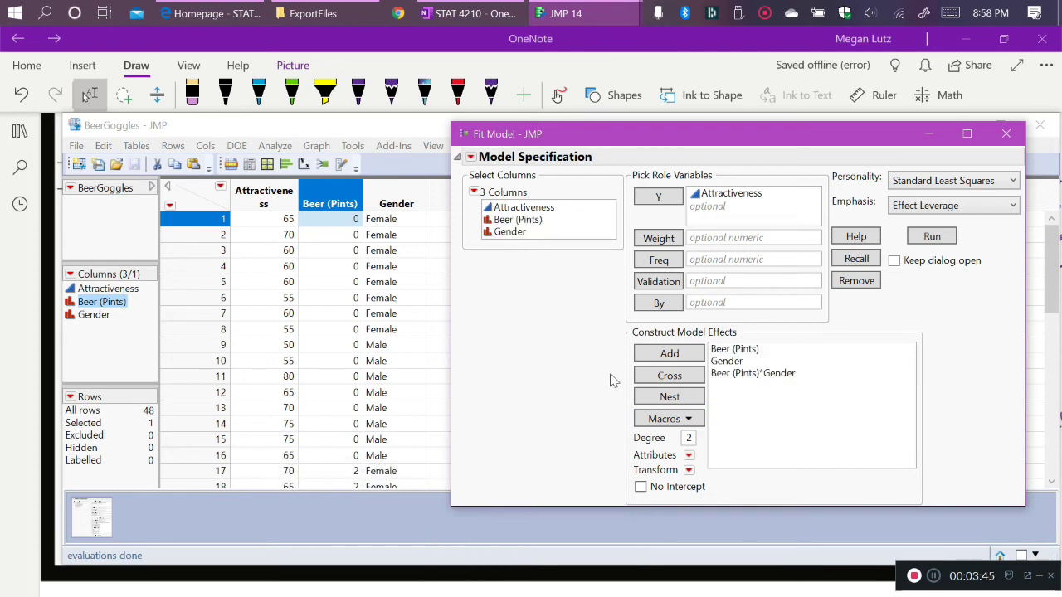
mouse_move(720, 362)
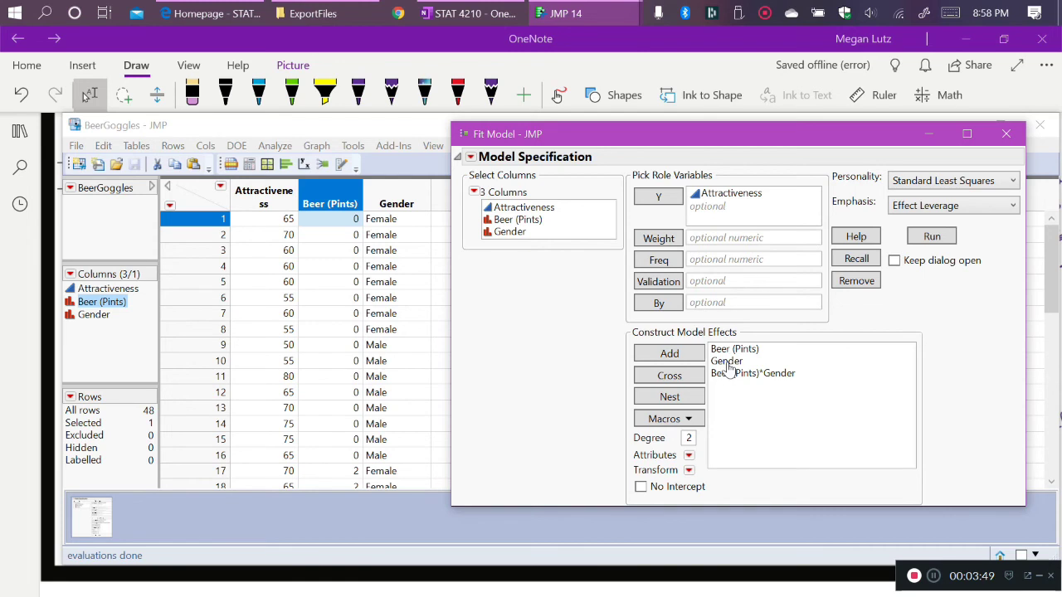
mouse_move(720, 385)
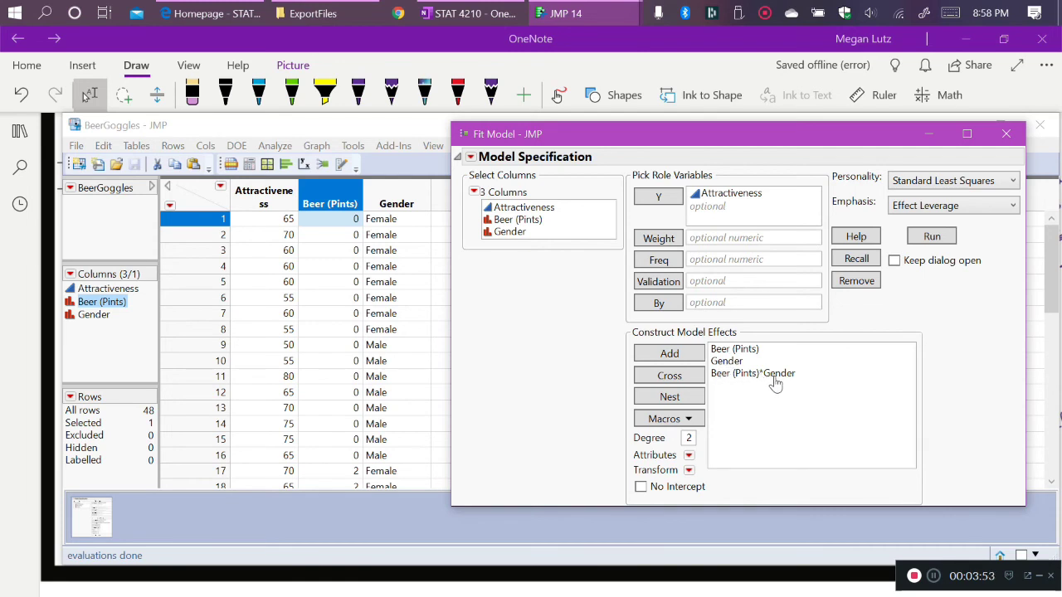
mouse_move(763, 380)
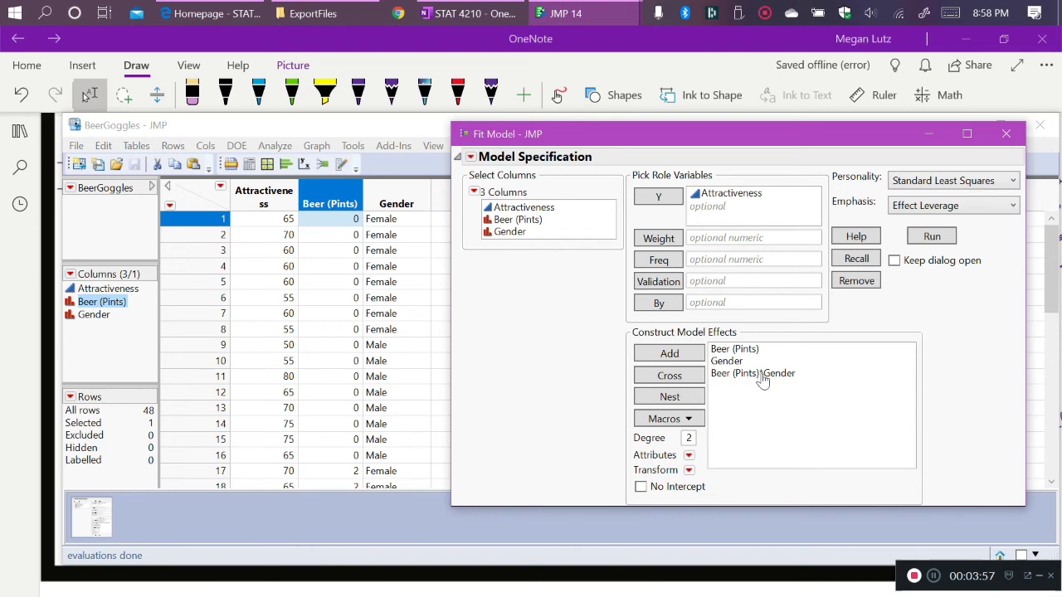
mouse_move(776, 381)
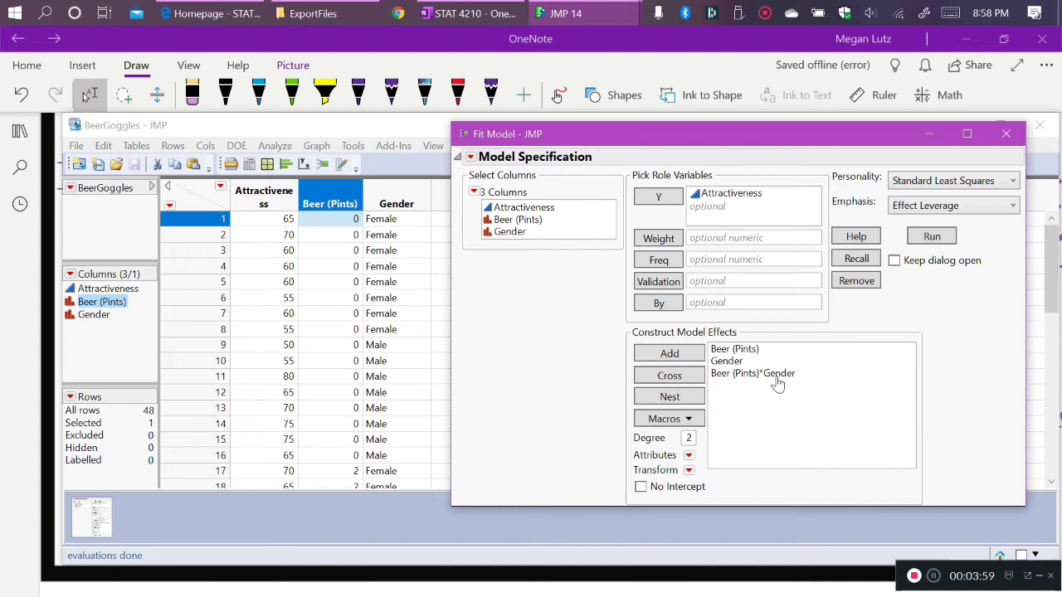
left_click(733, 349)
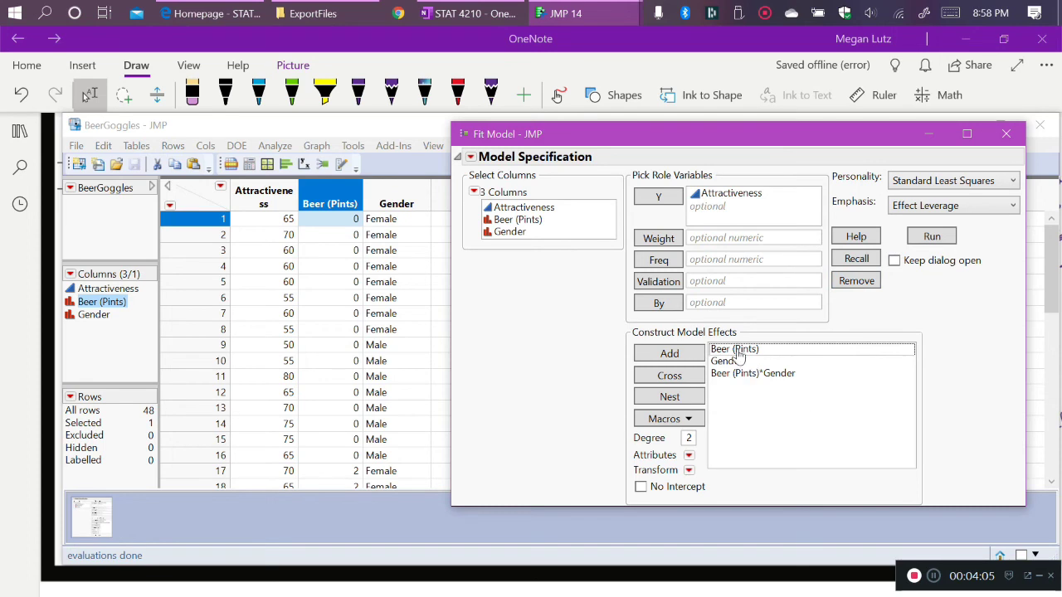
left_click(810, 360)
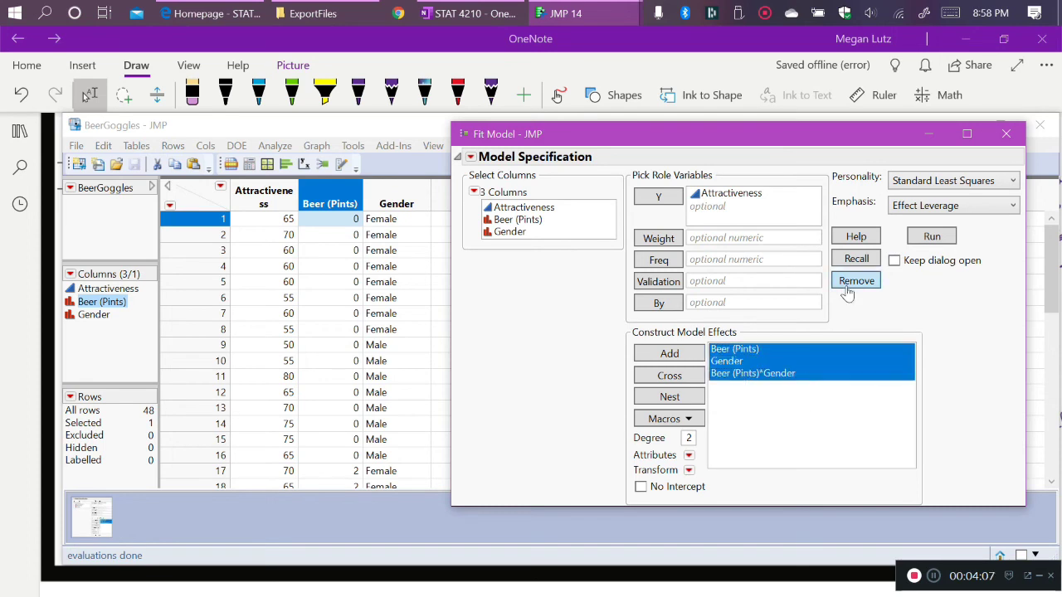
left_click(856, 280)
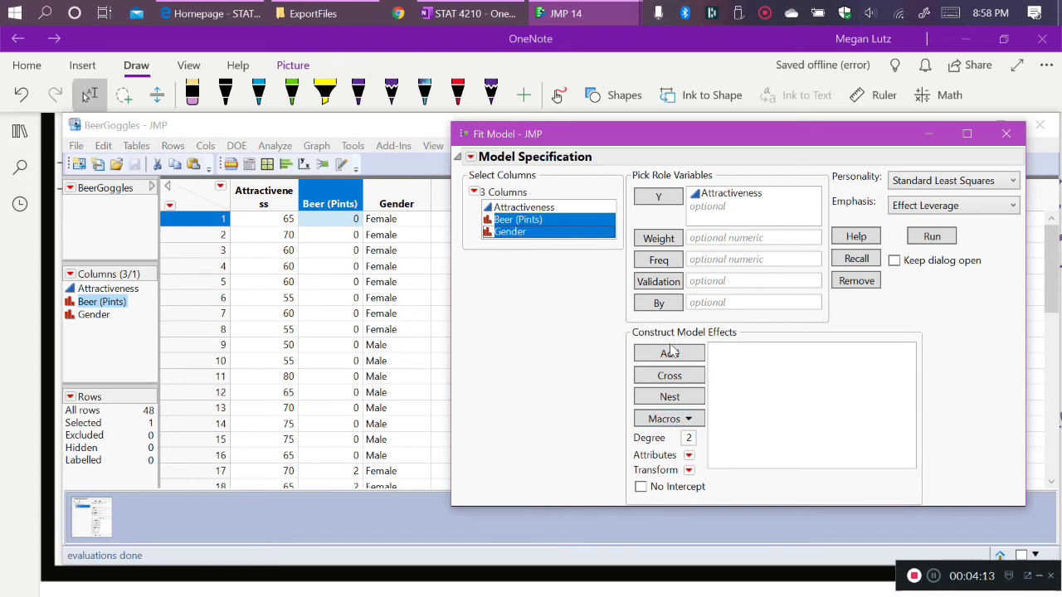
left_click(663, 418)
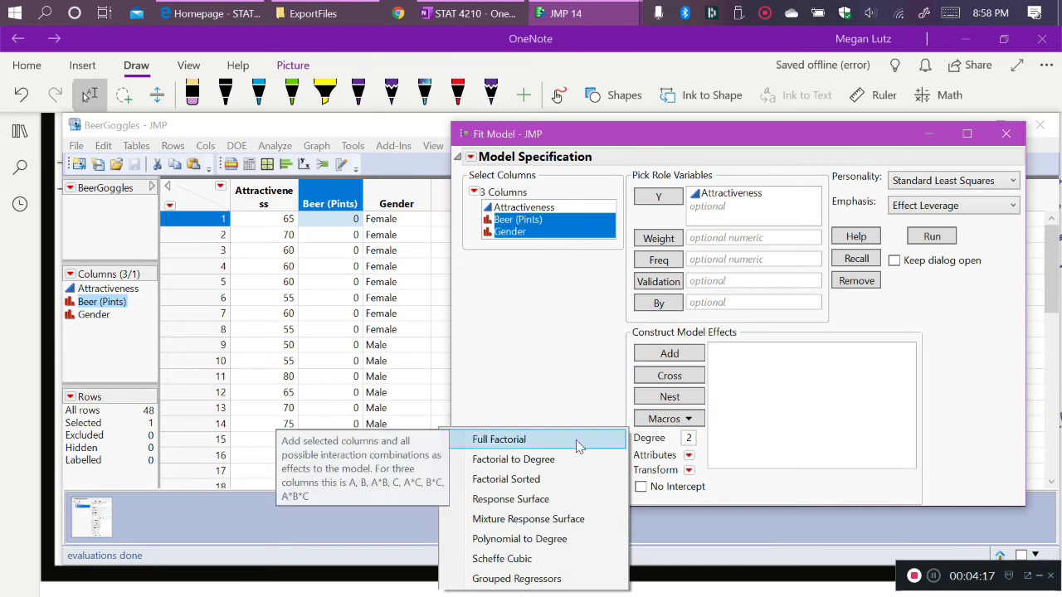
left_click(498, 438)
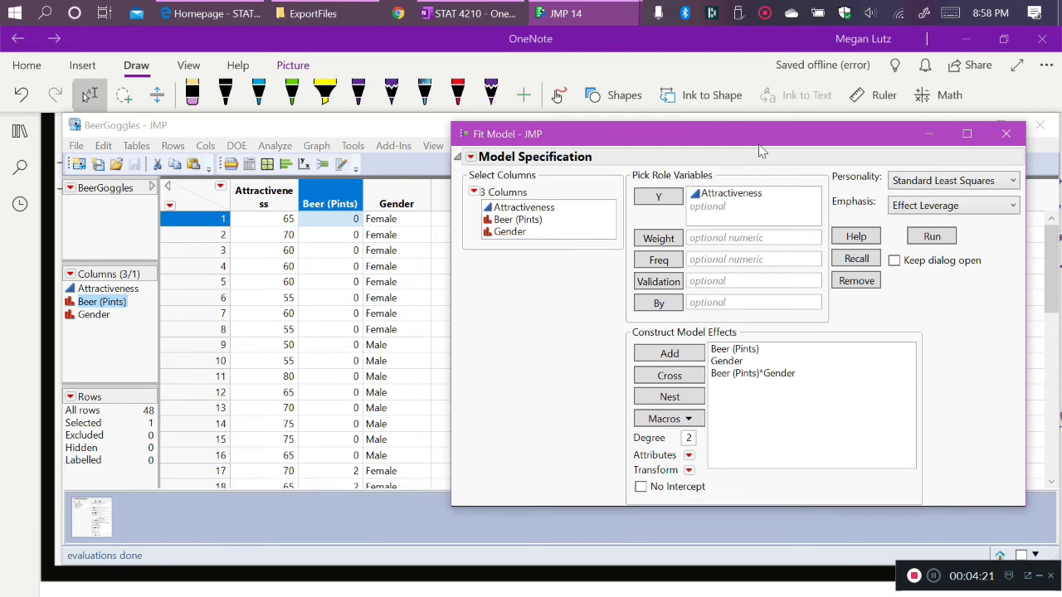
mouse_move(792, 382)
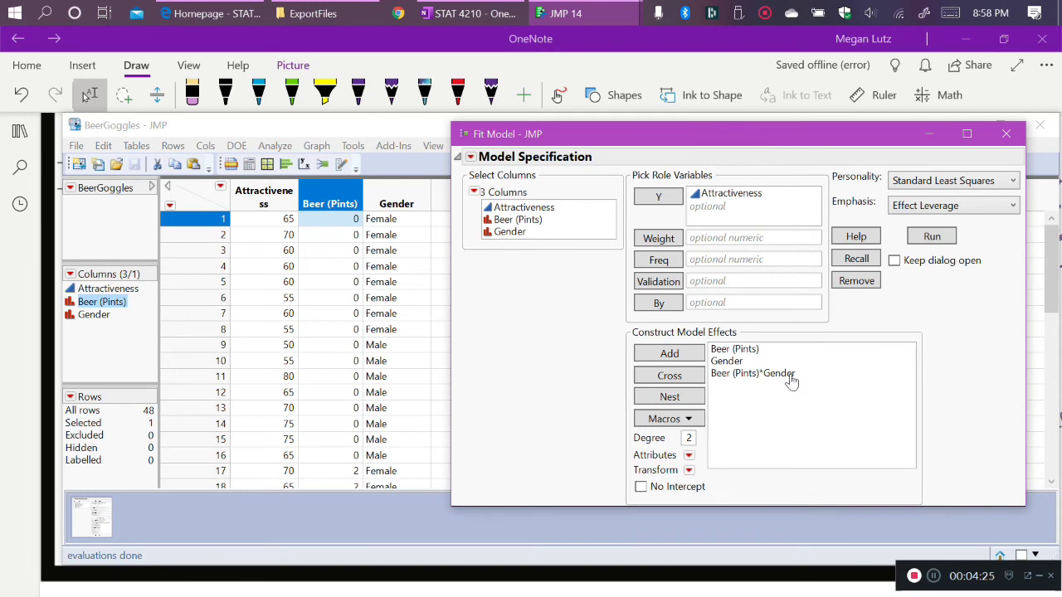
mouse_move(733, 348)
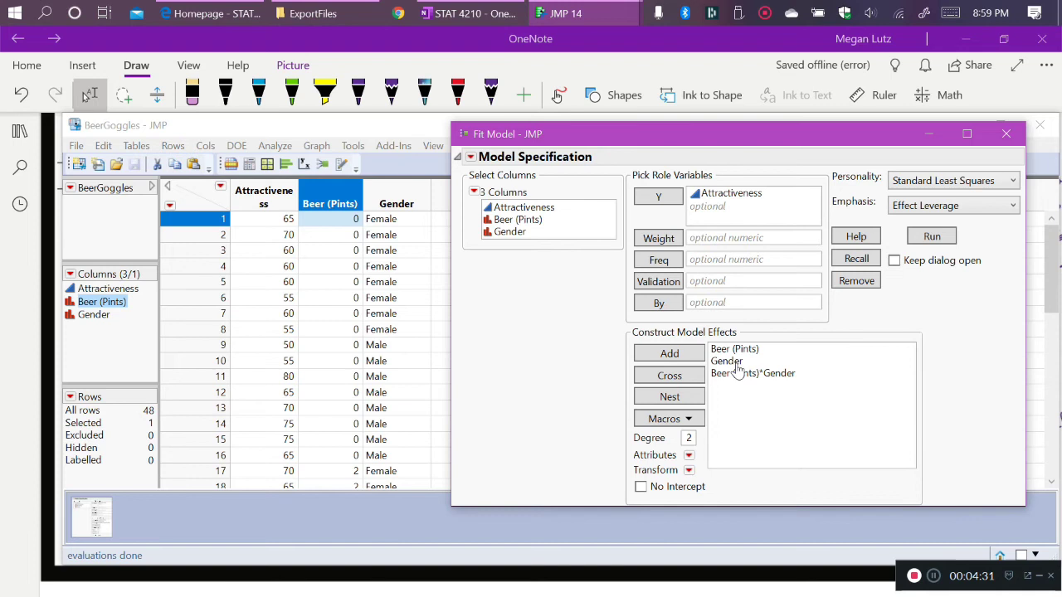
mouse_move(733, 383)
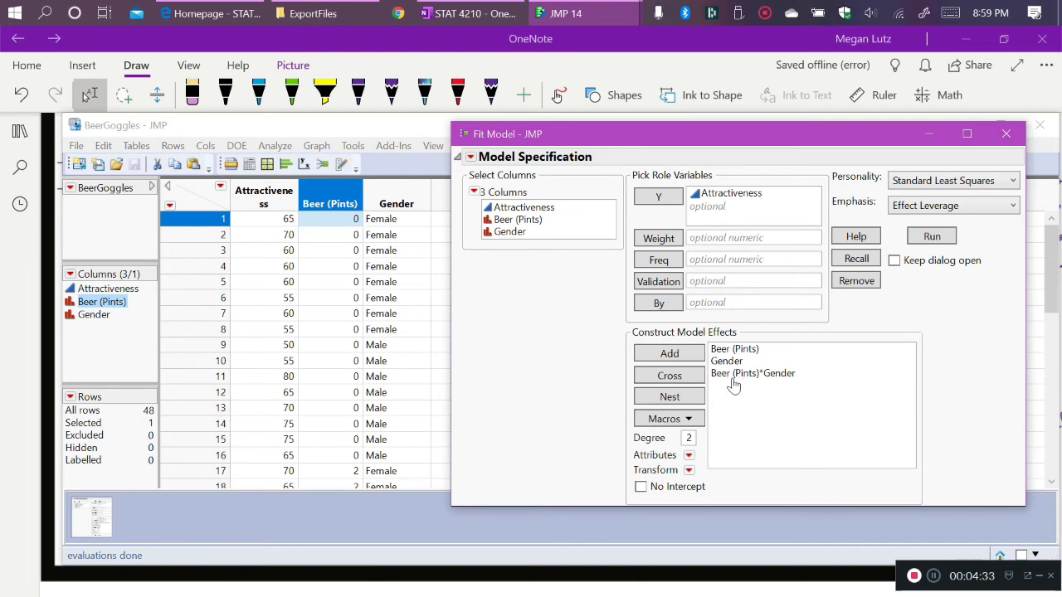
mouse_move(783, 384)
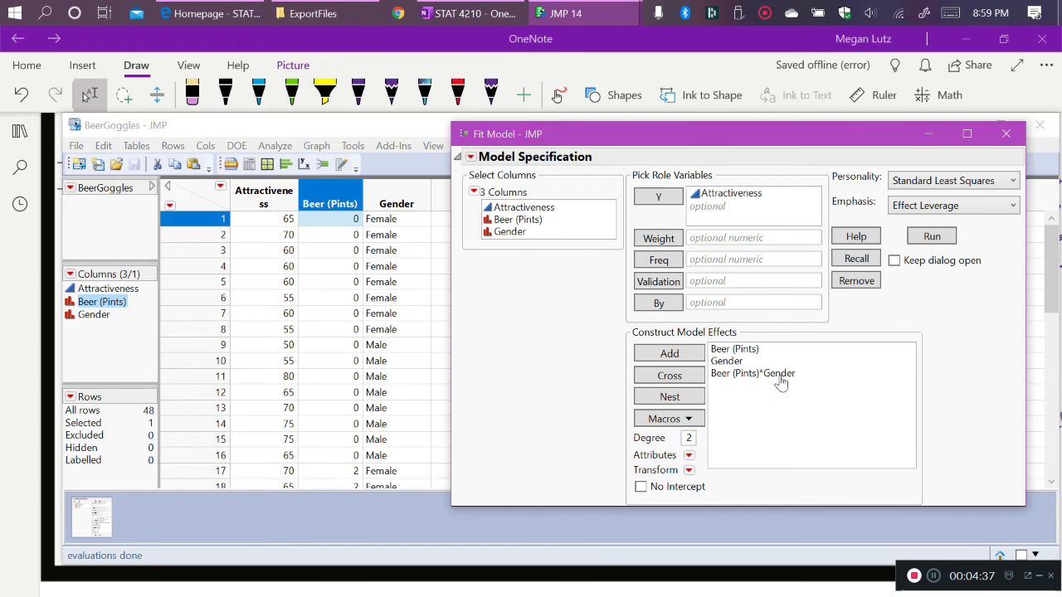
mouse_move(813, 385)
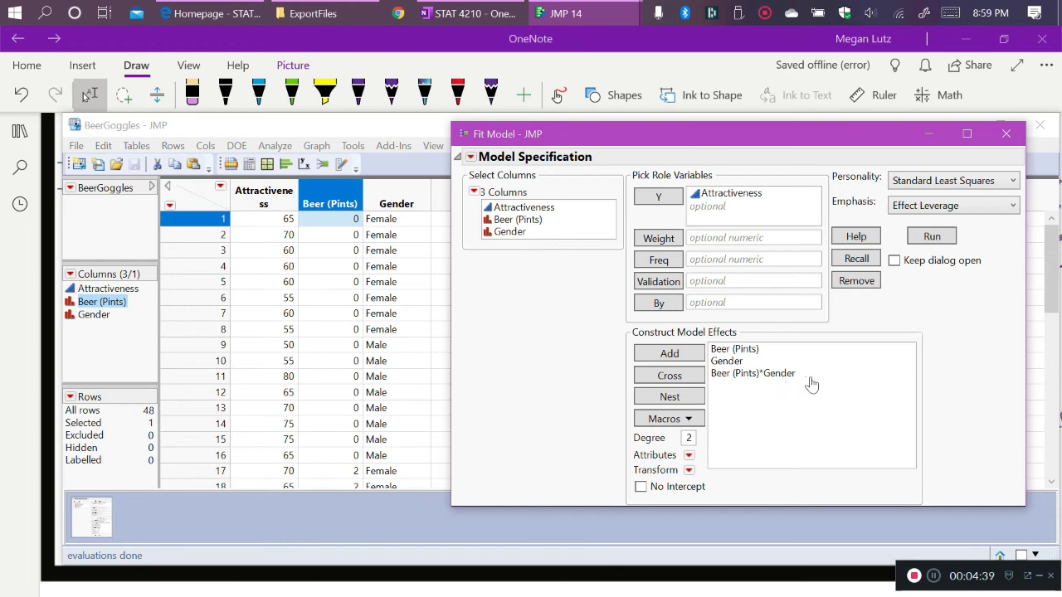
mouse_move(805, 271)
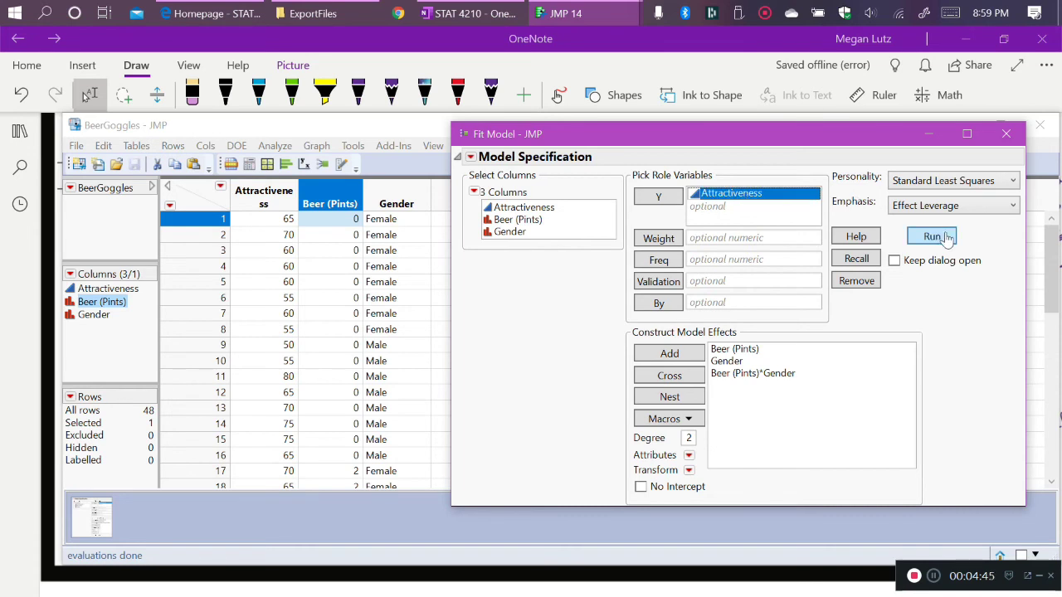
left_click(932, 236)
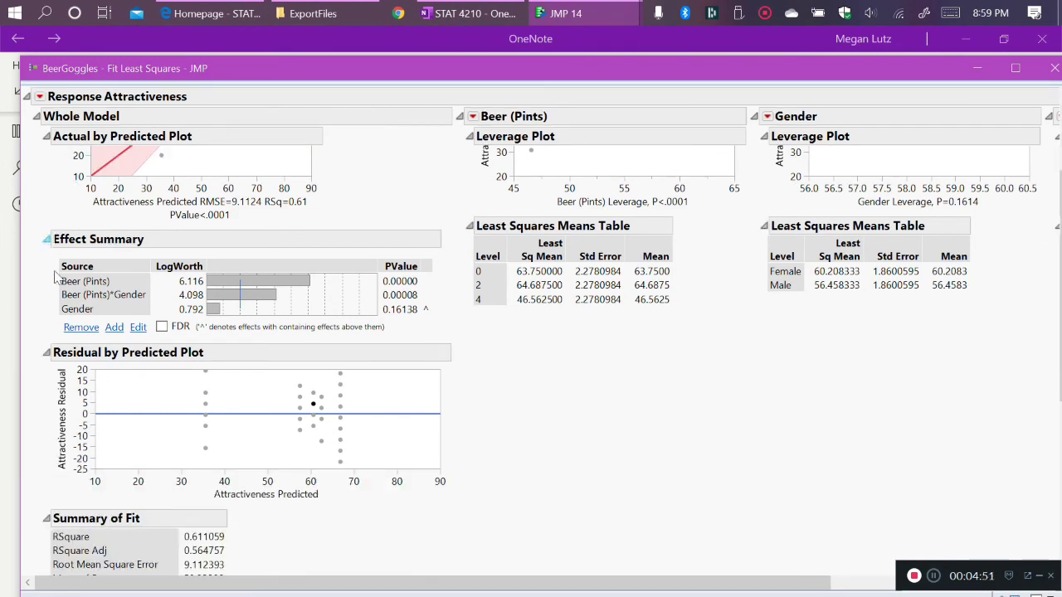
left_click(47, 239)
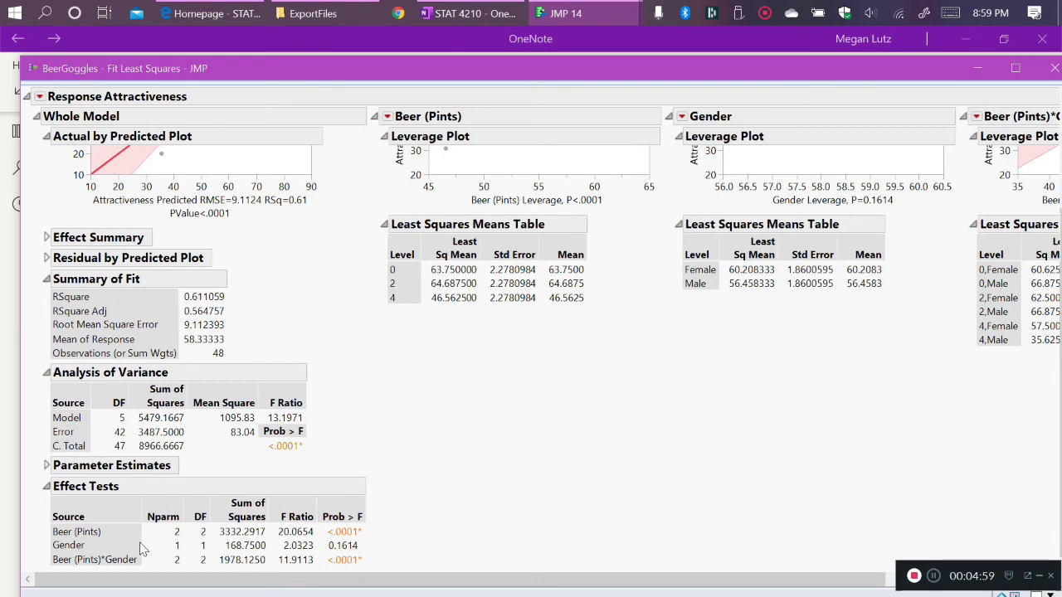
mouse_move(186, 531)
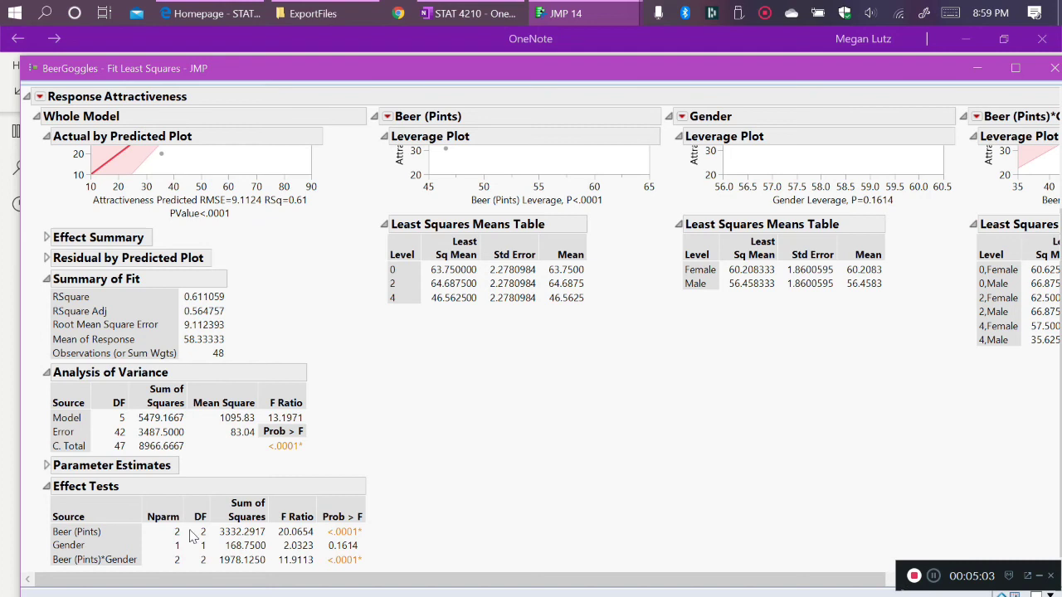
mouse_move(123, 425)
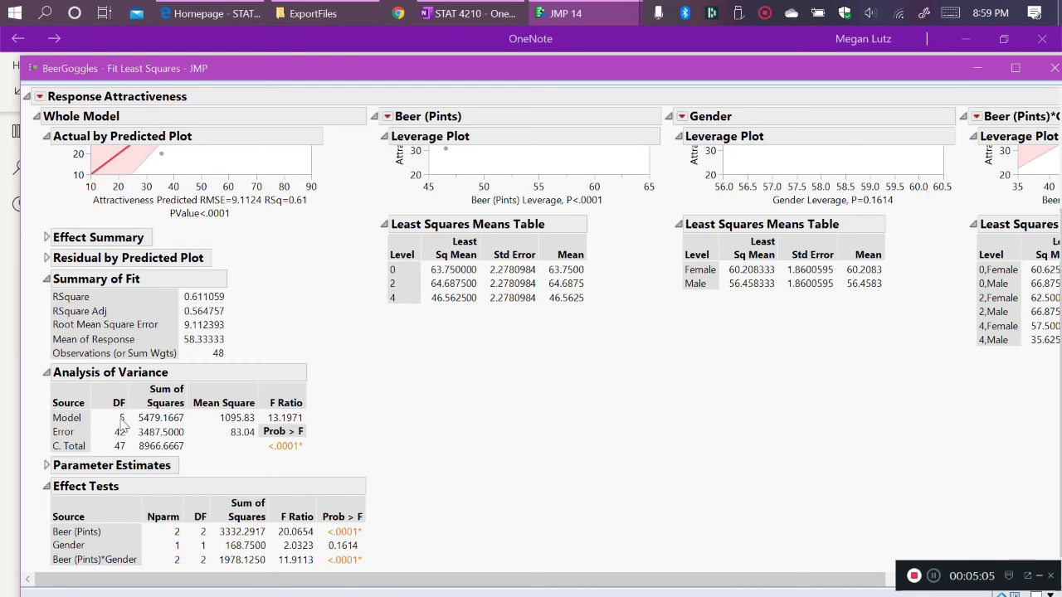
mouse_move(113, 567)
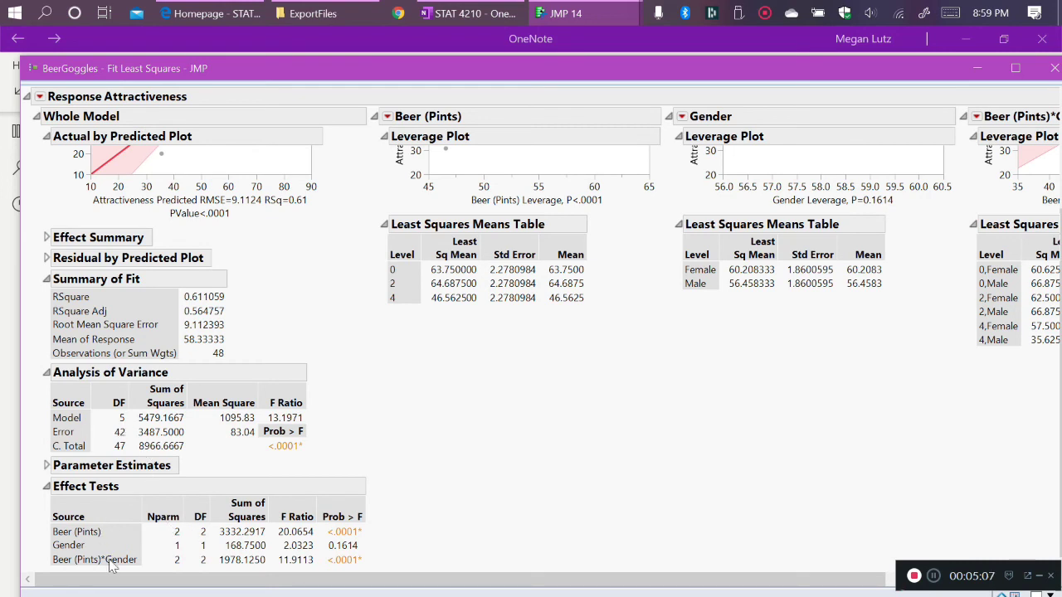
mouse_move(112, 423)
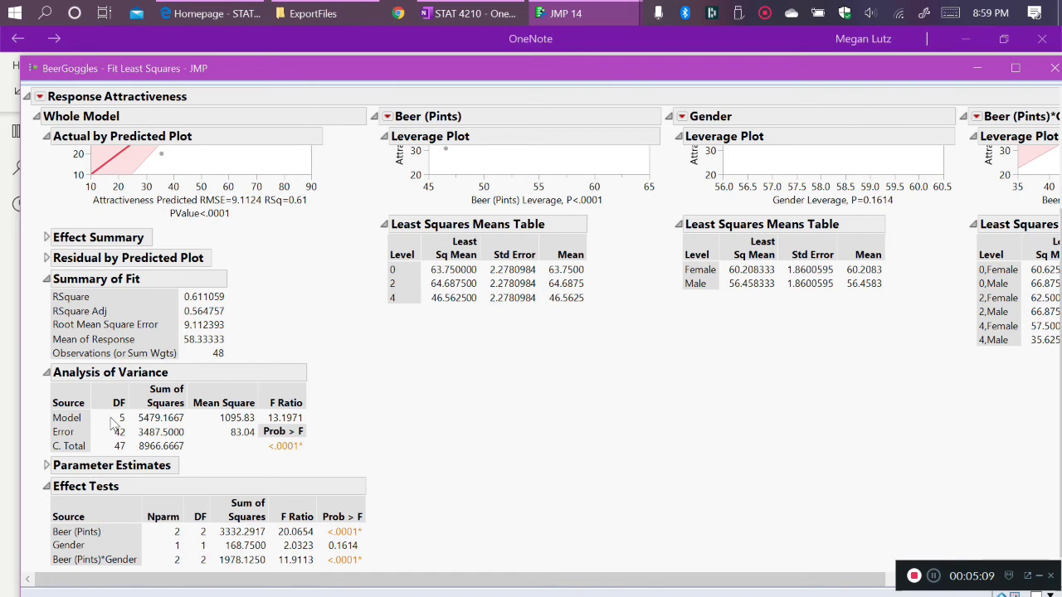
mouse_move(119, 425)
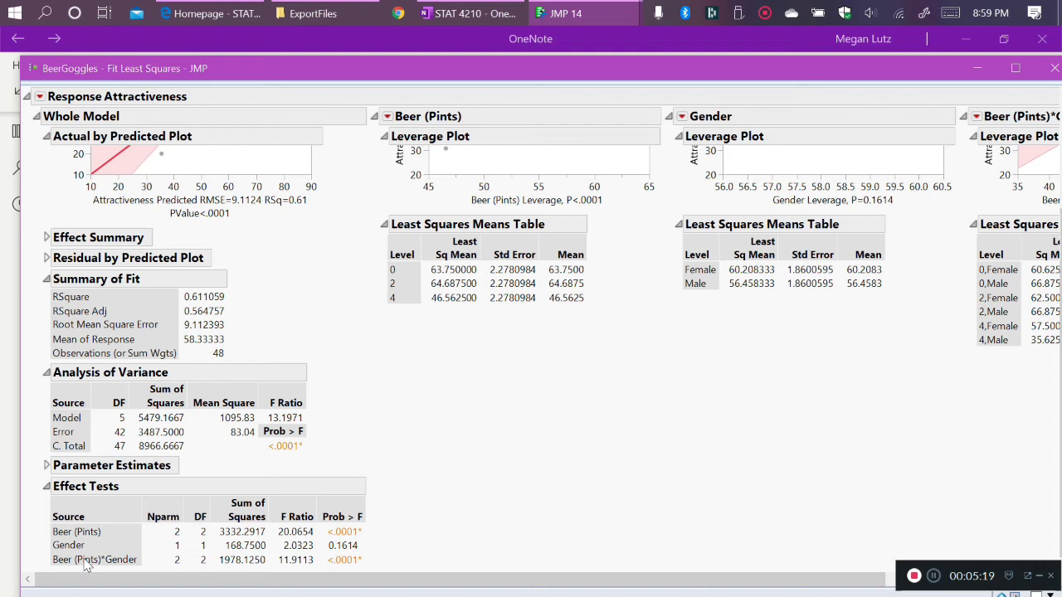
mouse_move(90, 412)
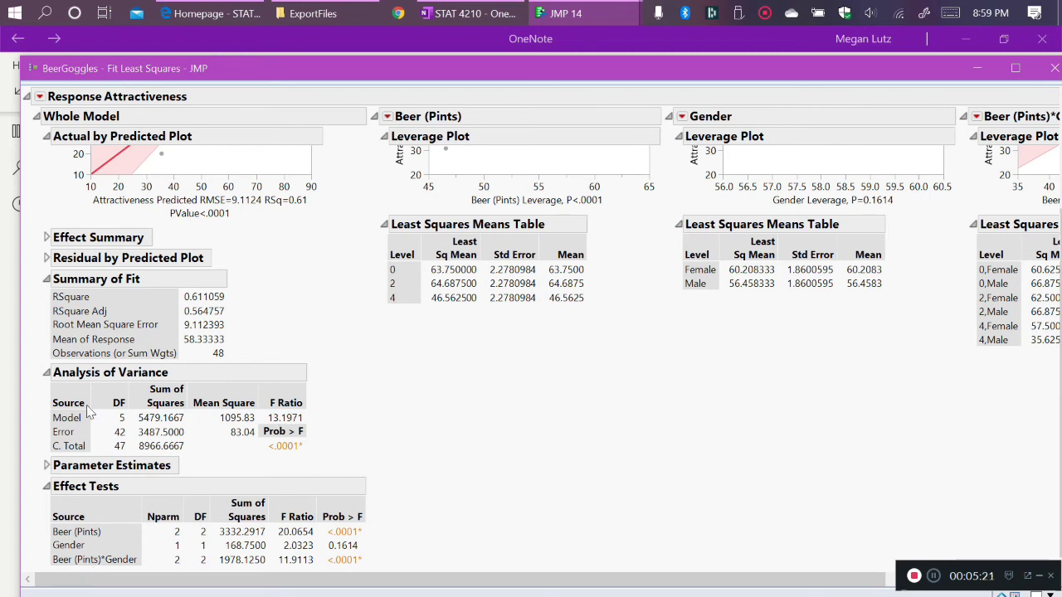
mouse_move(302, 416)
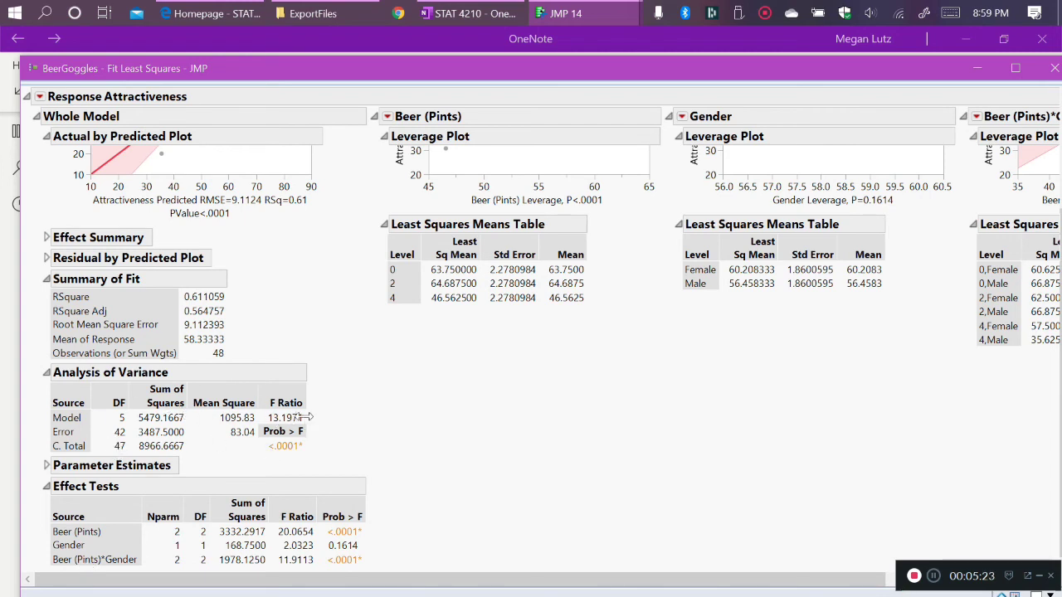
mouse_move(288, 418)
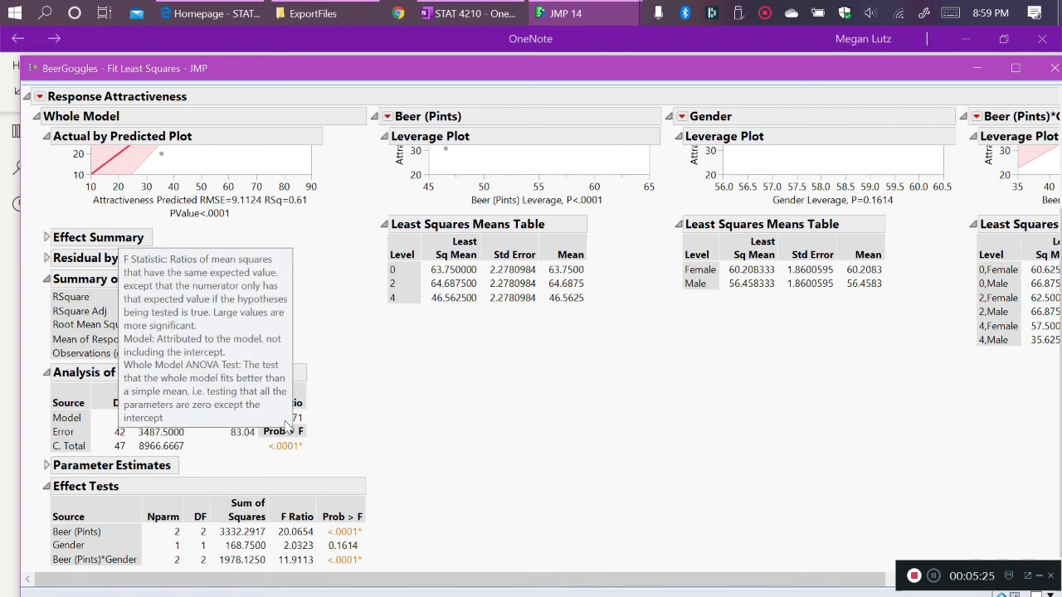
mouse_move(348, 428)
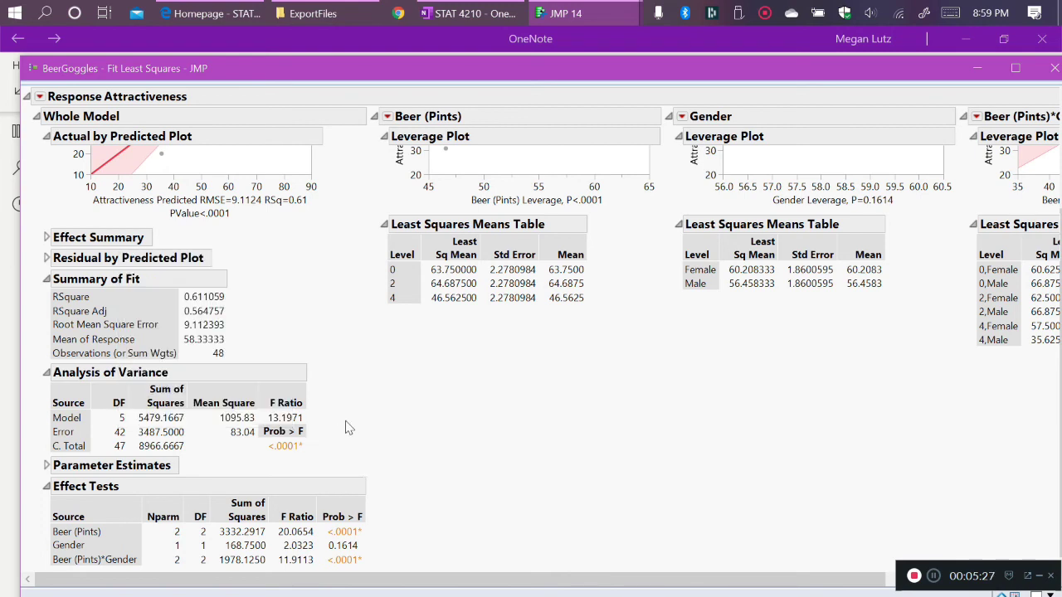
mouse_move(456, 528)
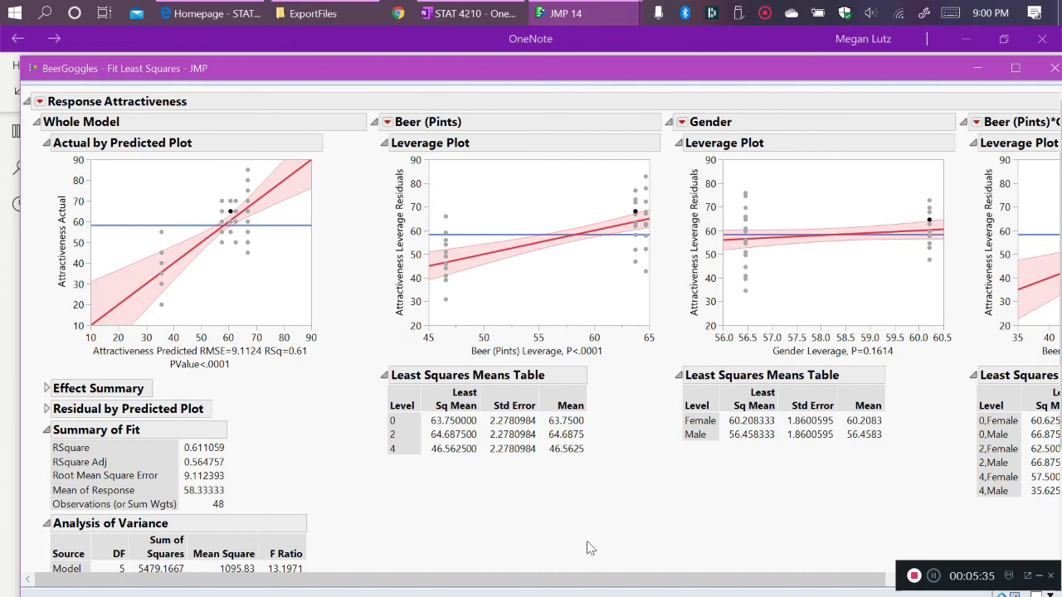
mouse_move(539, 532)
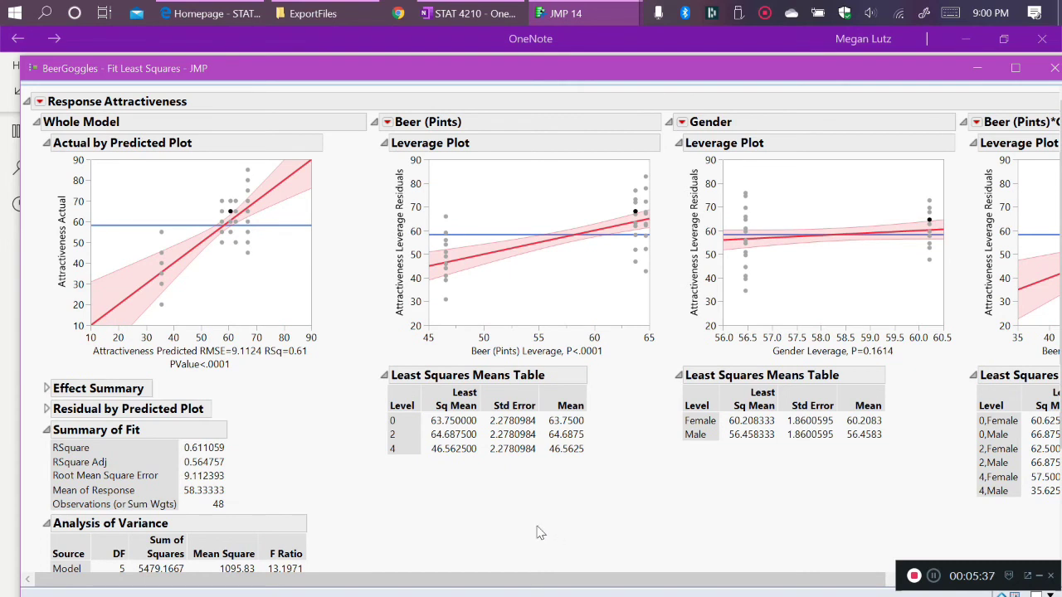
mouse_move(722, 131)
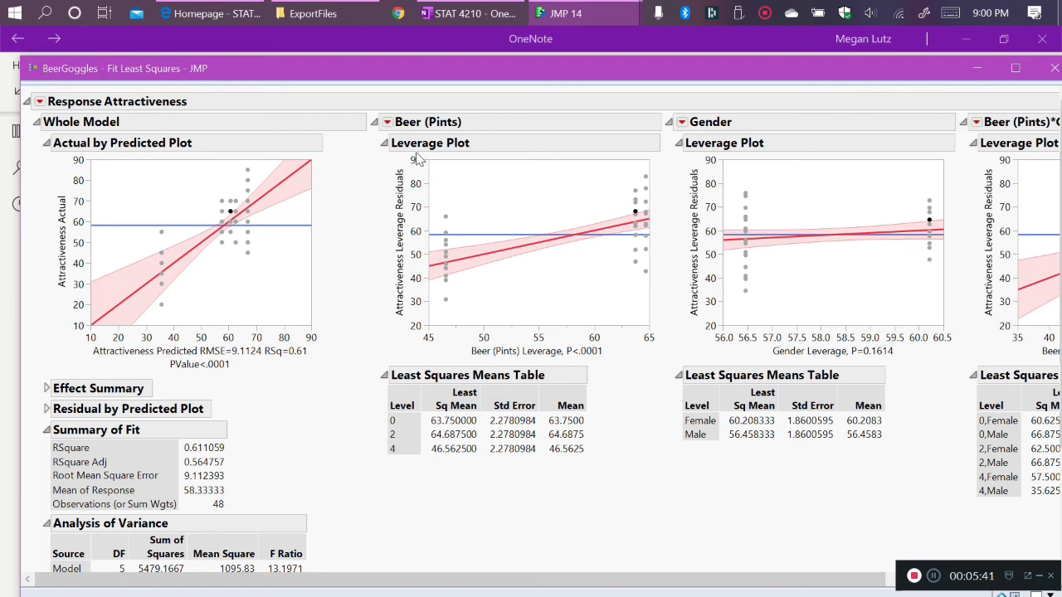
mouse_move(634, 498)
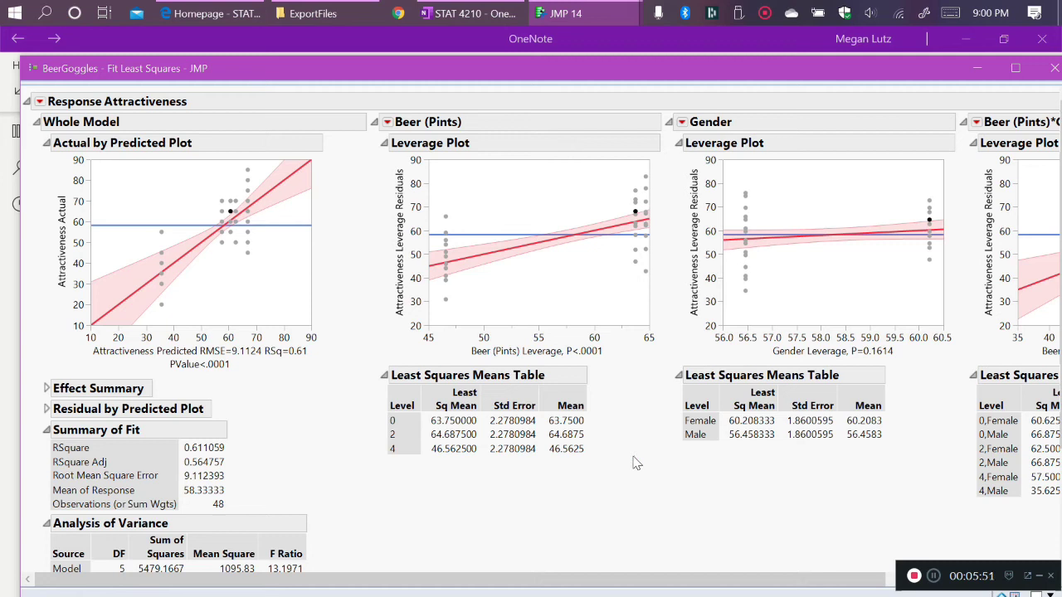
mouse_move(485, 232)
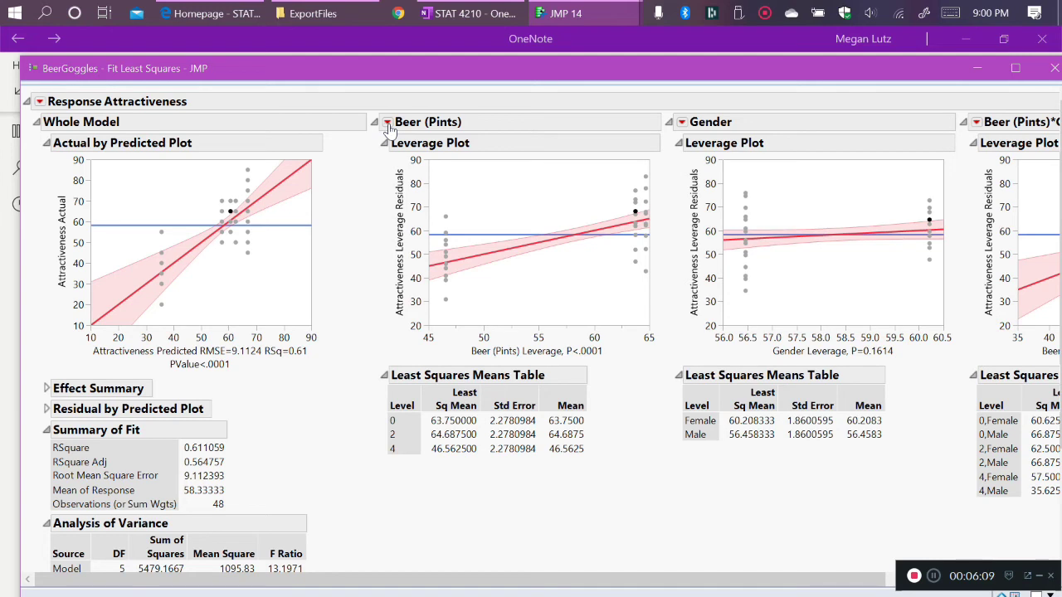
Add the LSMeans Plot for Beer (Pints) from its red-triangle options
left_click(387, 123)
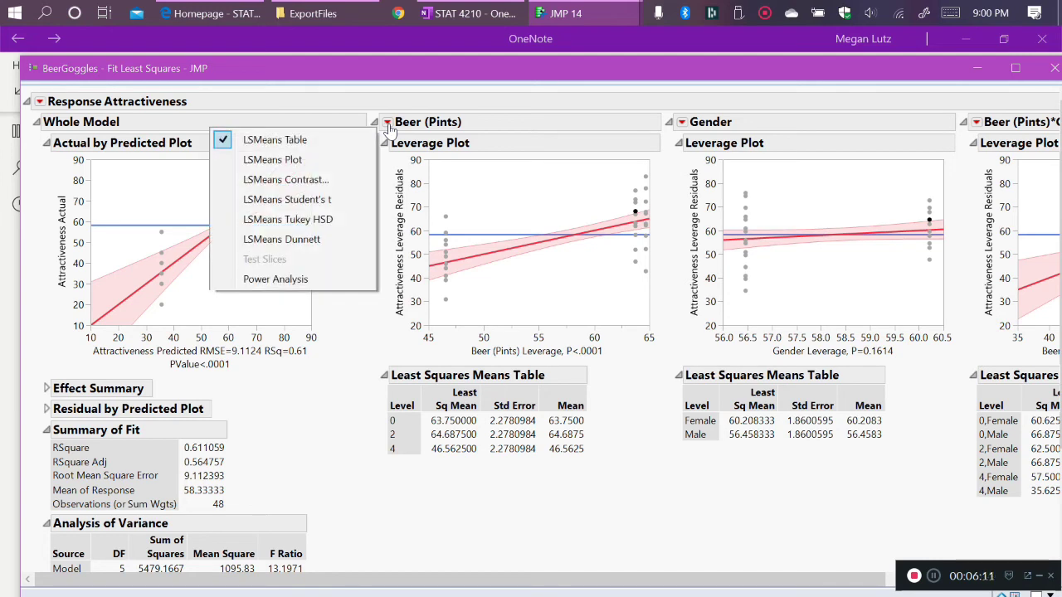
mouse_move(272, 160)
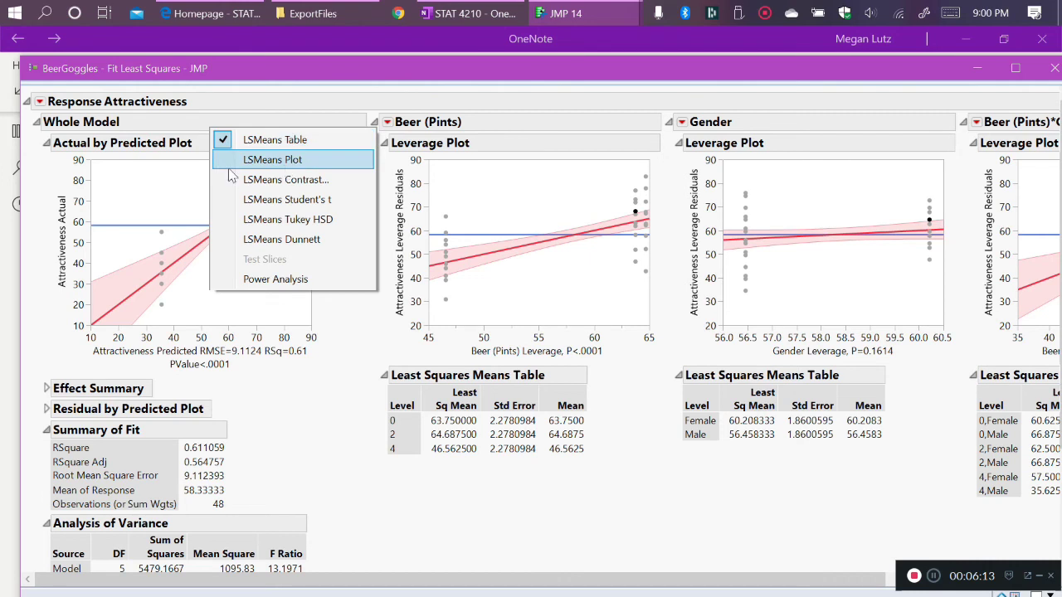
mouse_move(272, 159)
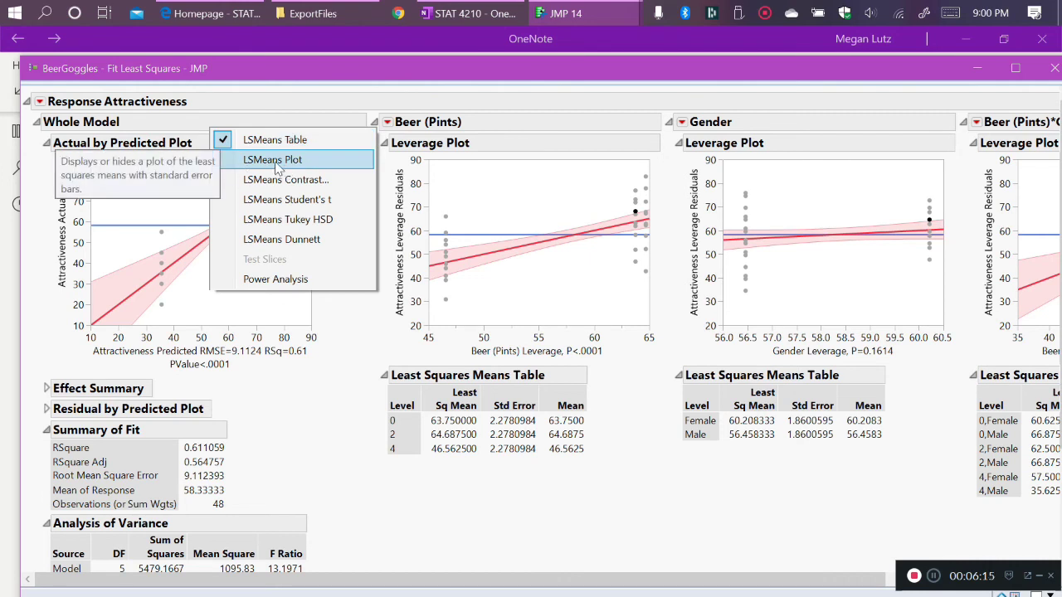
mouse_move(330, 169)
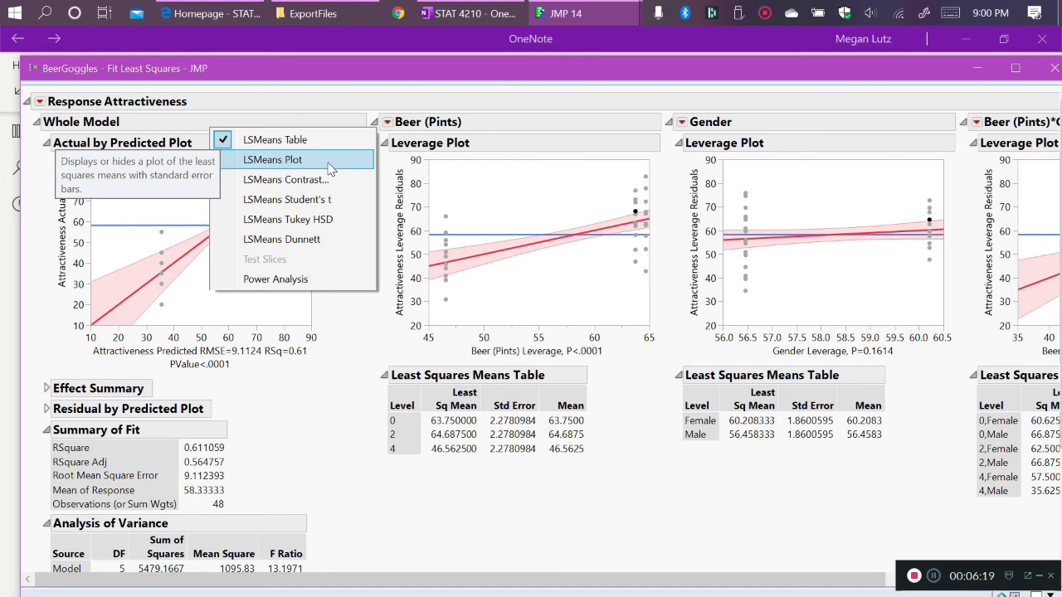
left_click(272, 159)
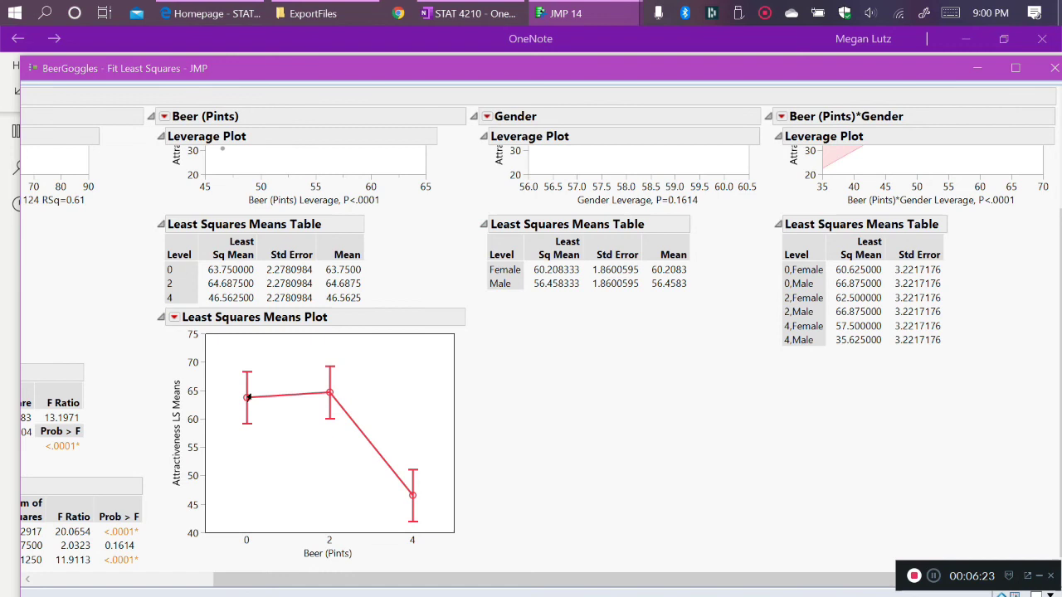
mouse_move(235, 392)
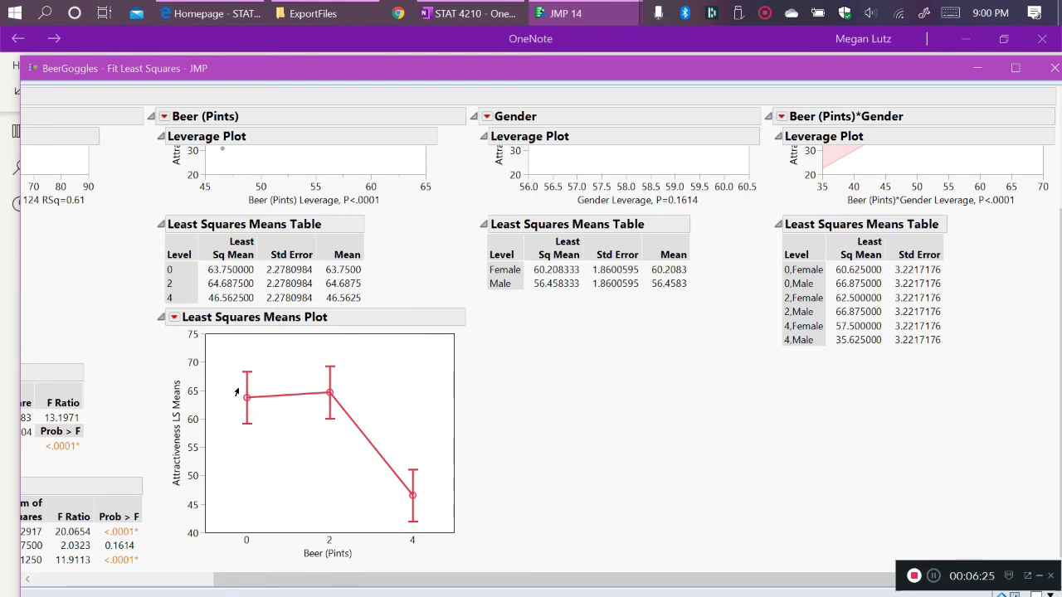
mouse_move(230, 395)
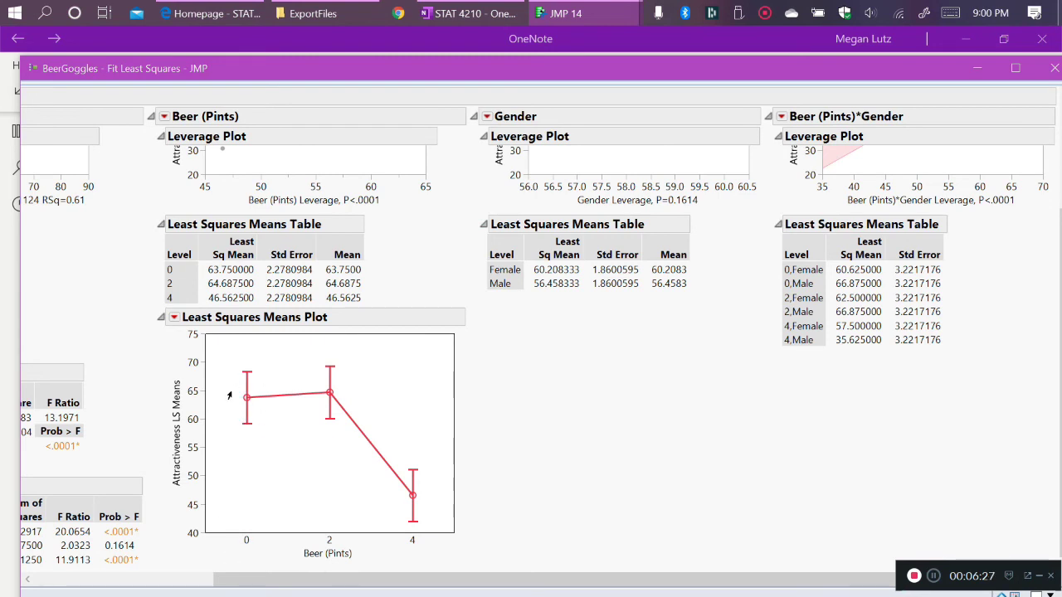
mouse_move(232, 429)
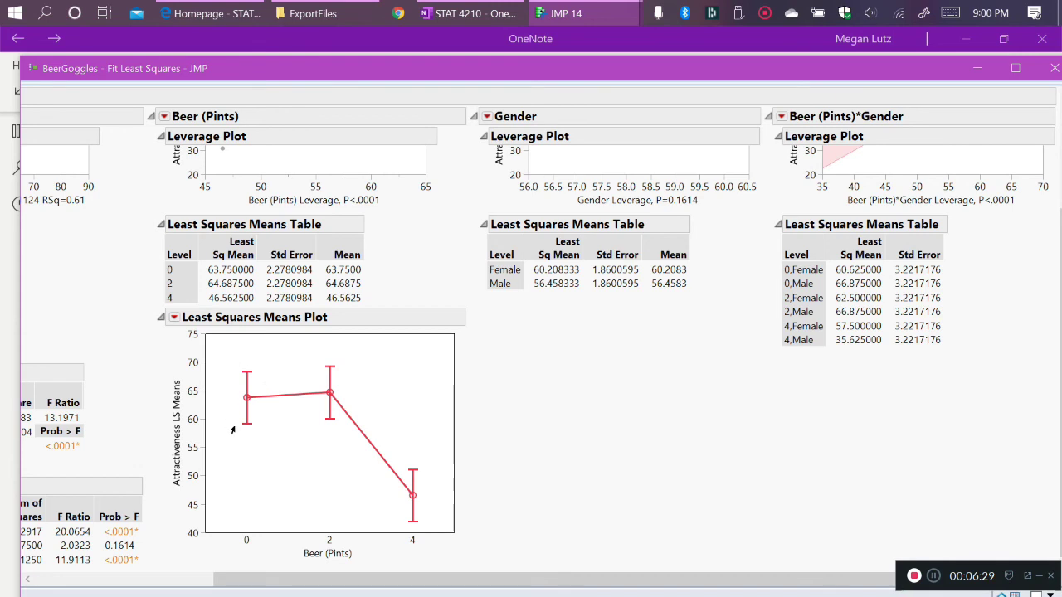
mouse_move(240, 428)
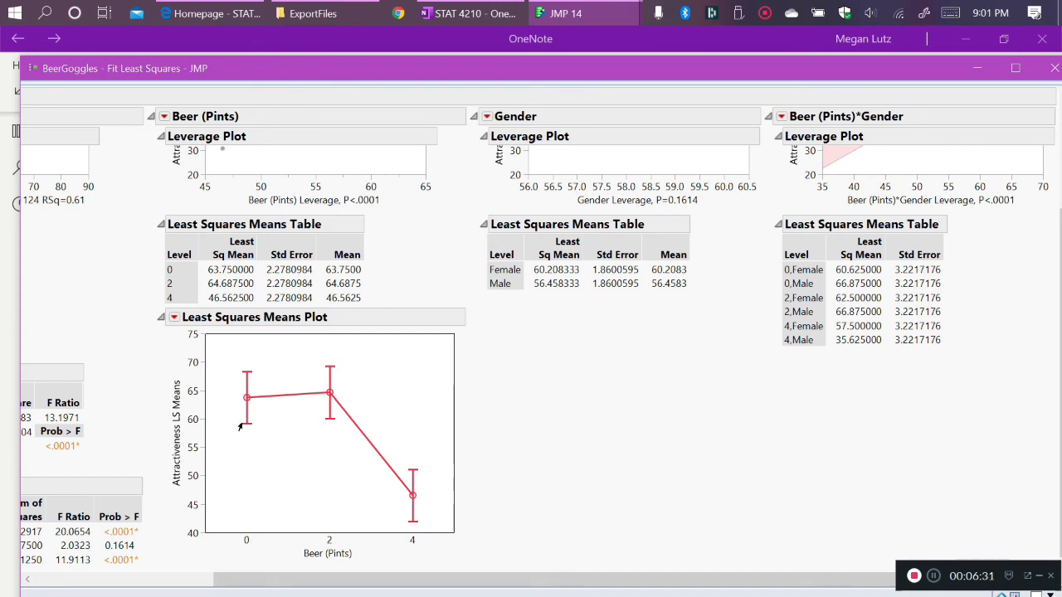
mouse_move(246, 407)
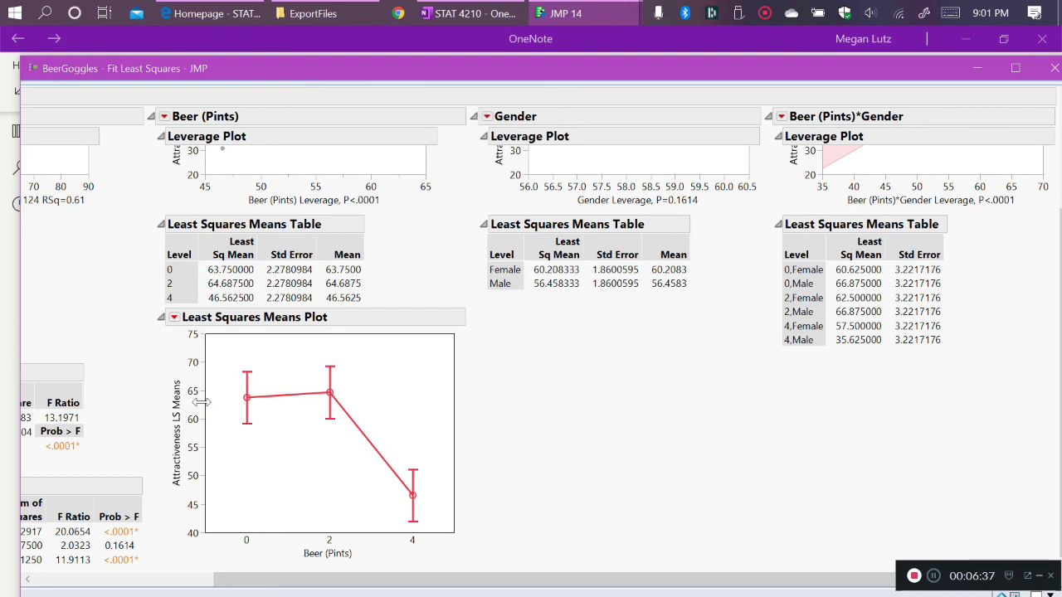
mouse_move(312, 409)
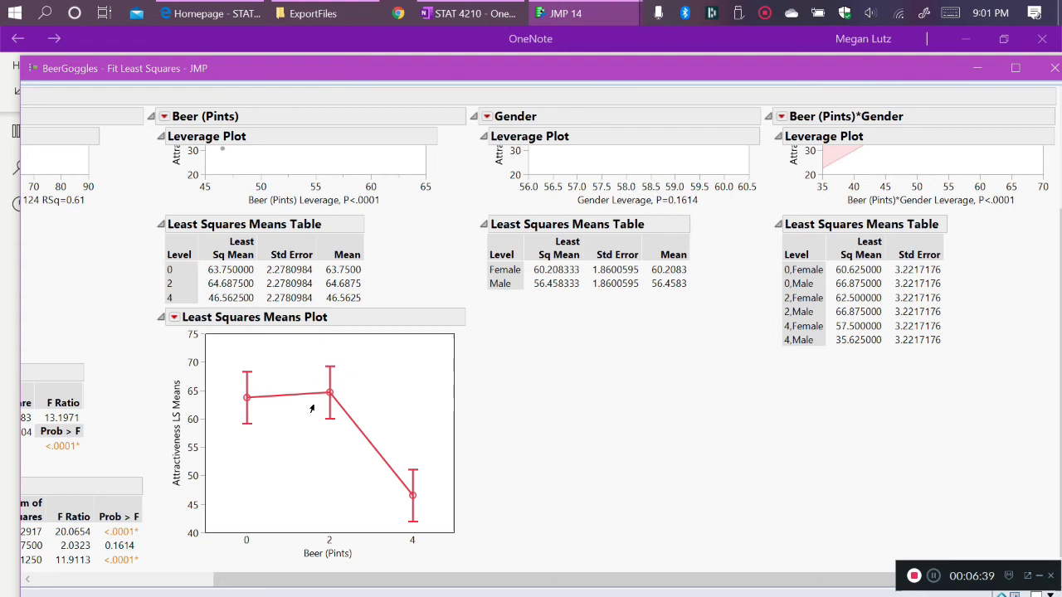
mouse_move(319, 403)
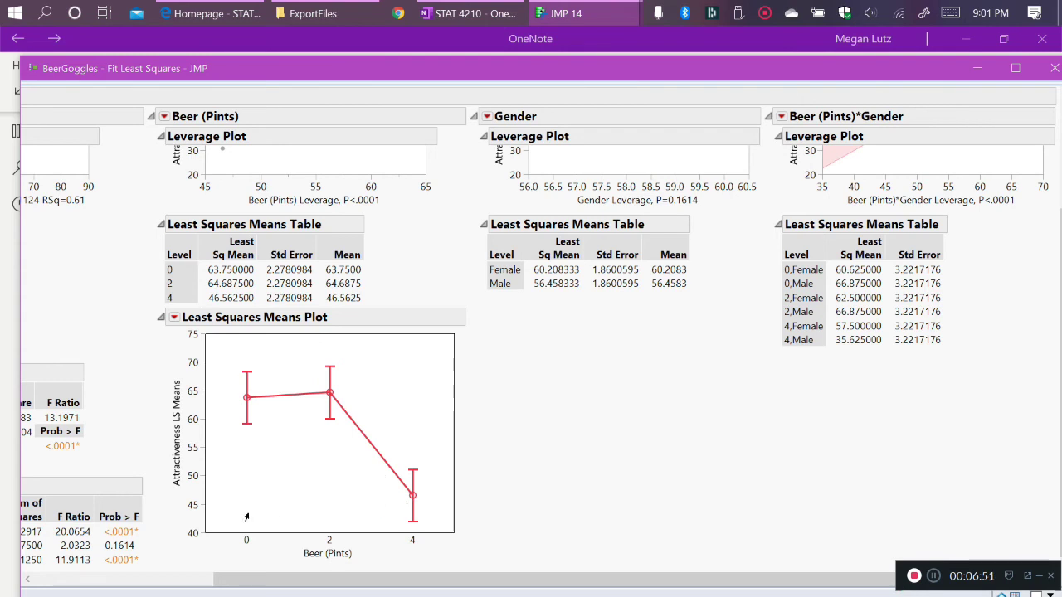
mouse_move(407, 501)
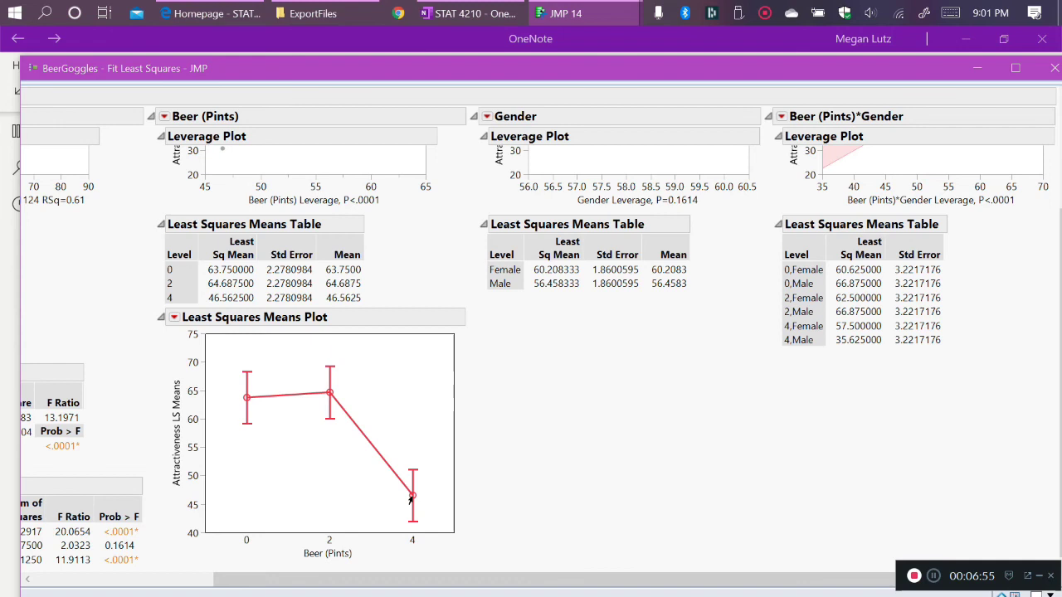
mouse_move(318, 395)
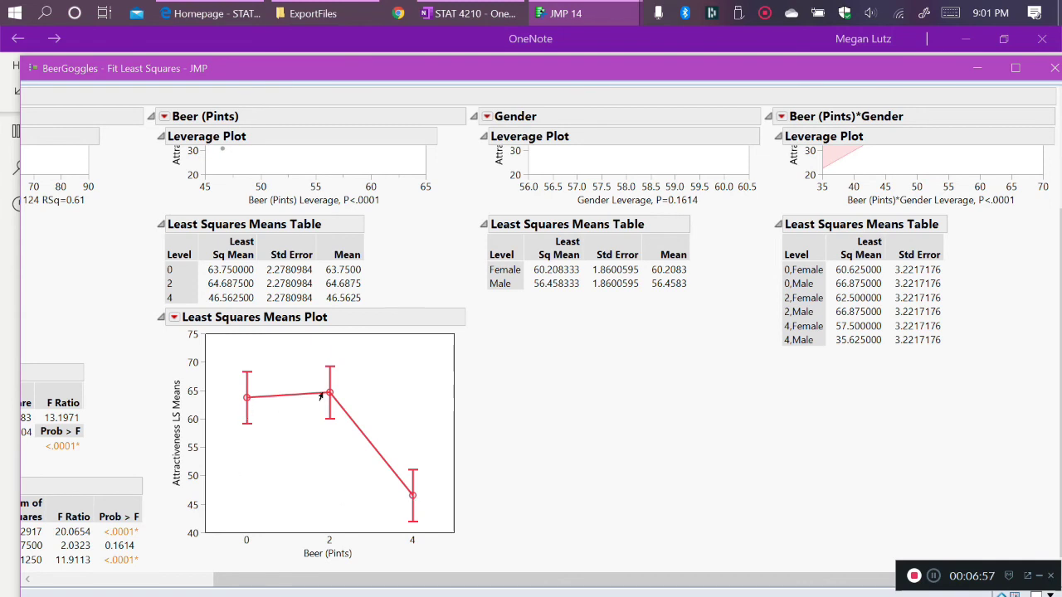
mouse_move(324, 405)
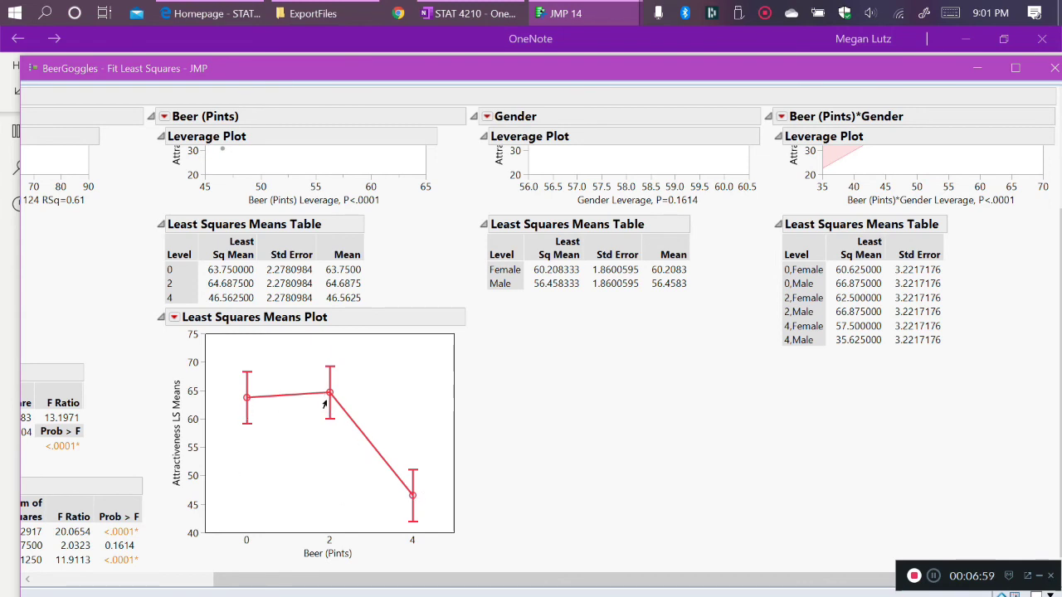
mouse_move(351, 445)
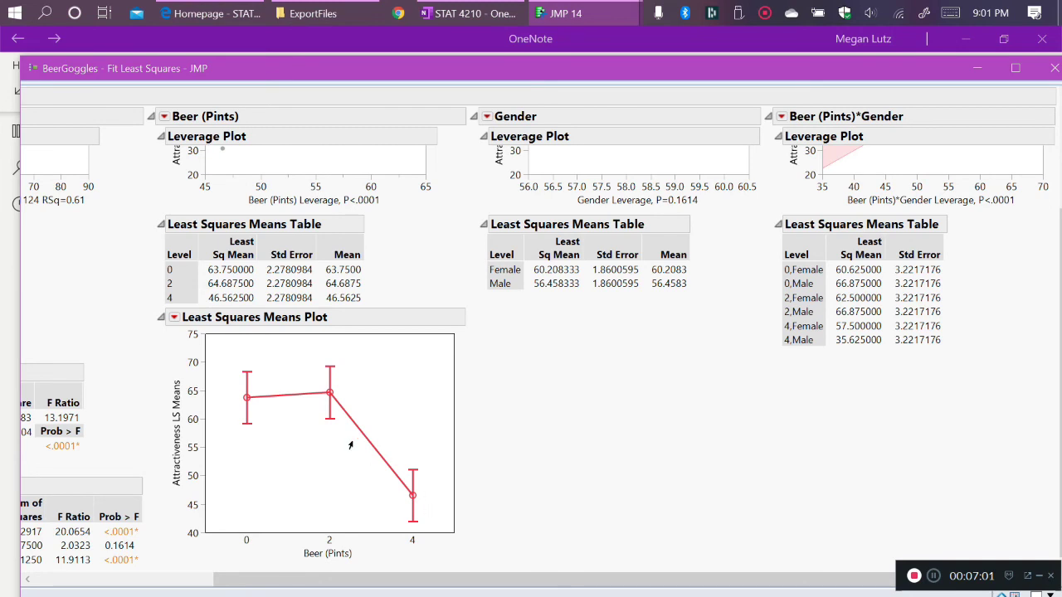
mouse_move(259, 416)
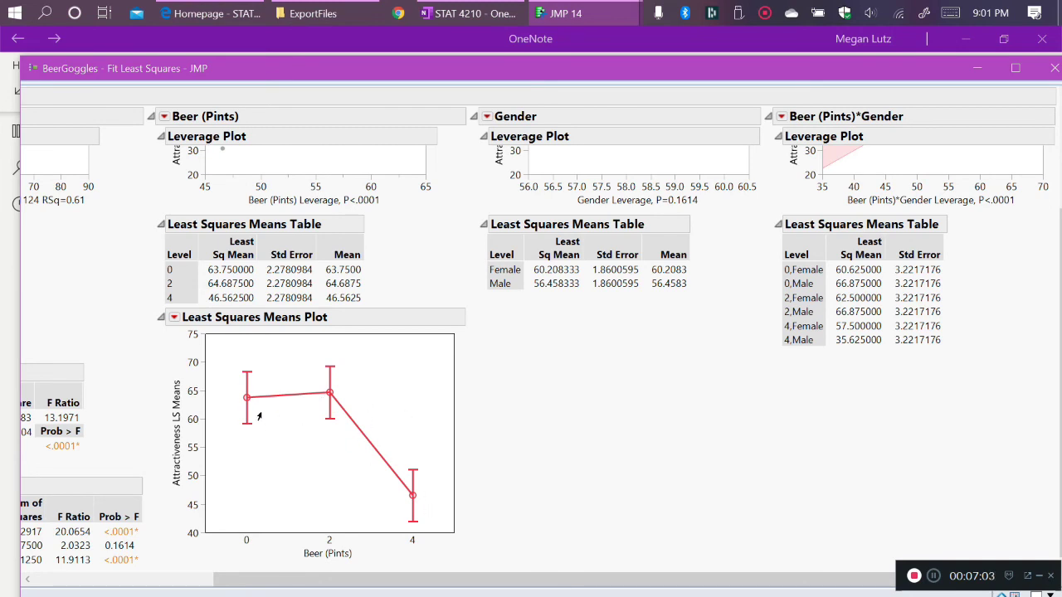
mouse_move(245, 407)
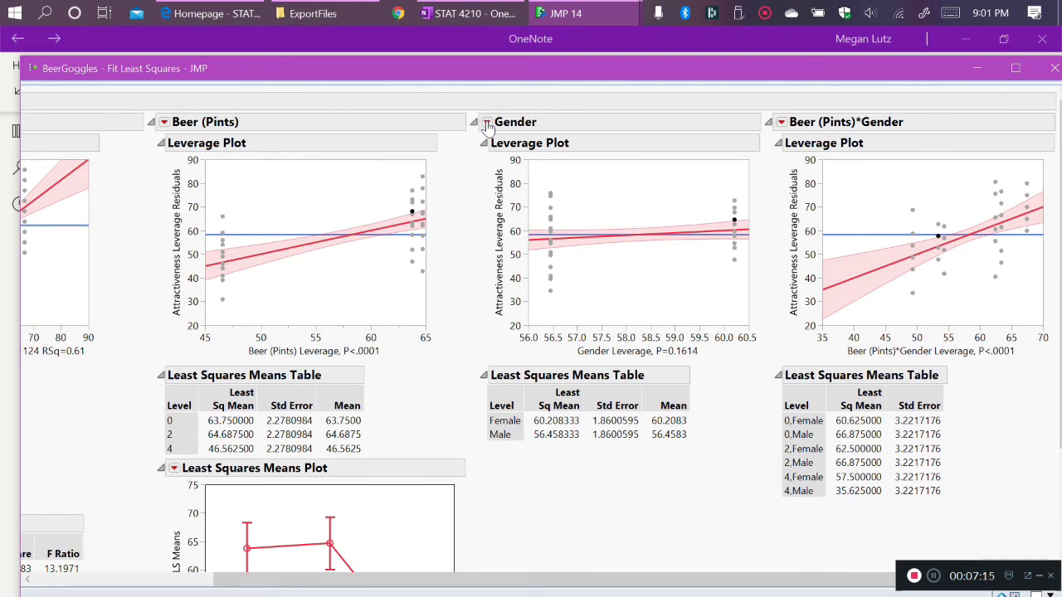
Add the LSMeans Plot for Gender and bring up the plot's Y Axis Settings
left_click(152, 123)
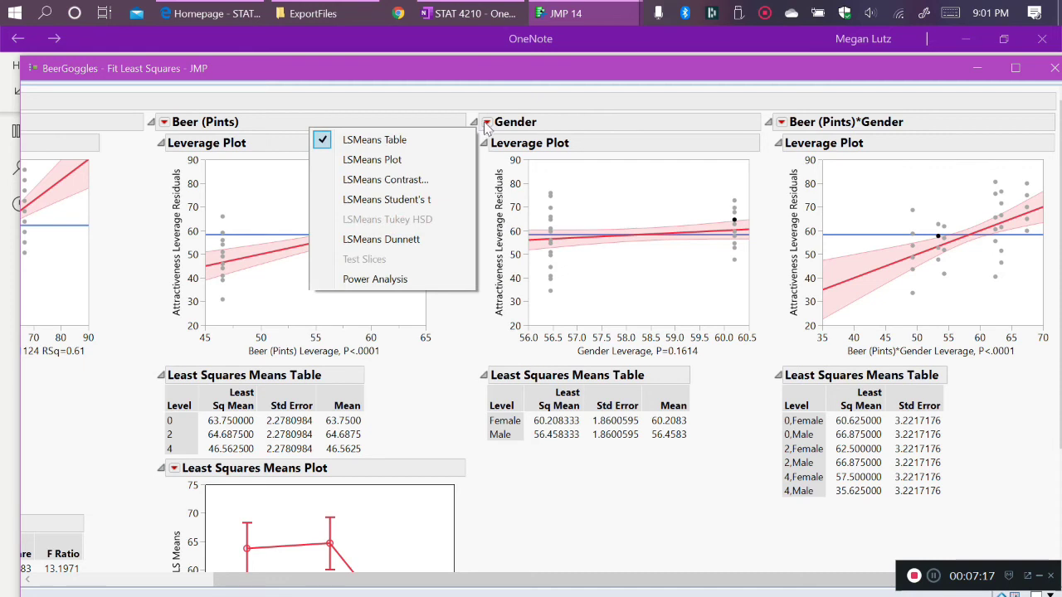
mouse_move(372, 160)
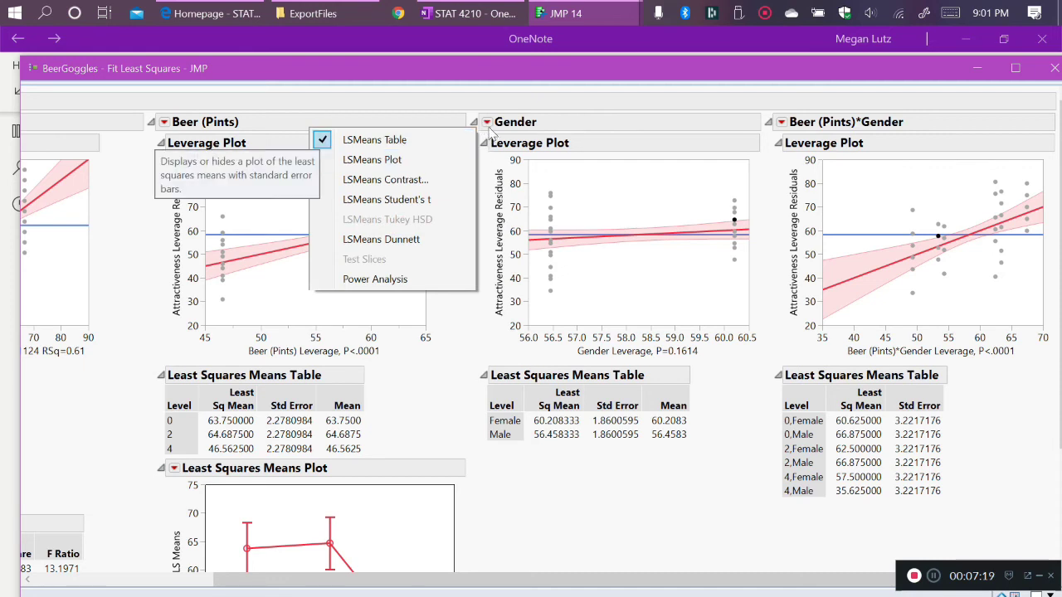
mouse_move(372, 160)
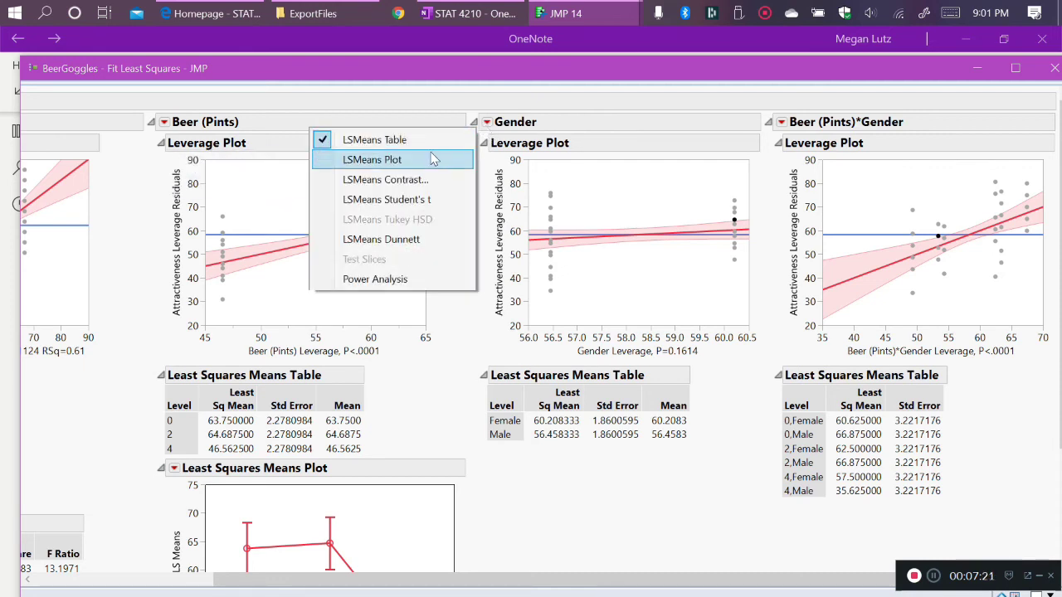
left_click(372, 160)
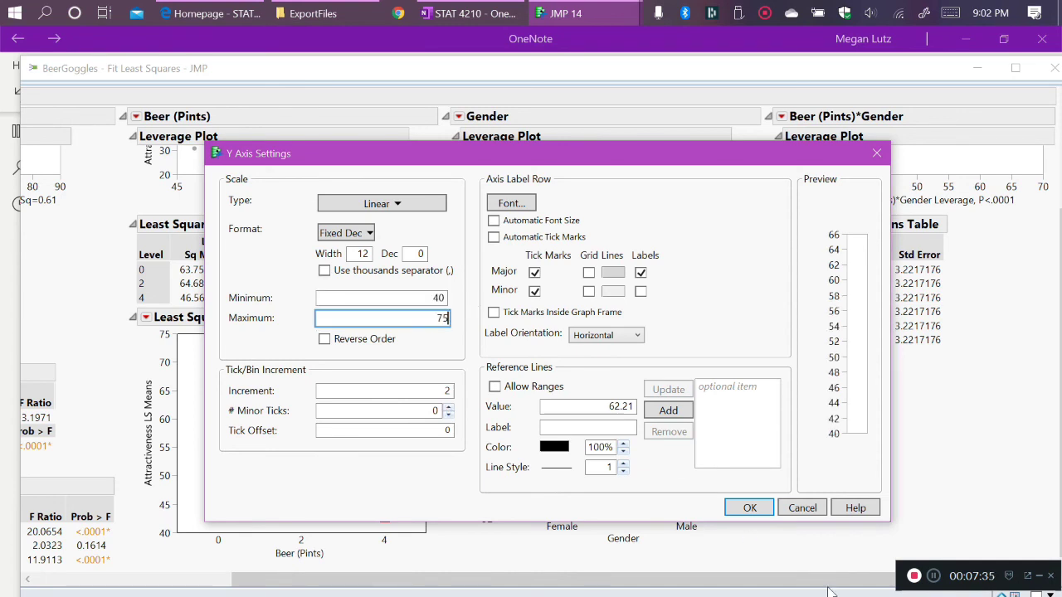
left_click(748, 507)
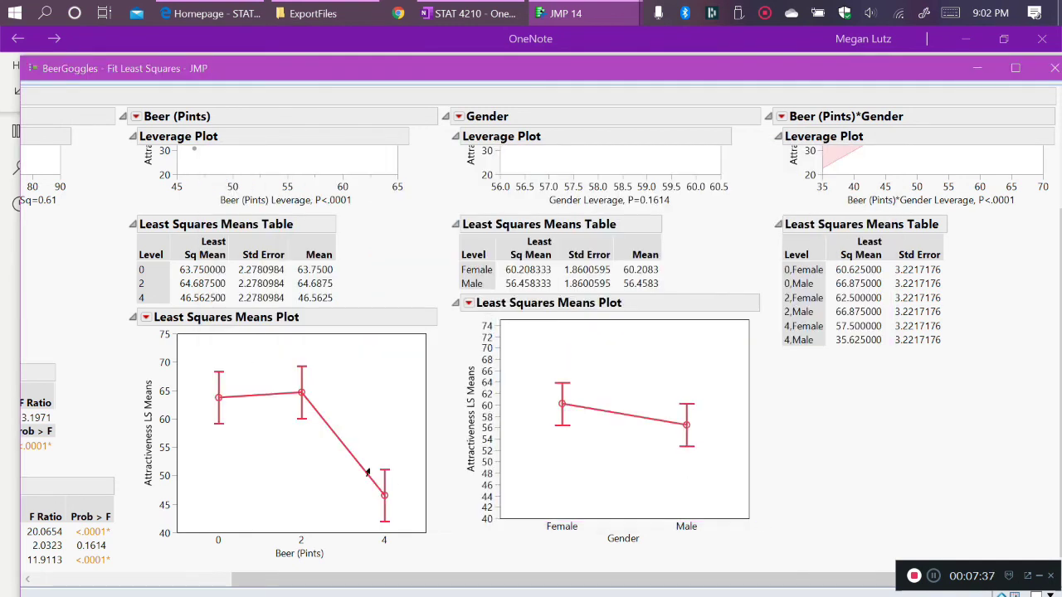
mouse_move(544, 421)
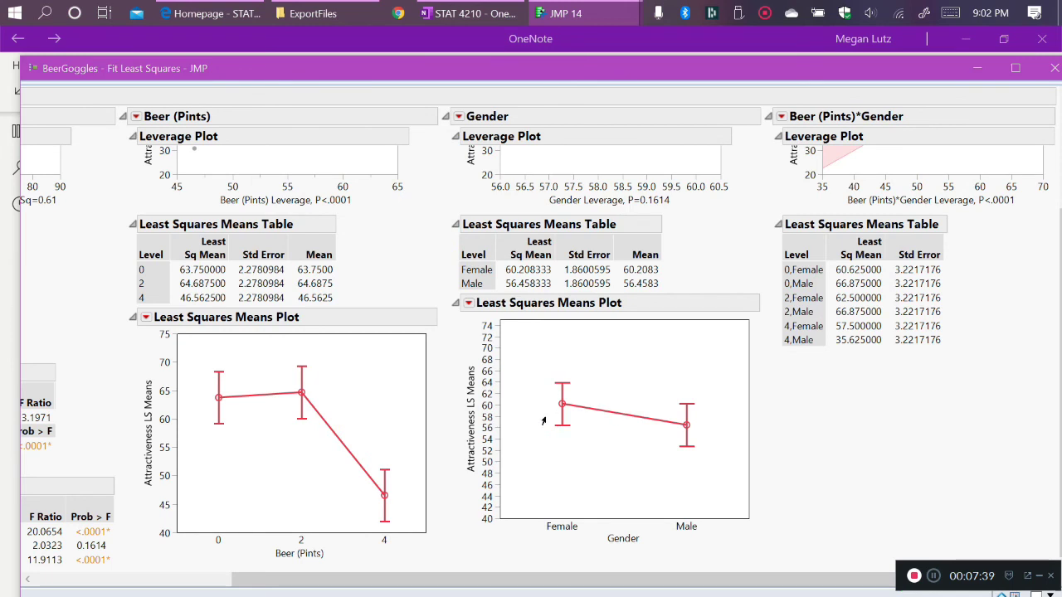
mouse_move(522, 383)
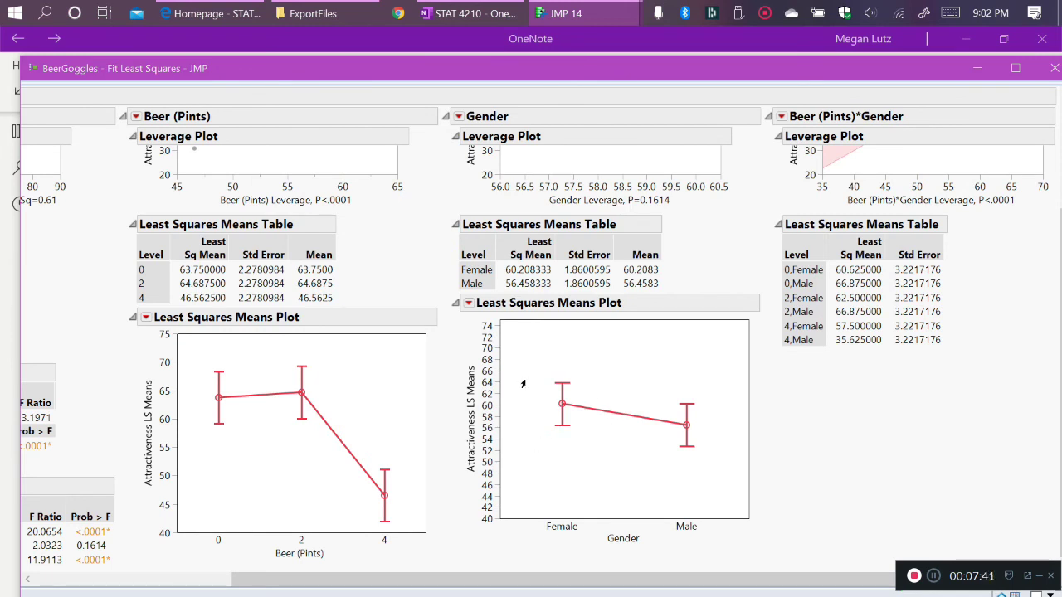
mouse_move(570, 372)
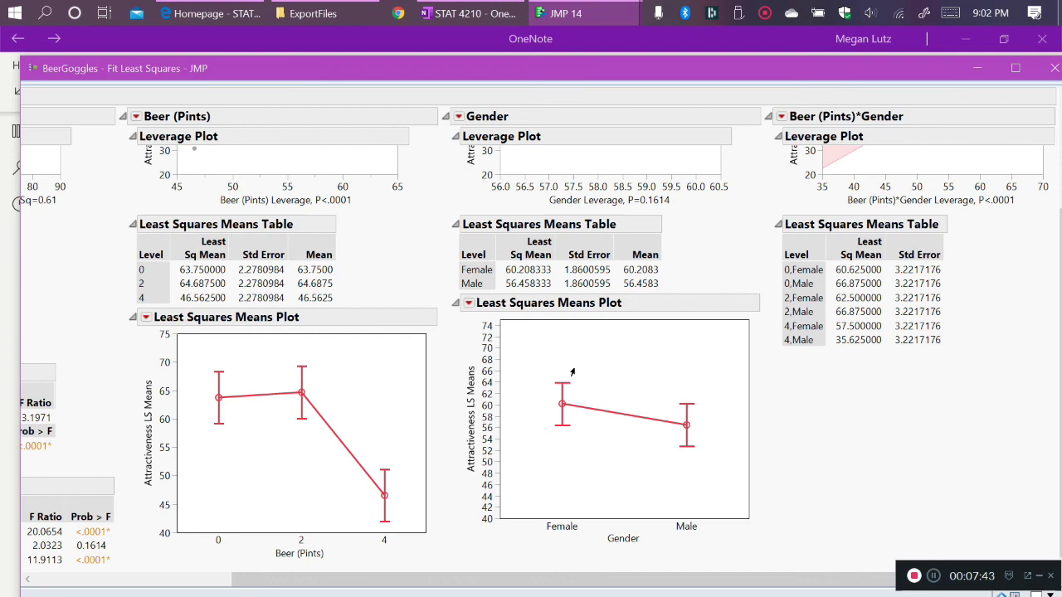
mouse_move(537, 411)
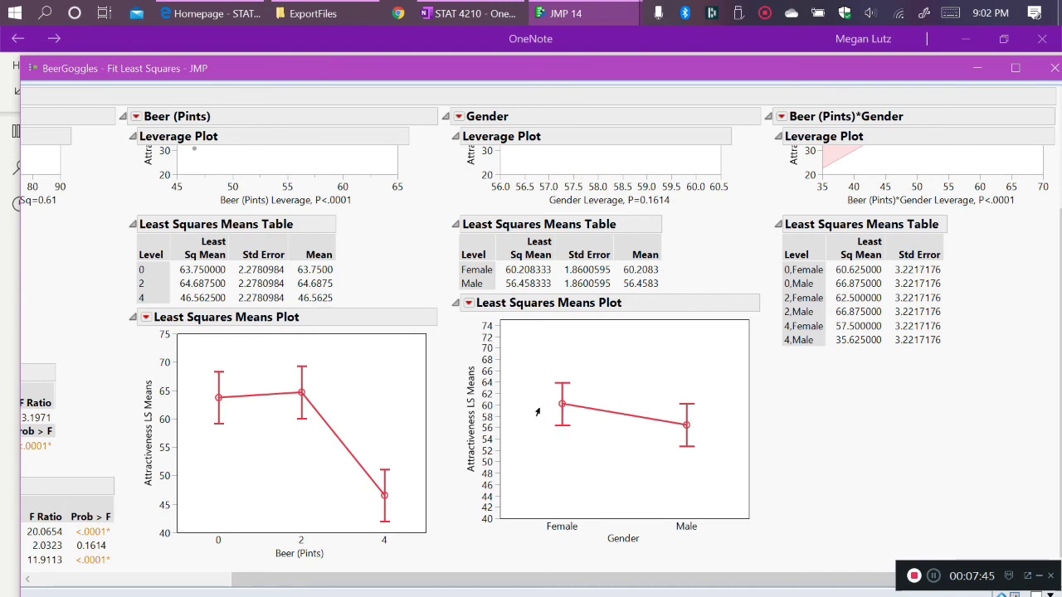
mouse_move(498, 408)
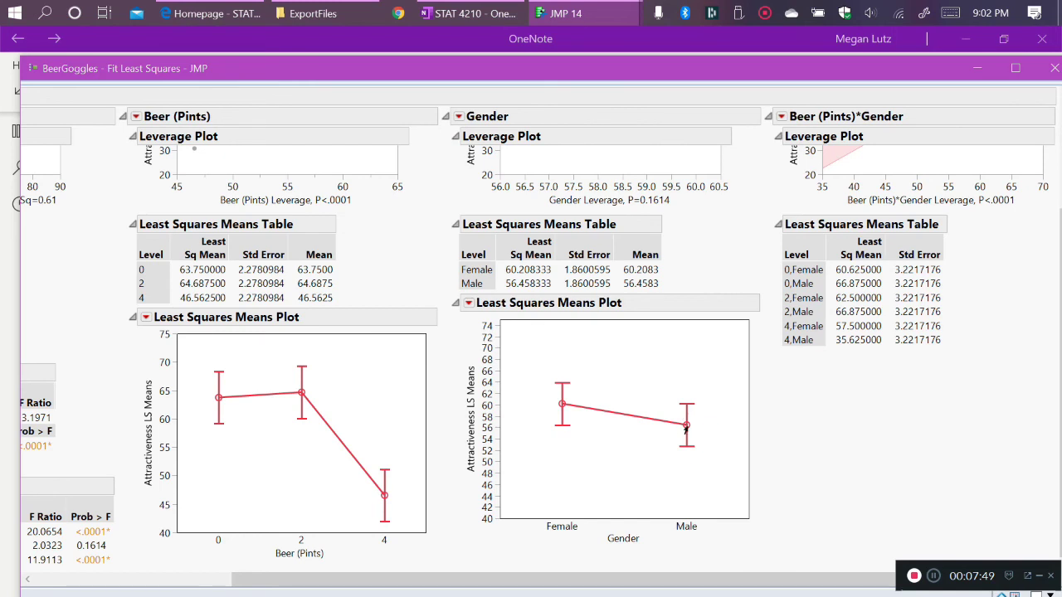
mouse_move(538, 445)
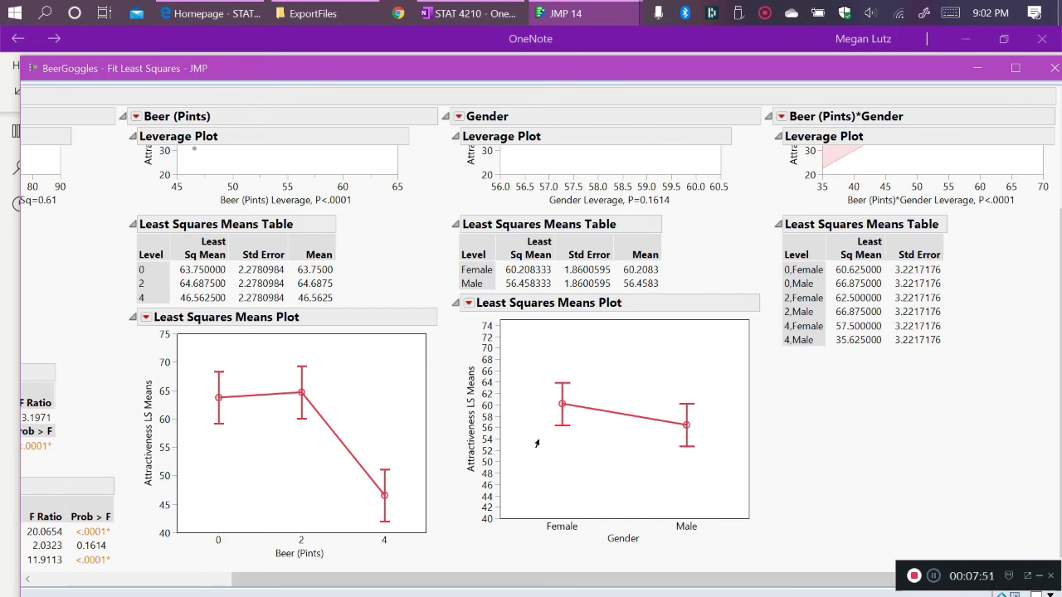
mouse_move(660, 435)
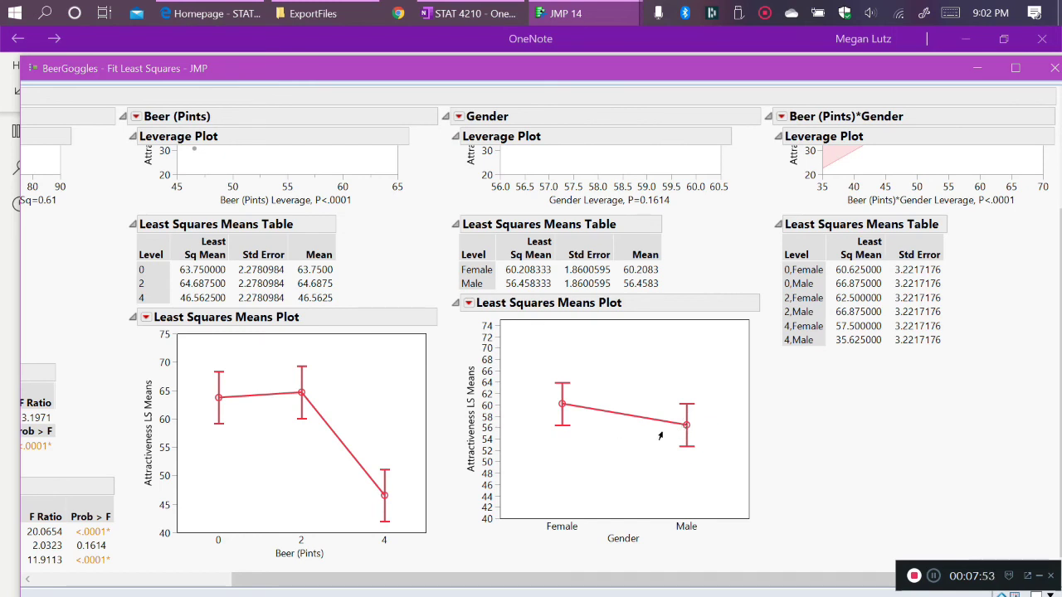
mouse_move(494, 234)
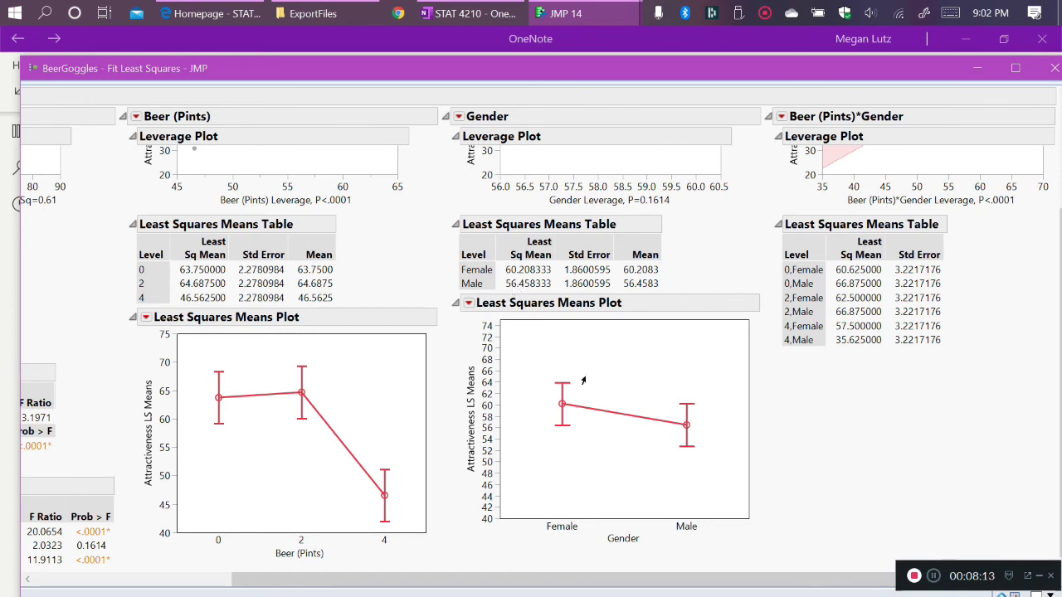
mouse_move(567, 433)
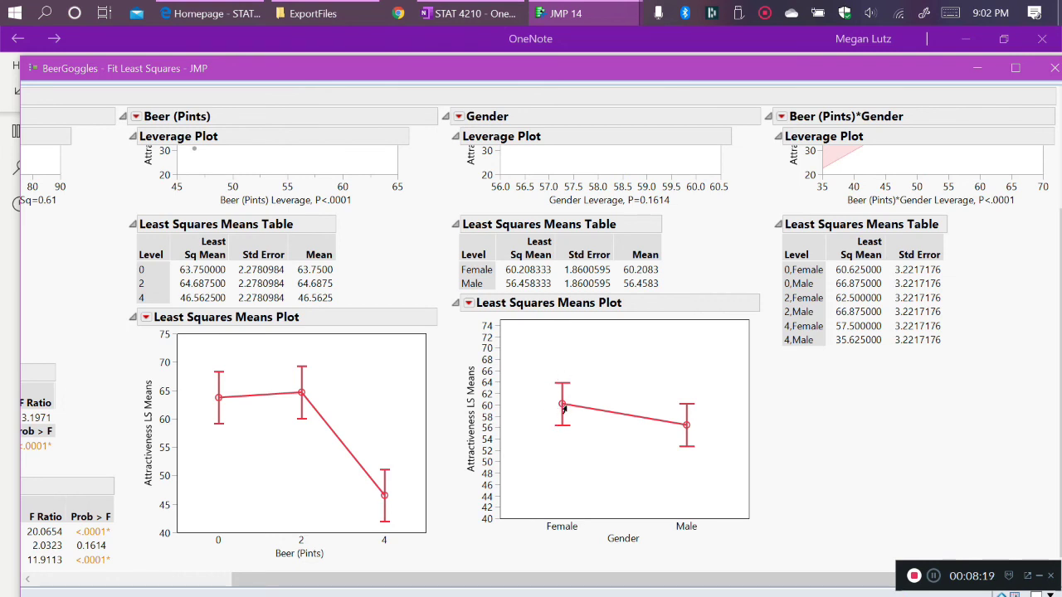
mouse_move(630, 415)
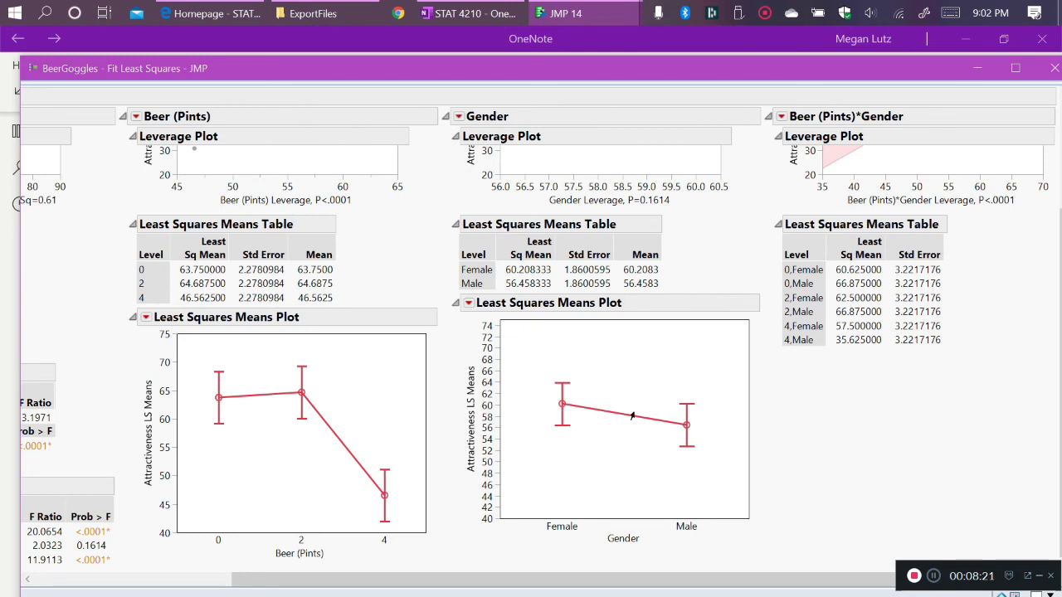
mouse_move(685, 432)
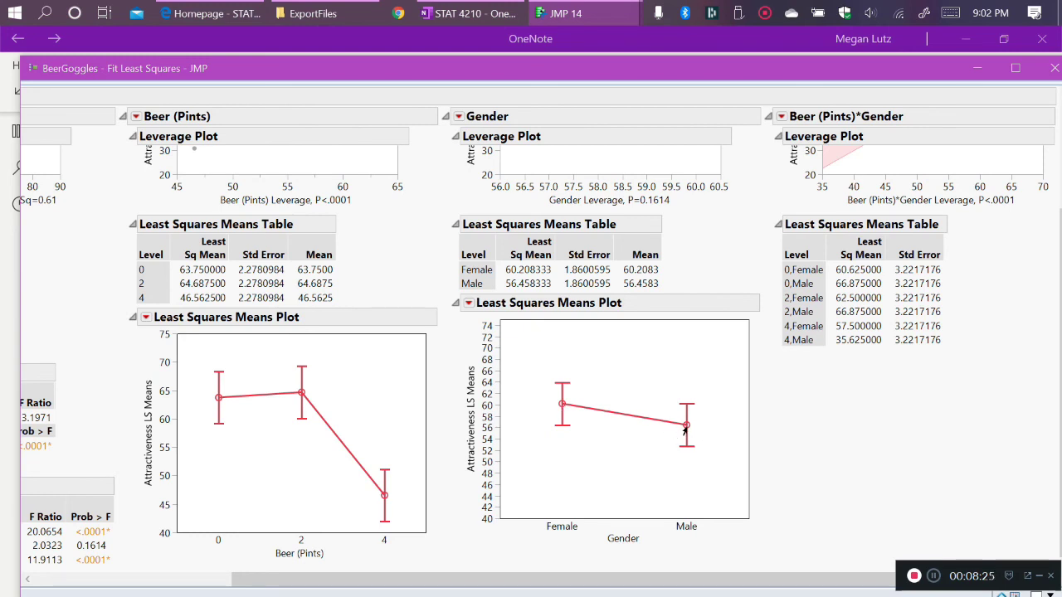
mouse_move(674, 439)
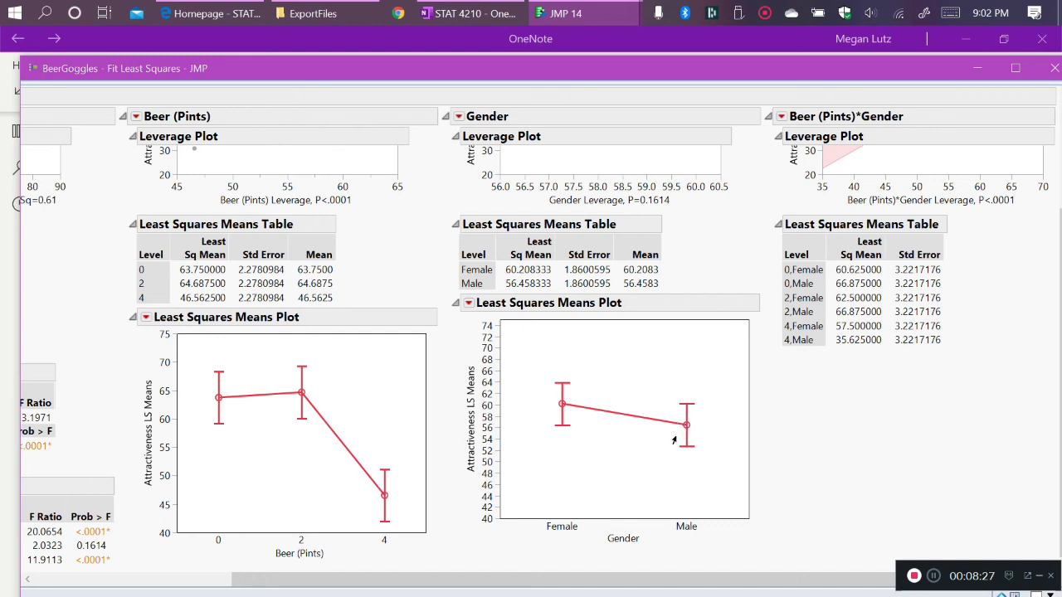
mouse_move(685, 425)
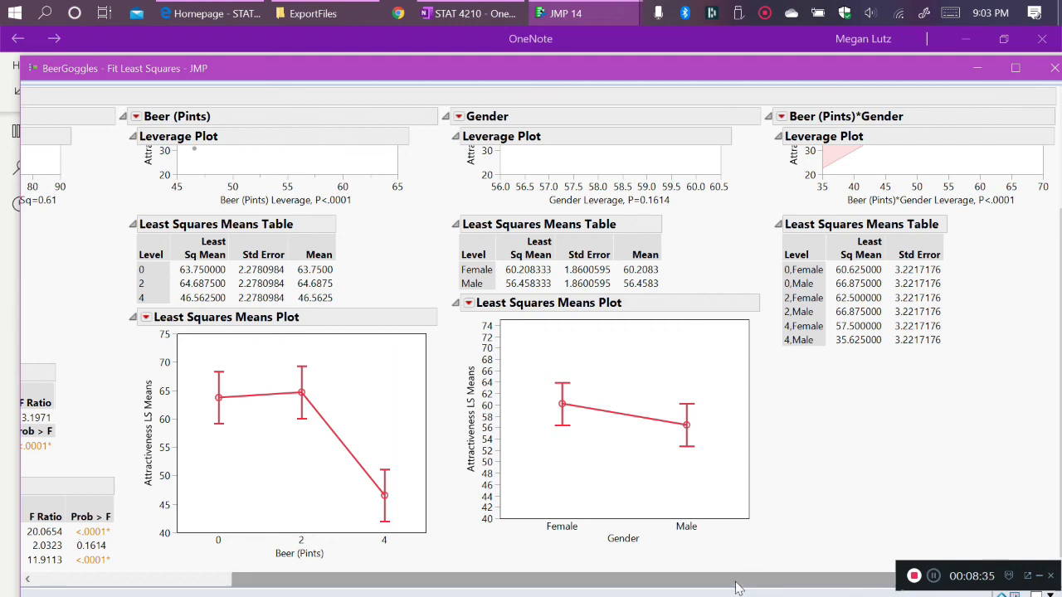
mouse_move(843, 490)
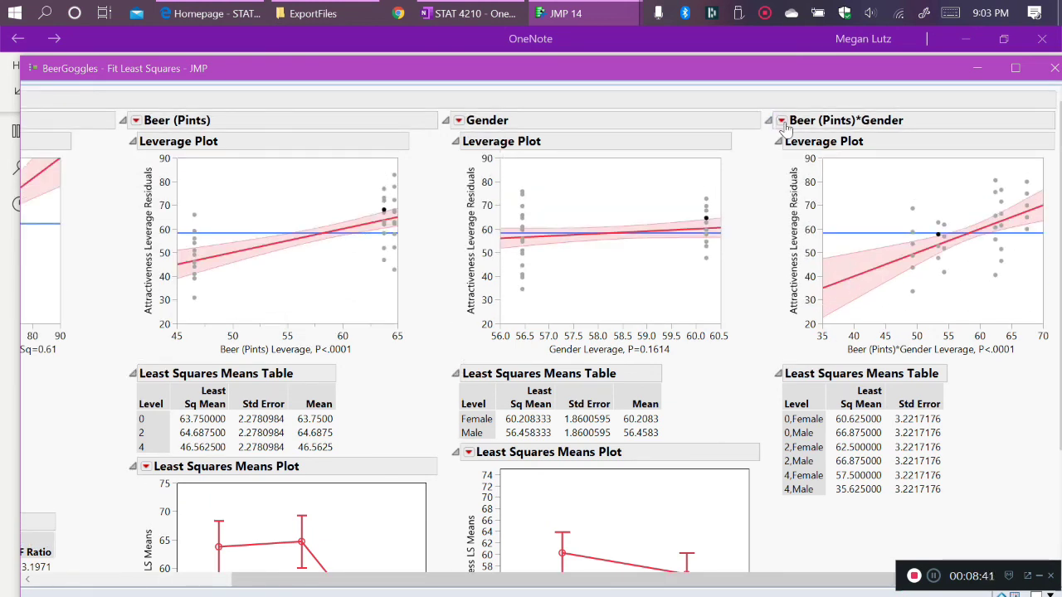
mouse_move(391, 143)
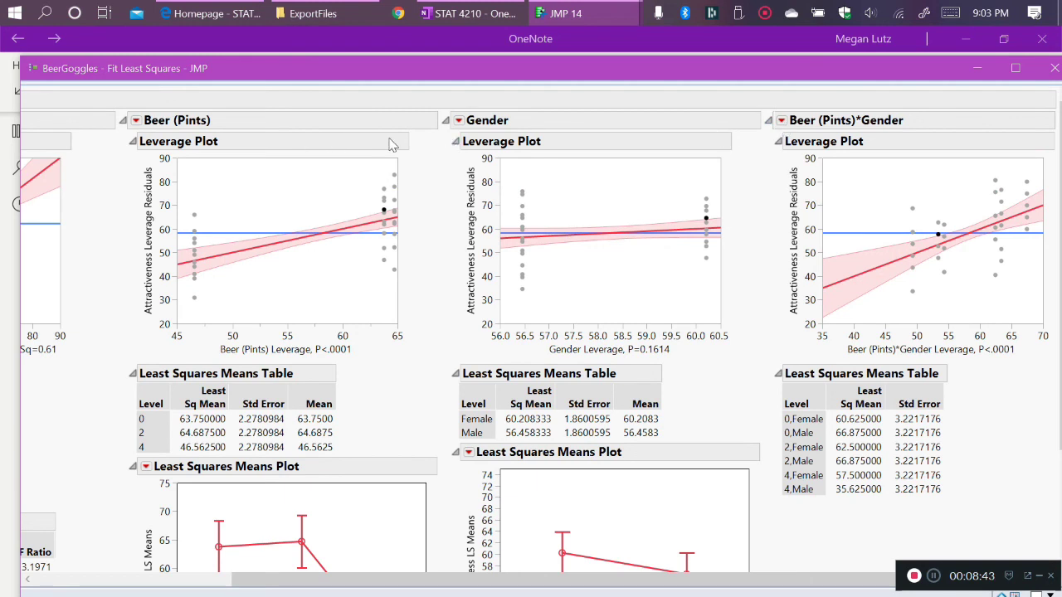
mouse_move(817, 125)
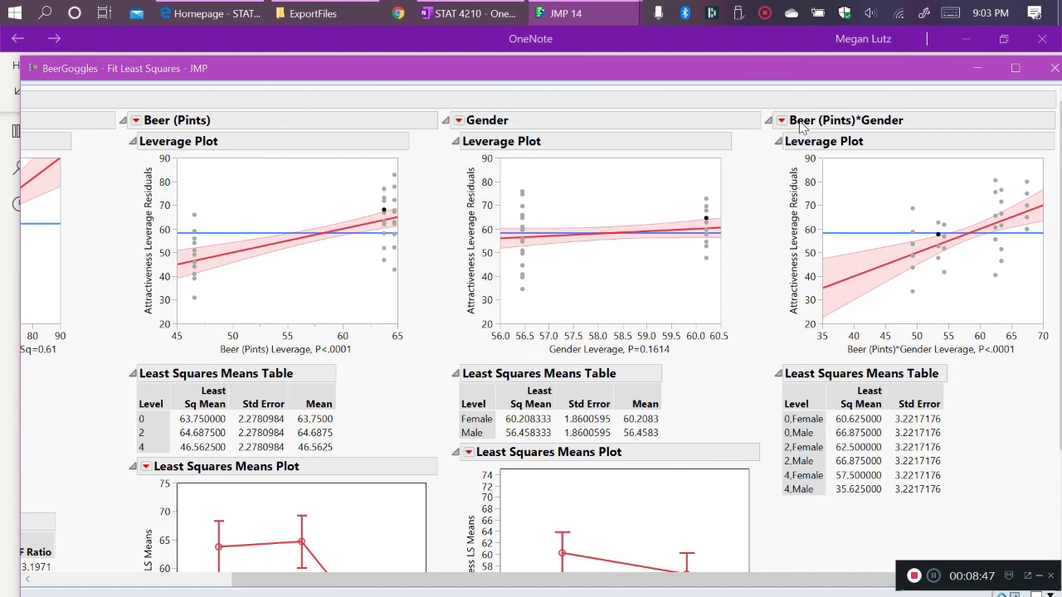
Show the red-triangle options for the Beer (Pints)*Gender effect
left_click(458, 120)
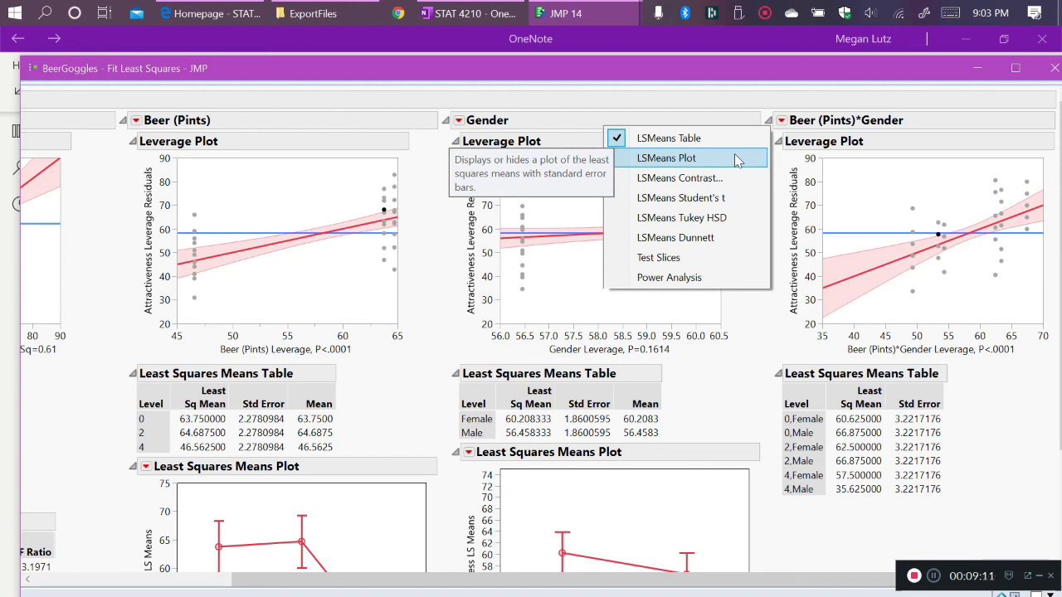
Create an LSMeans interaction plot for Beer (Pints)*Gender with Gender overlaid as separate lines
left_click(667, 158)
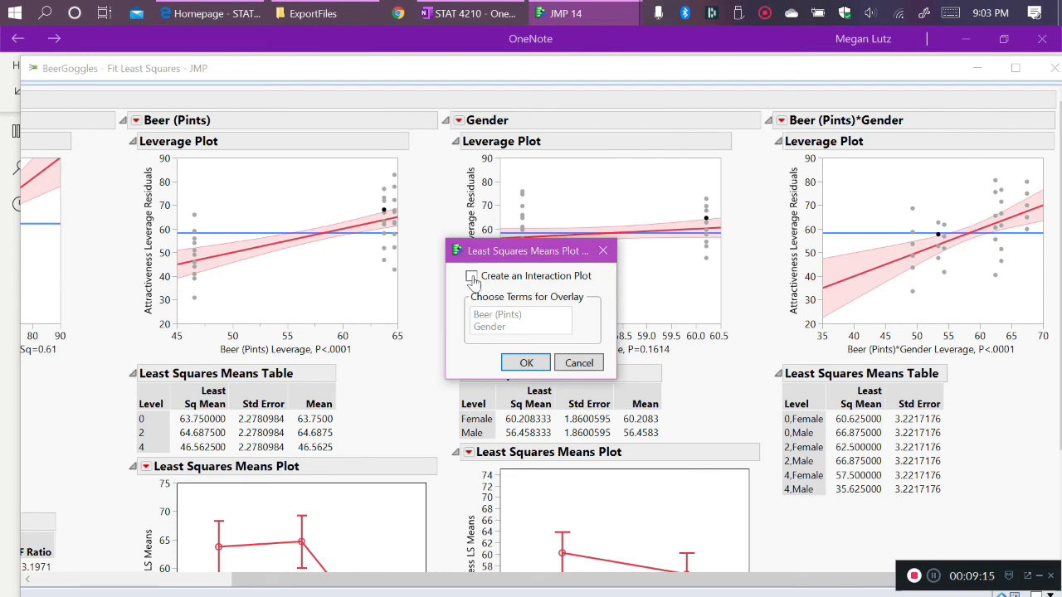
left_click(471, 276)
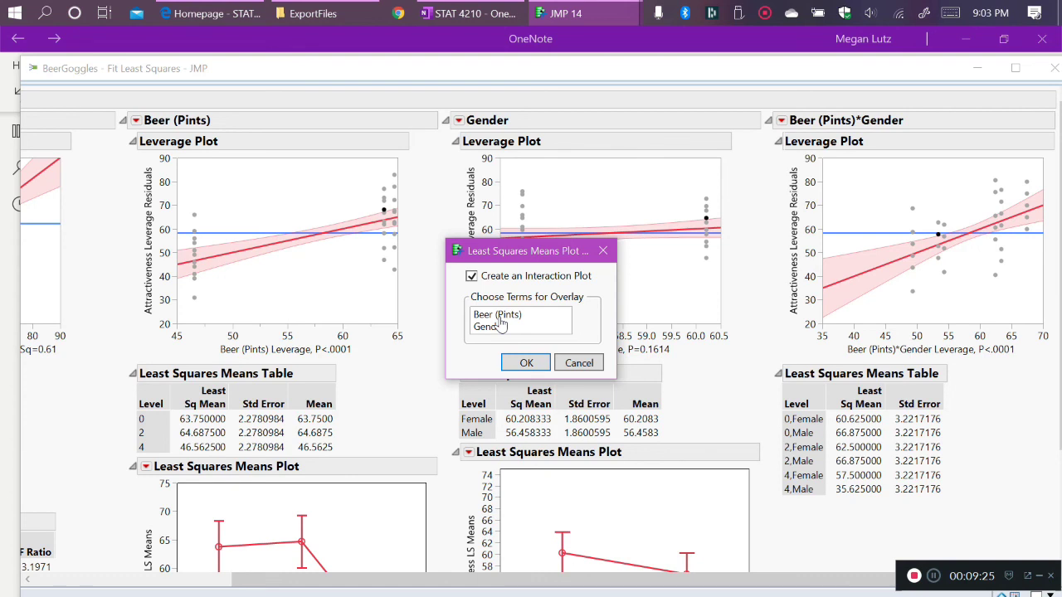
left_click(490, 326)
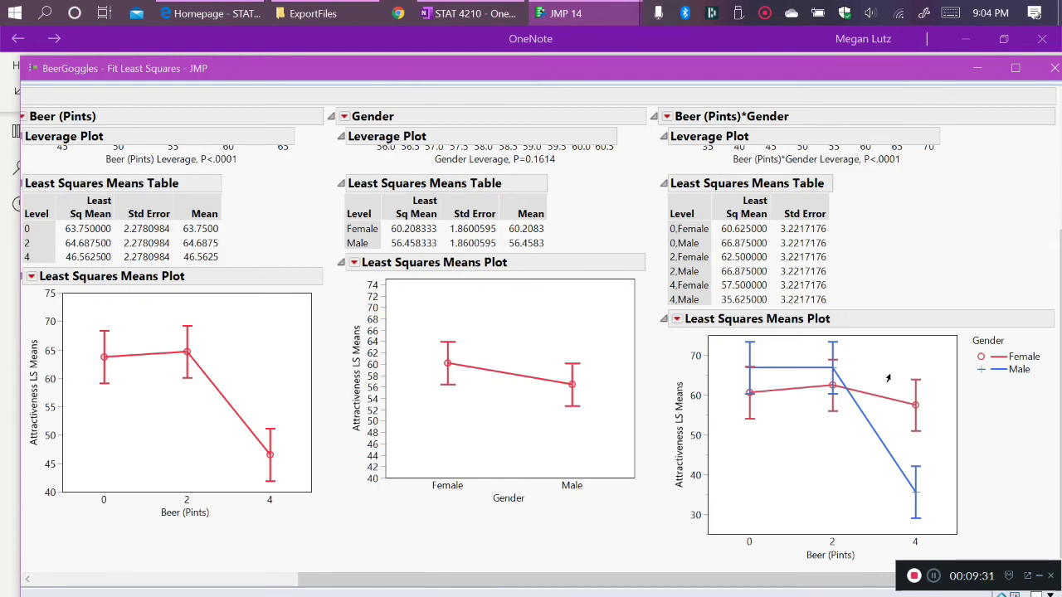
mouse_move(781, 408)
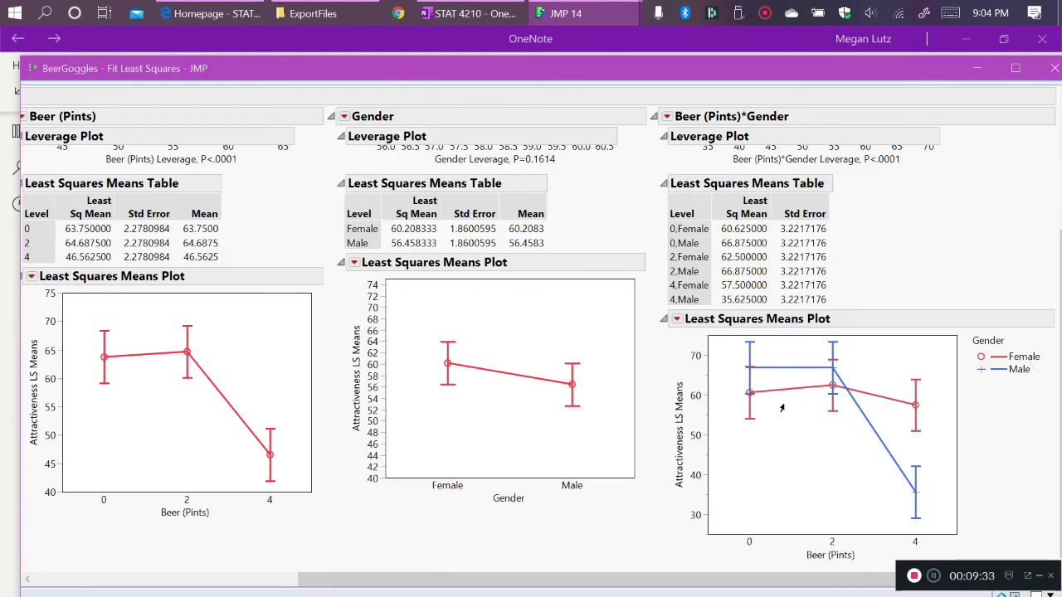
mouse_move(996, 368)
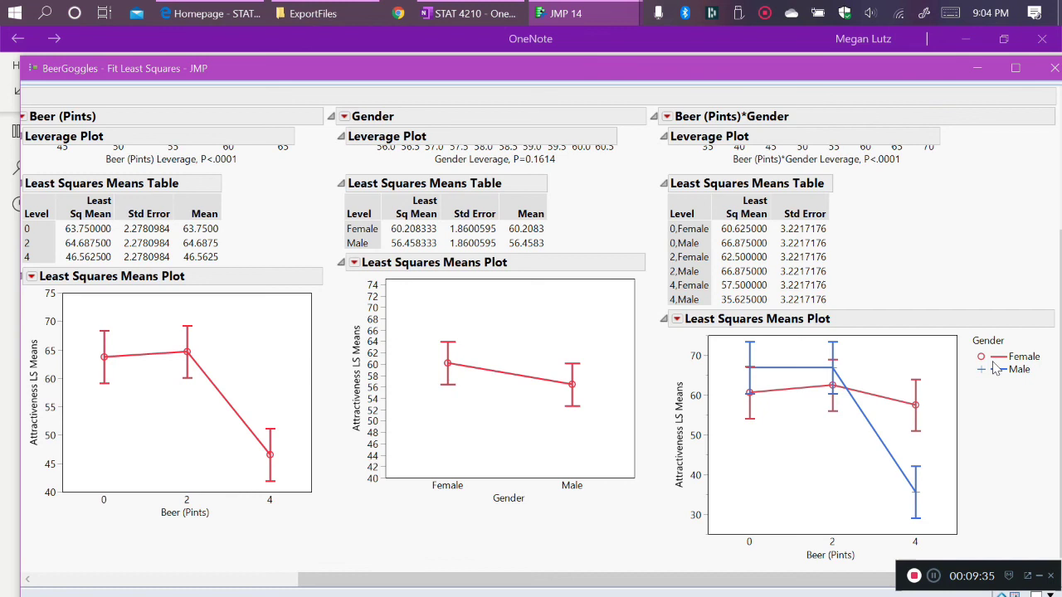
mouse_move(916, 375)
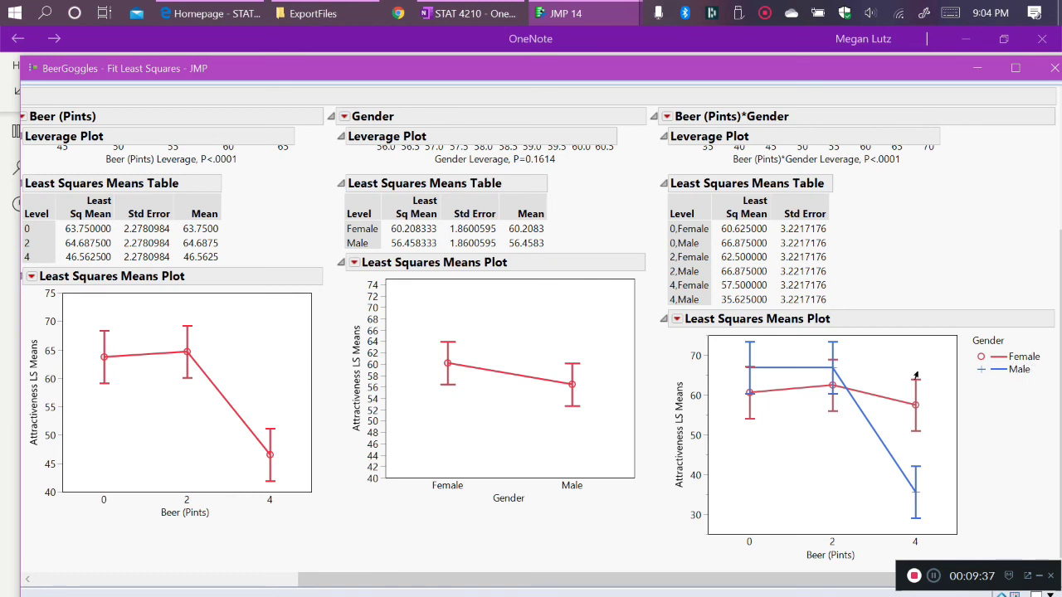
mouse_move(921, 504)
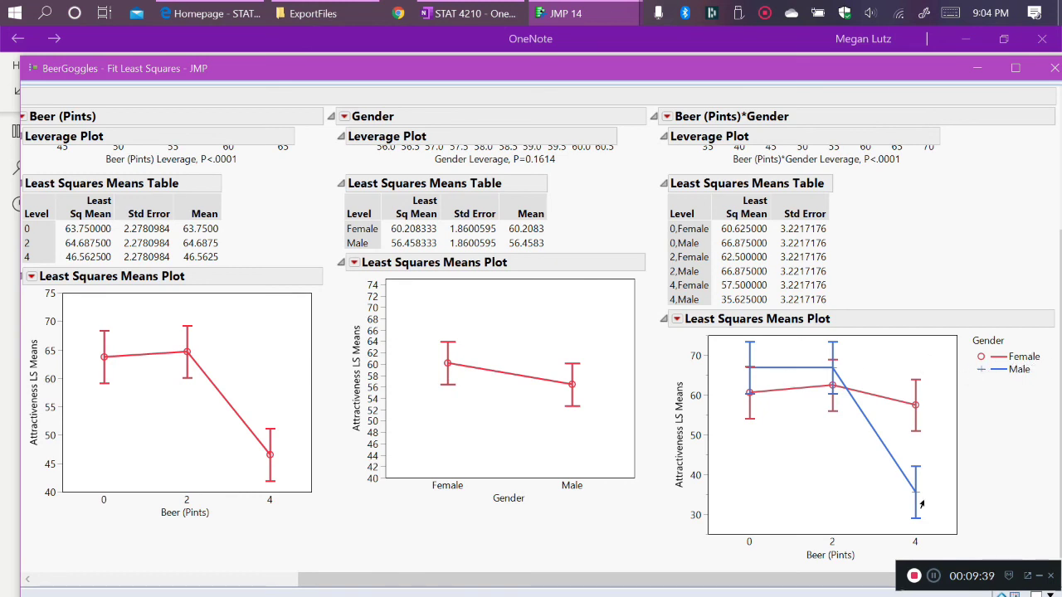
mouse_move(959, 409)
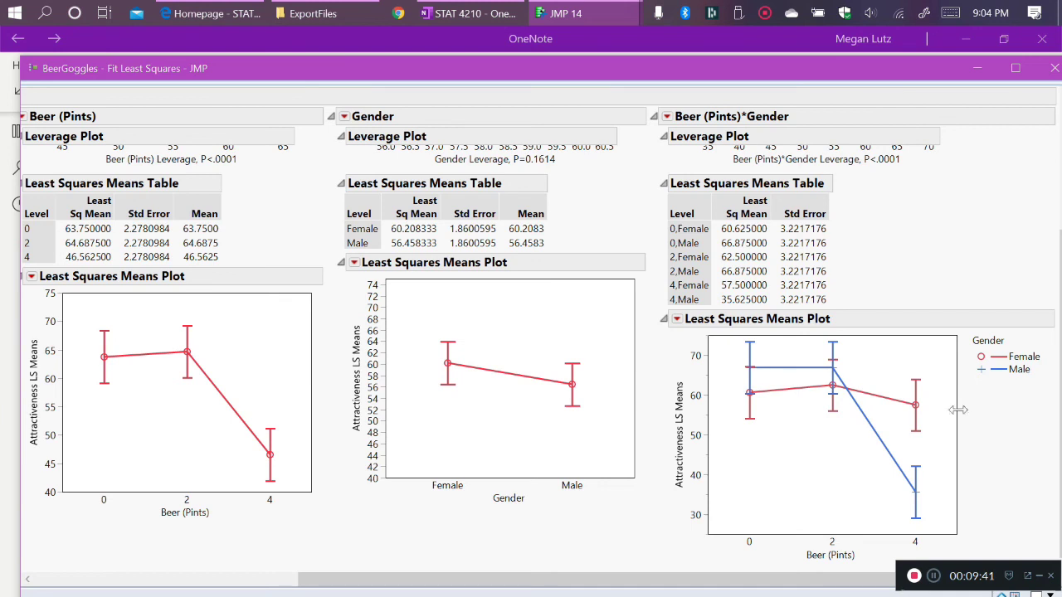
mouse_move(979, 458)
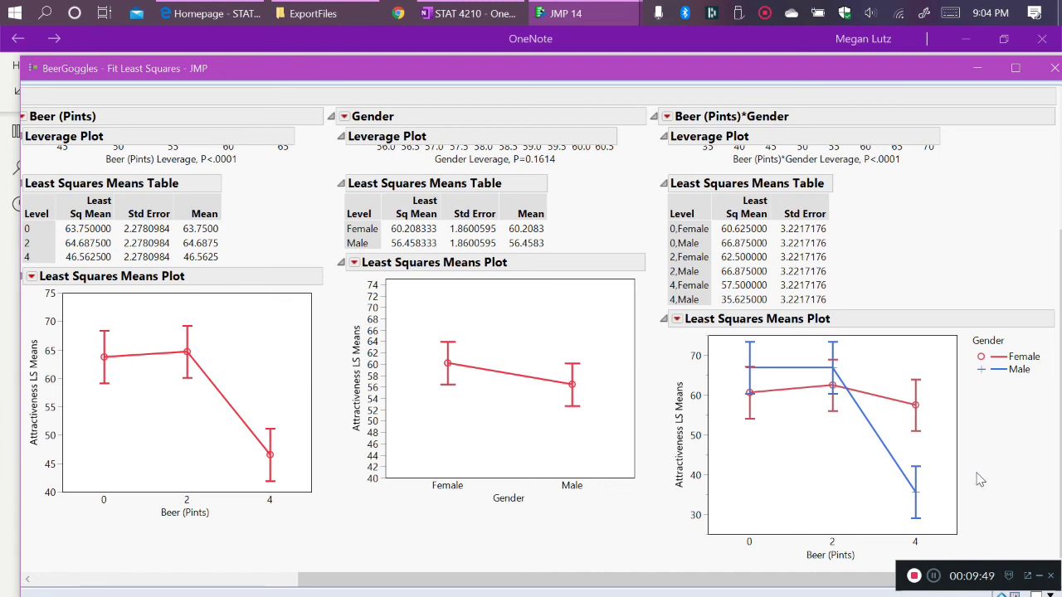
mouse_move(780, 461)
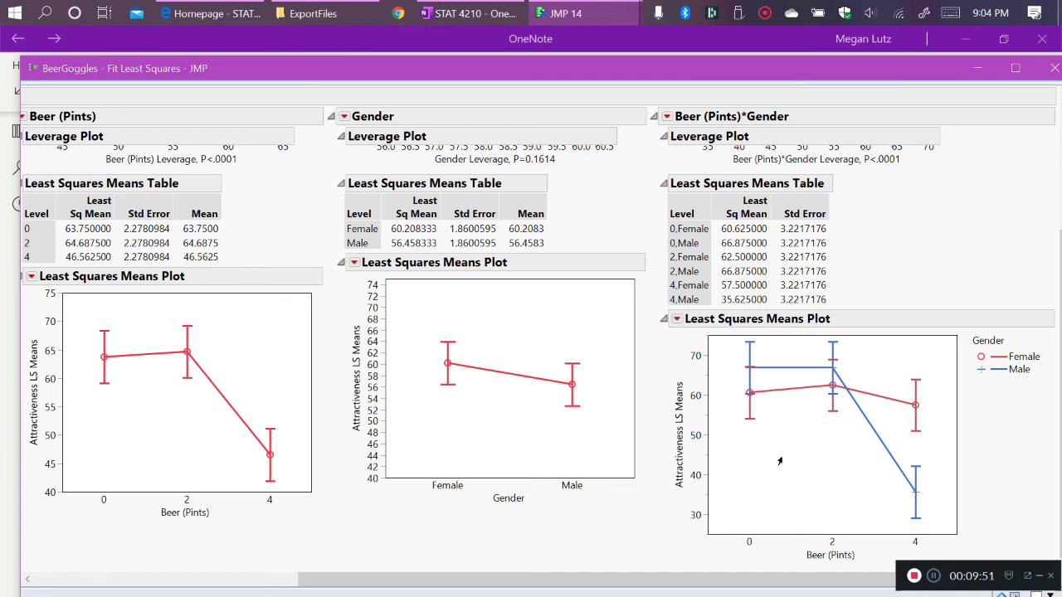
mouse_move(776, 390)
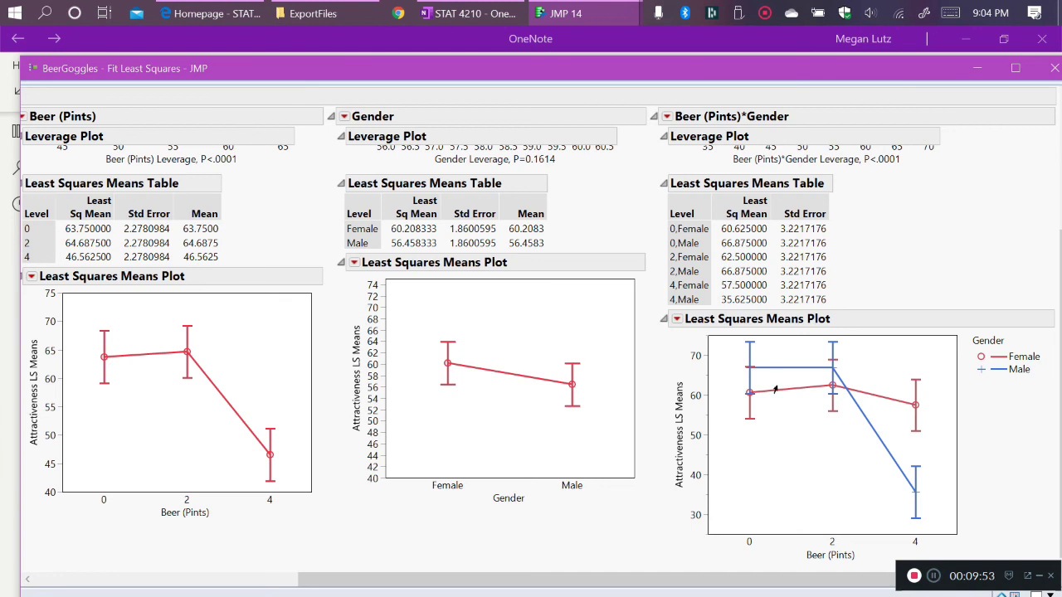
mouse_move(695, 193)
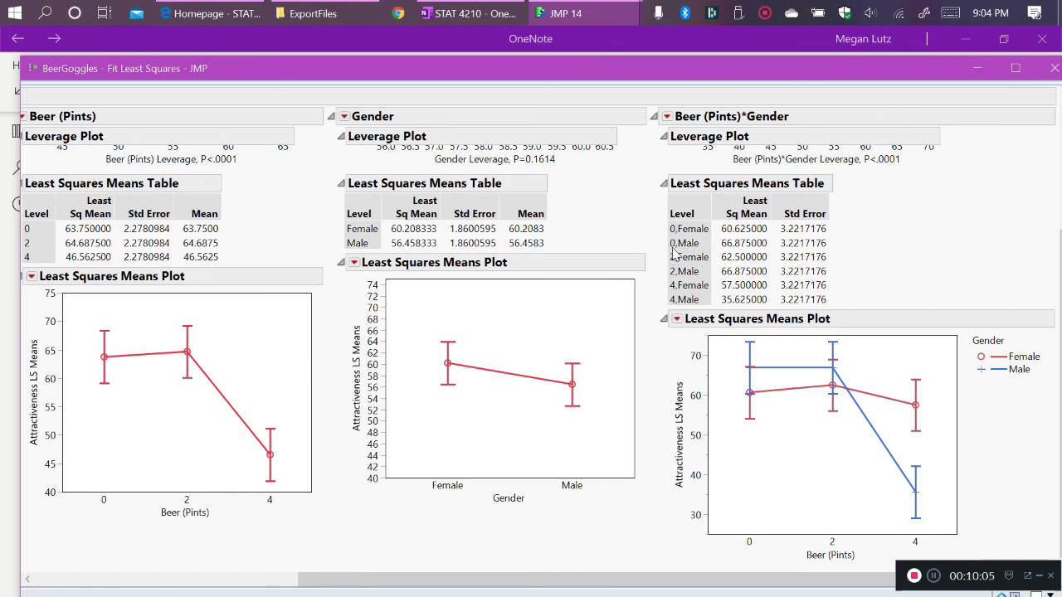
mouse_move(216, 327)
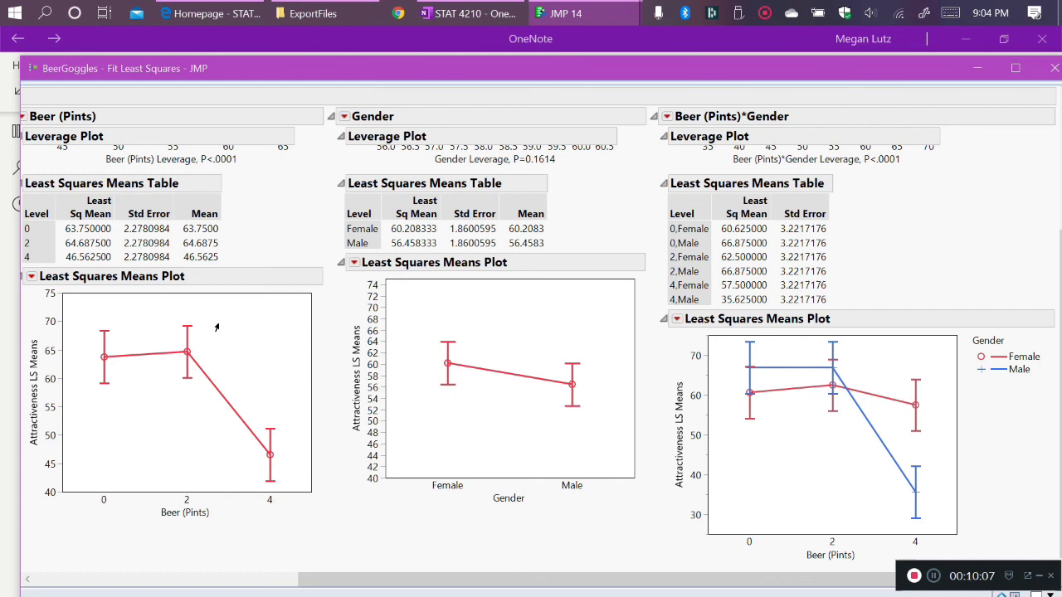
mouse_move(269, 531)
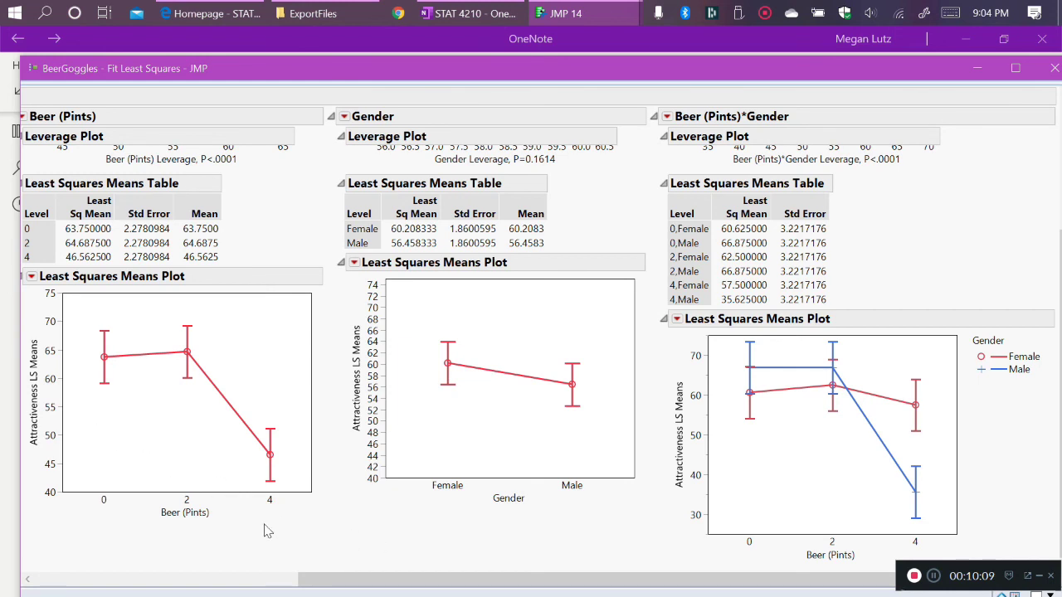
mouse_move(113, 397)
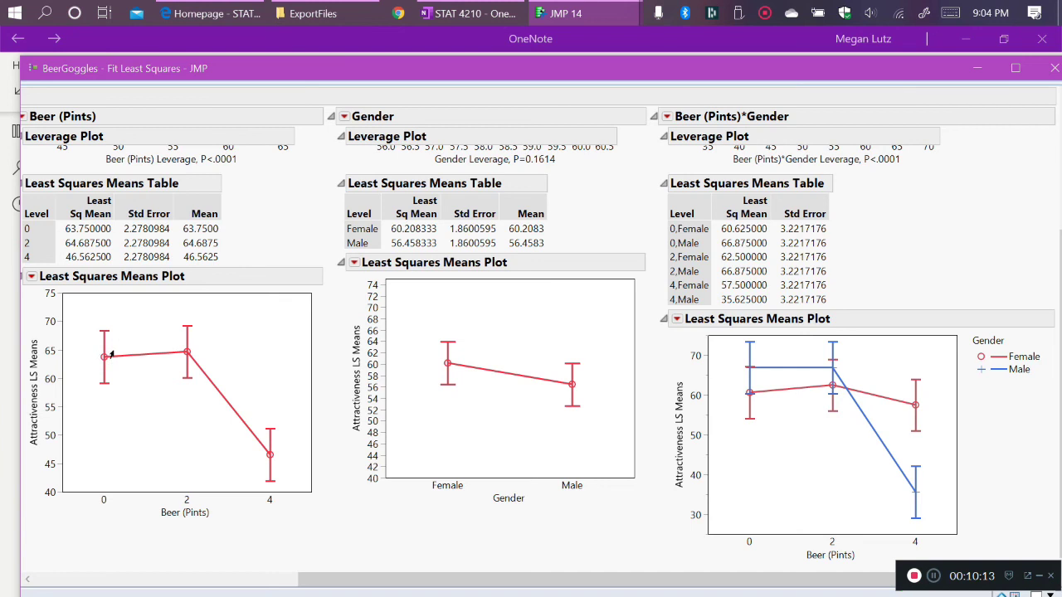
mouse_move(103, 368)
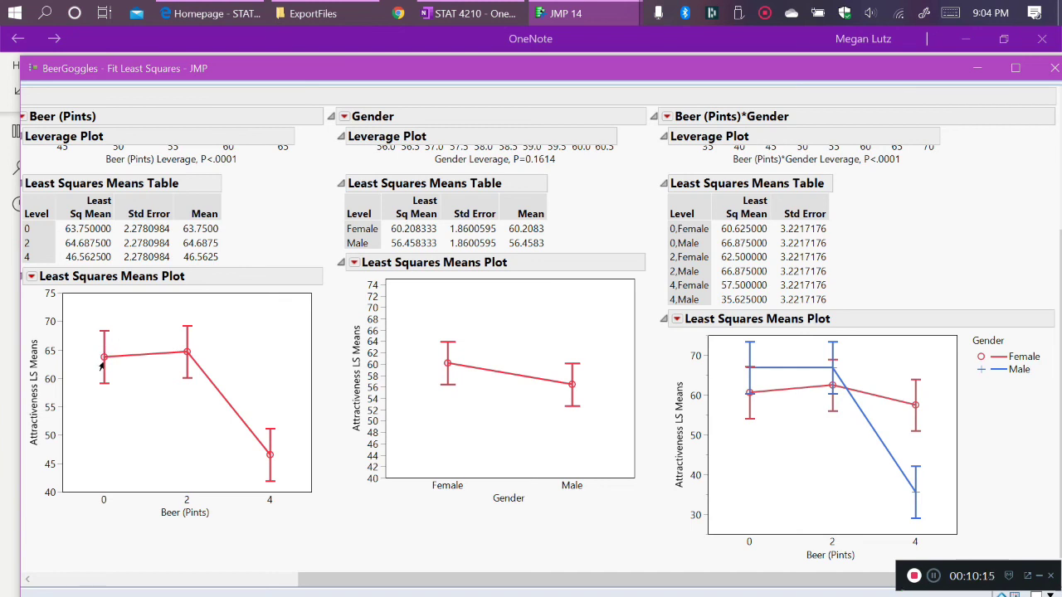
mouse_move(733, 428)
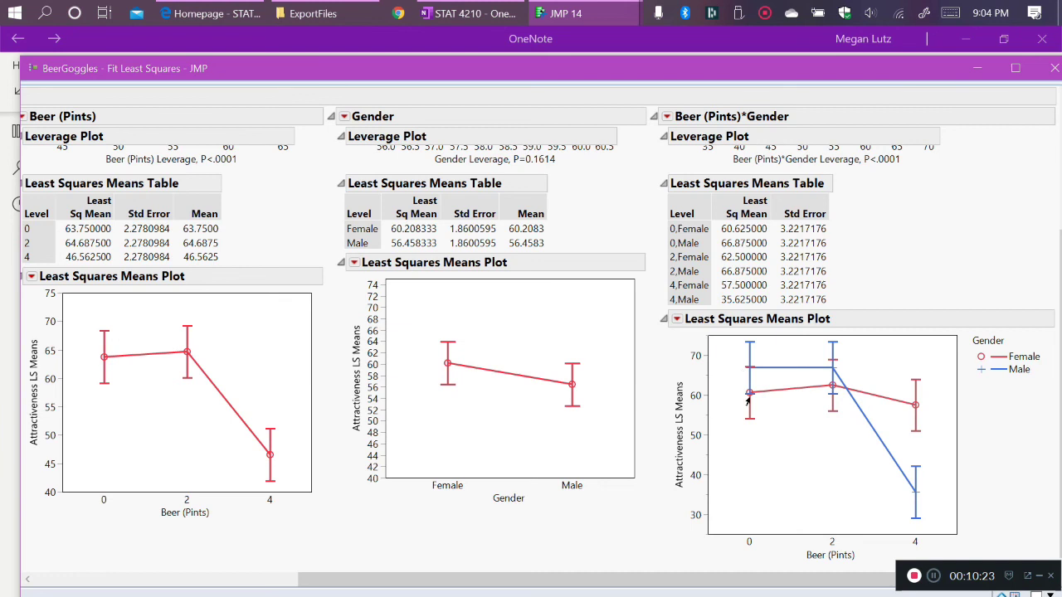
mouse_move(212, 373)
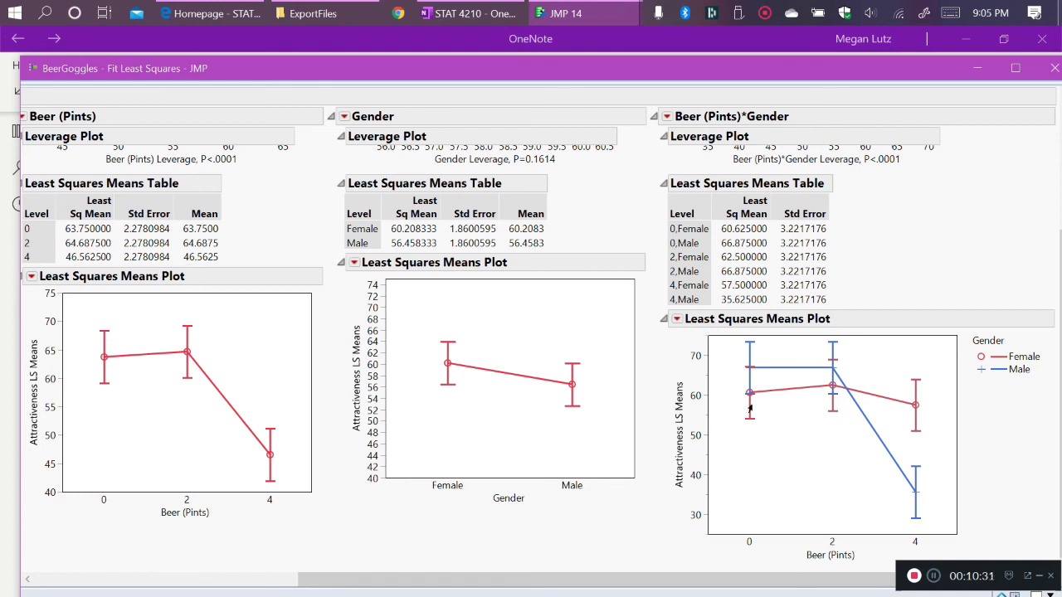
mouse_move(740, 405)
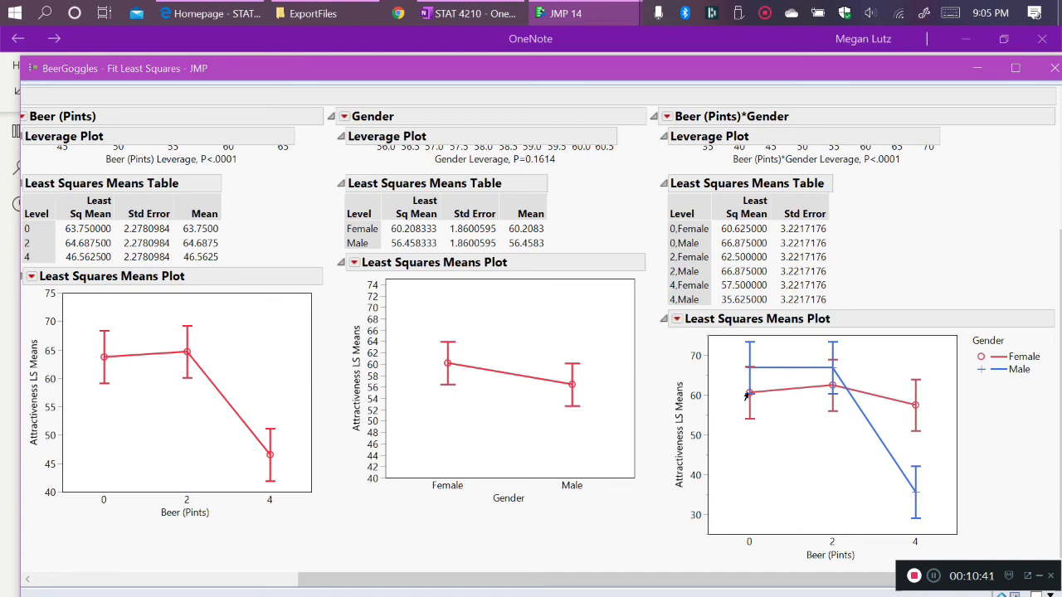
mouse_move(823, 391)
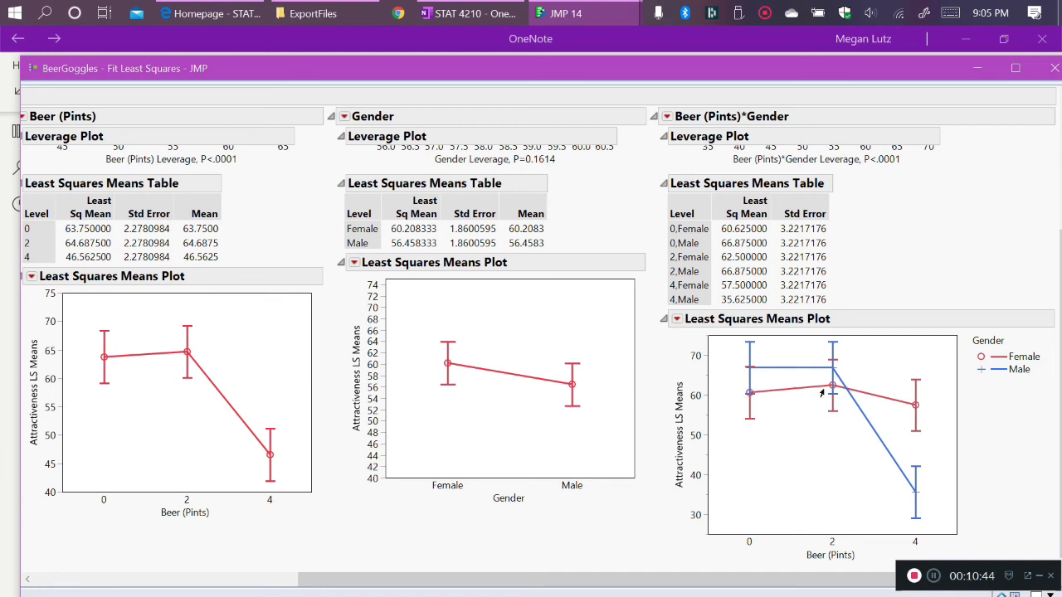
mouse_move(730, 407)
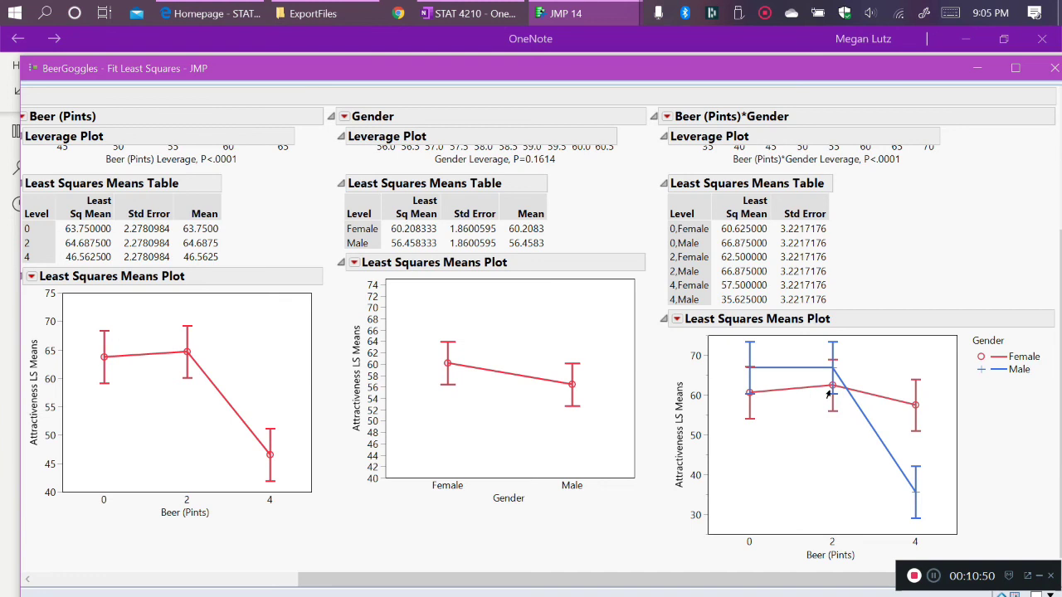
mouse_move(826, 390)
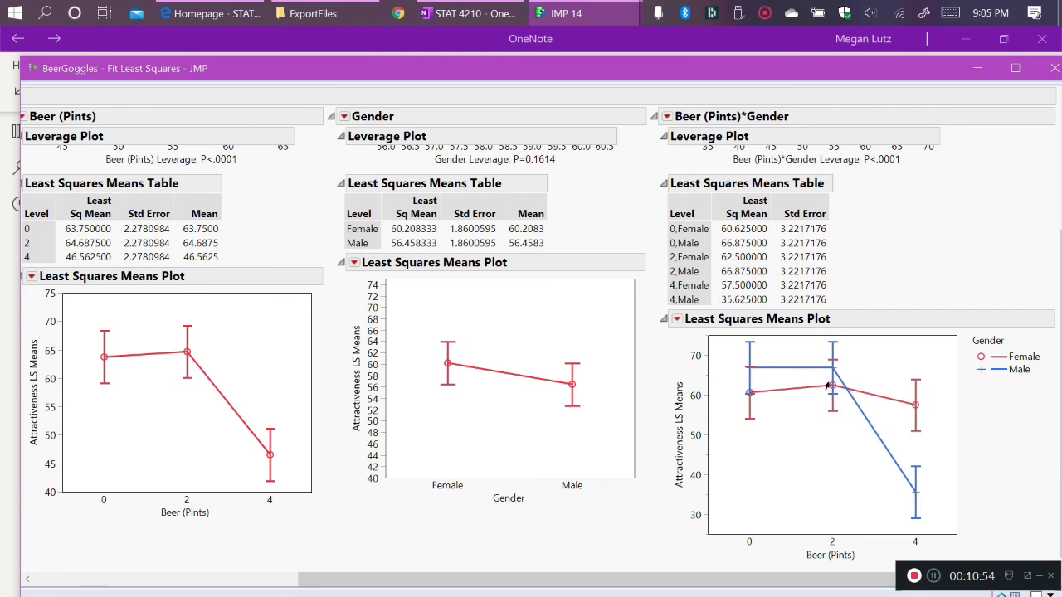
mouse_move(902, 405)
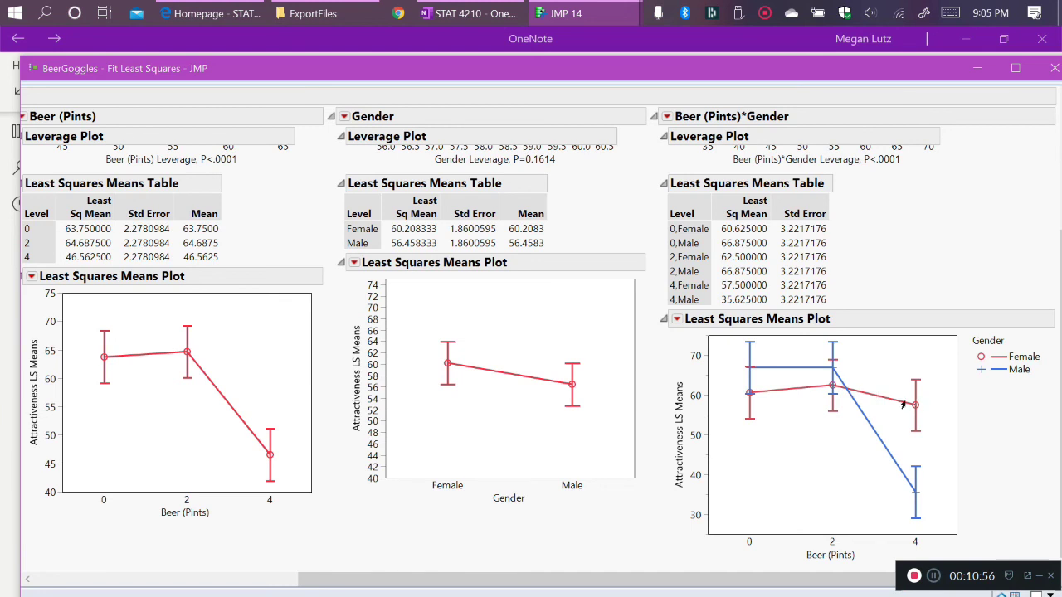
mouse_move(829, 392)
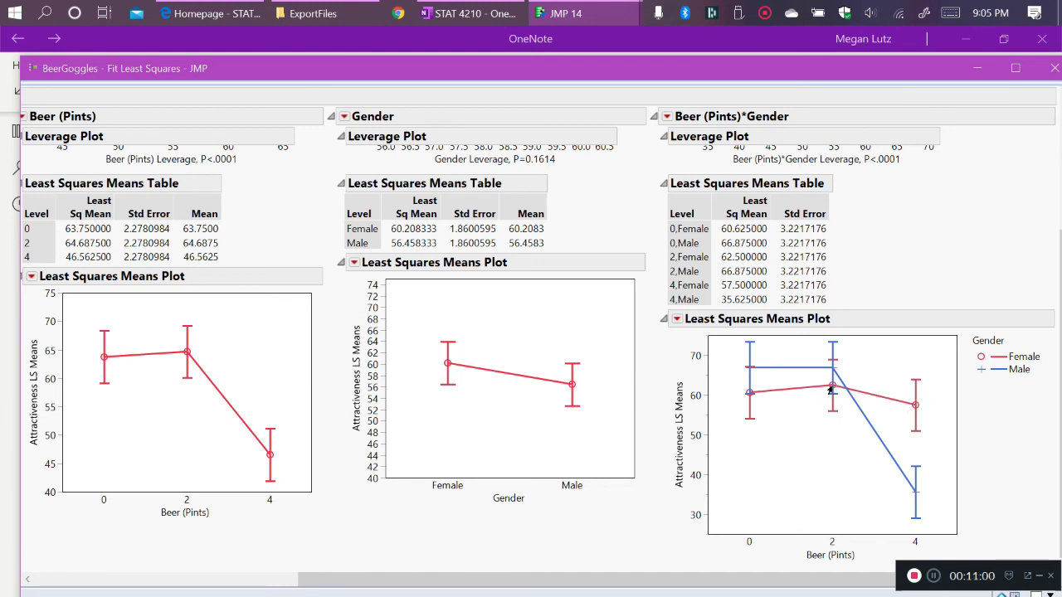
mouse_move(871, 405)
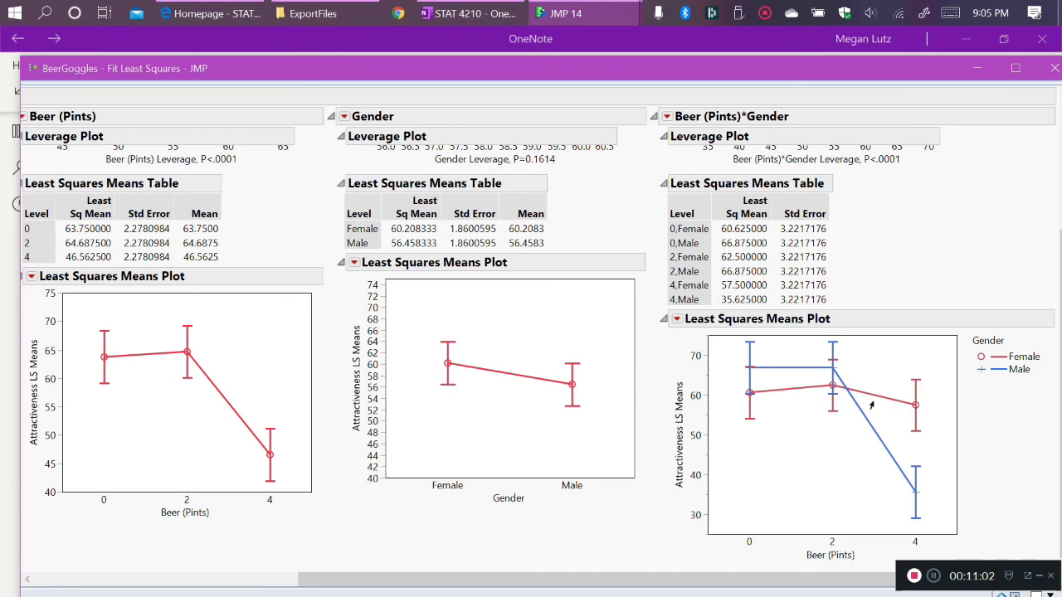
mouse_move(865, 412)
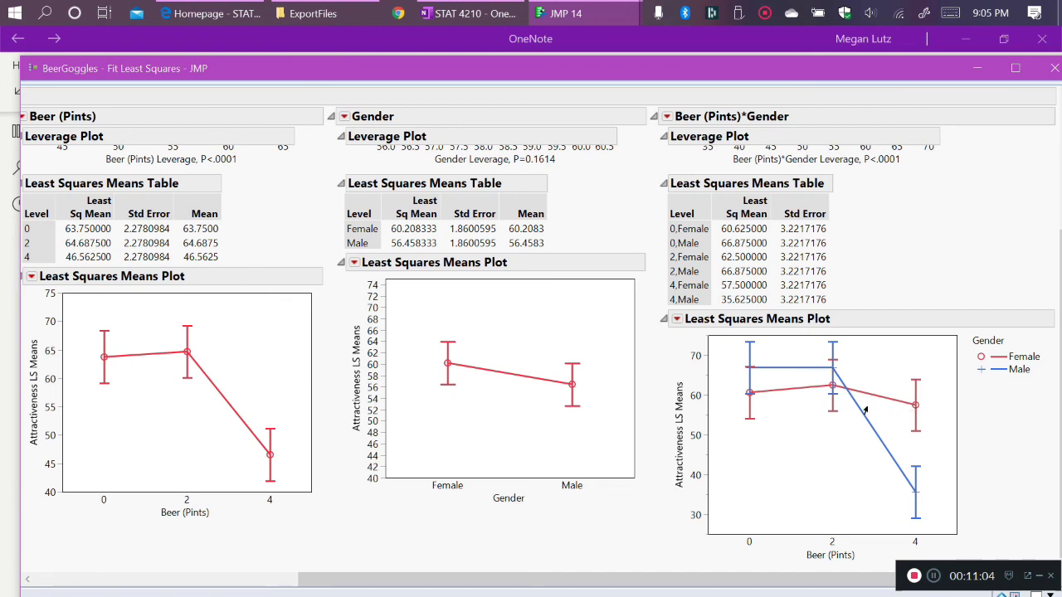
mouse_move(914, 478)
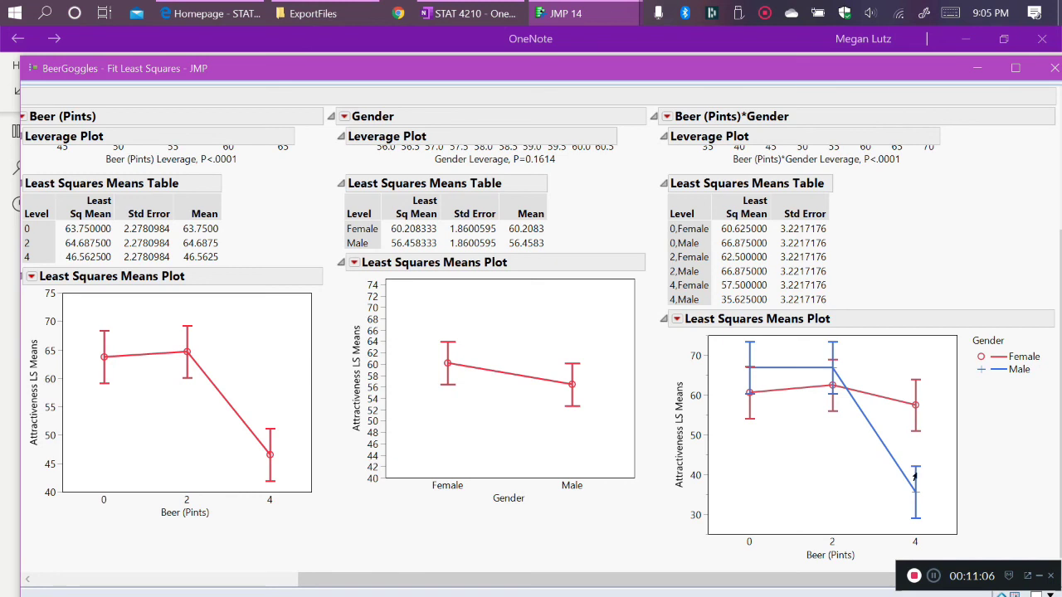
mouse_move(823, 373)
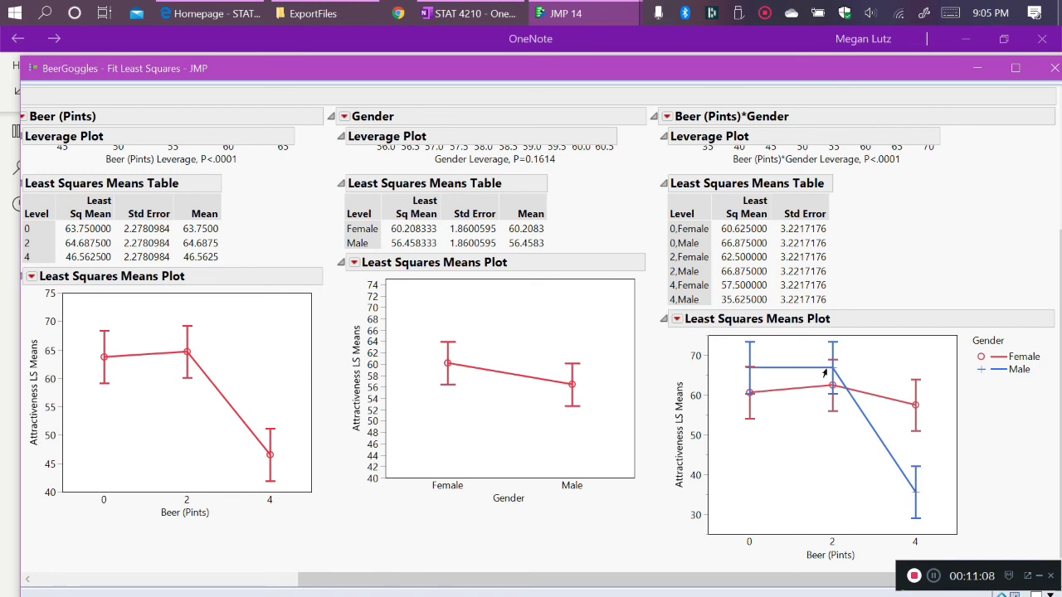
mouse_move(912, 502)
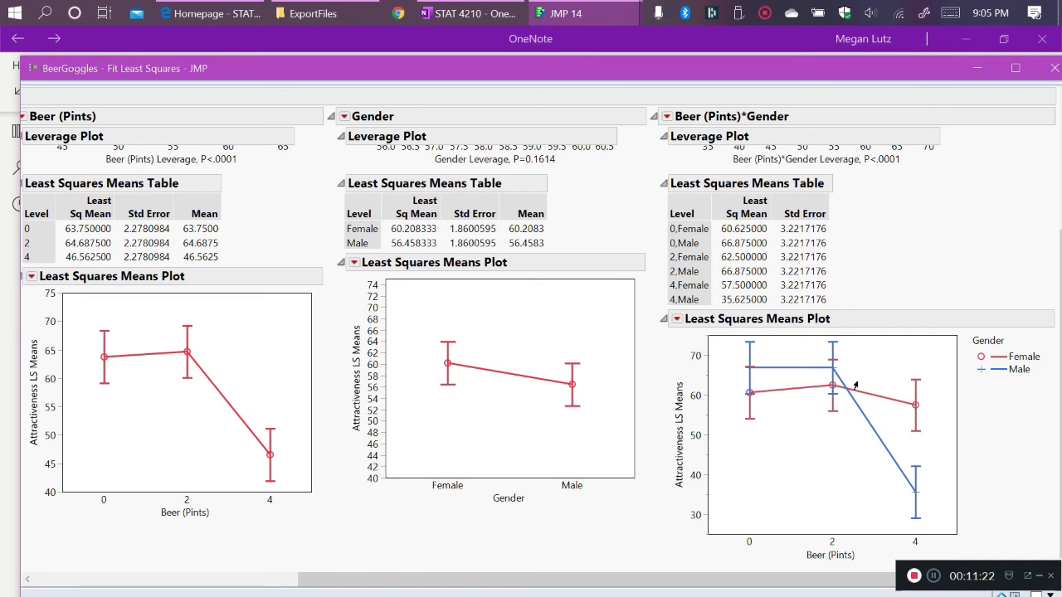
mouse_move(826, 375)
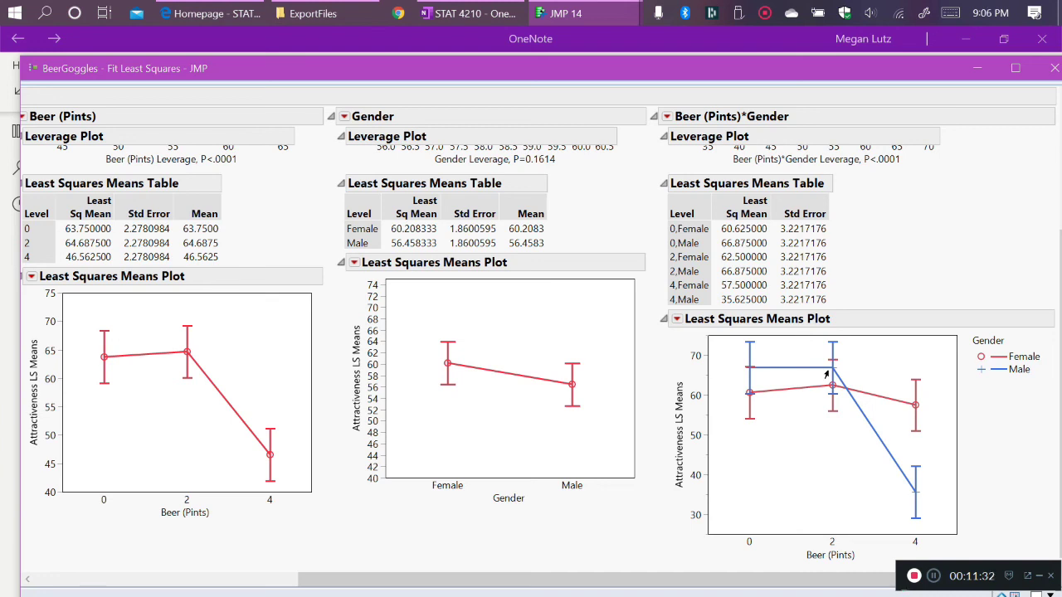
mouse_move(755, 403)
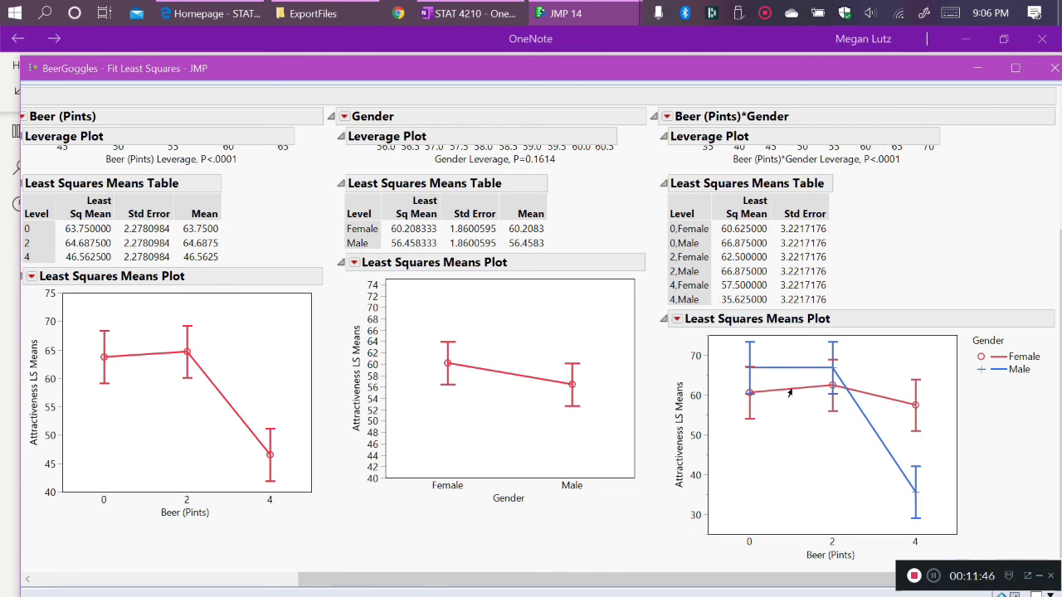
mouse_move(830, 390)
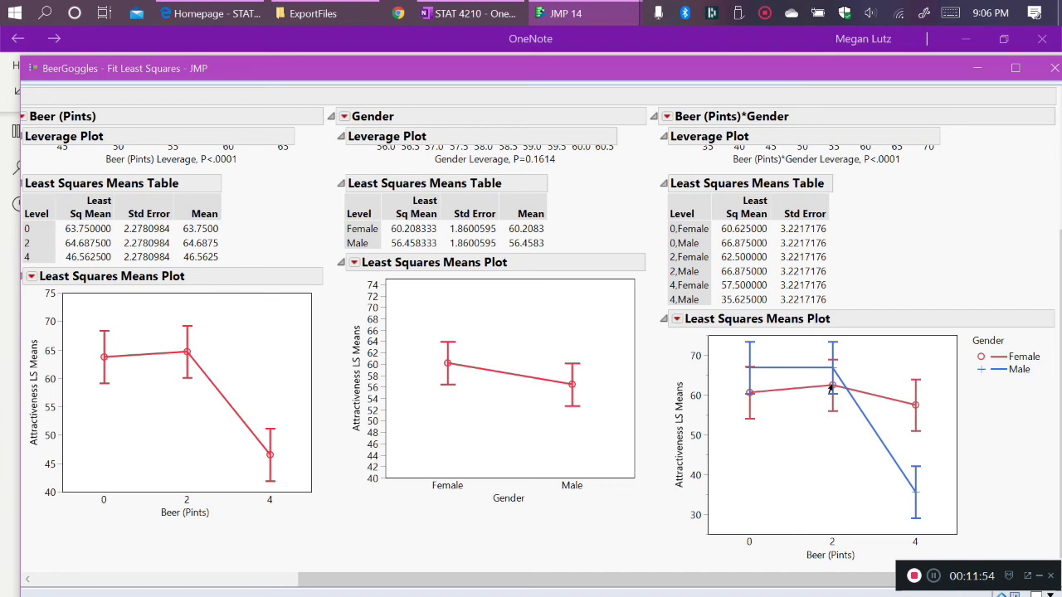
mouse_move(890, 399)
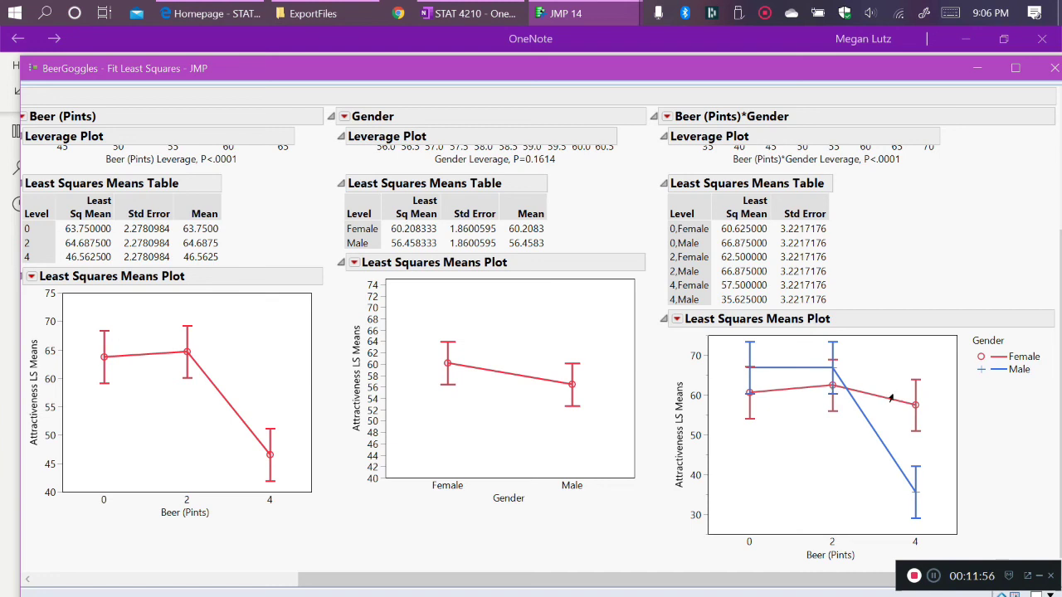
mouse_move(826, 392)
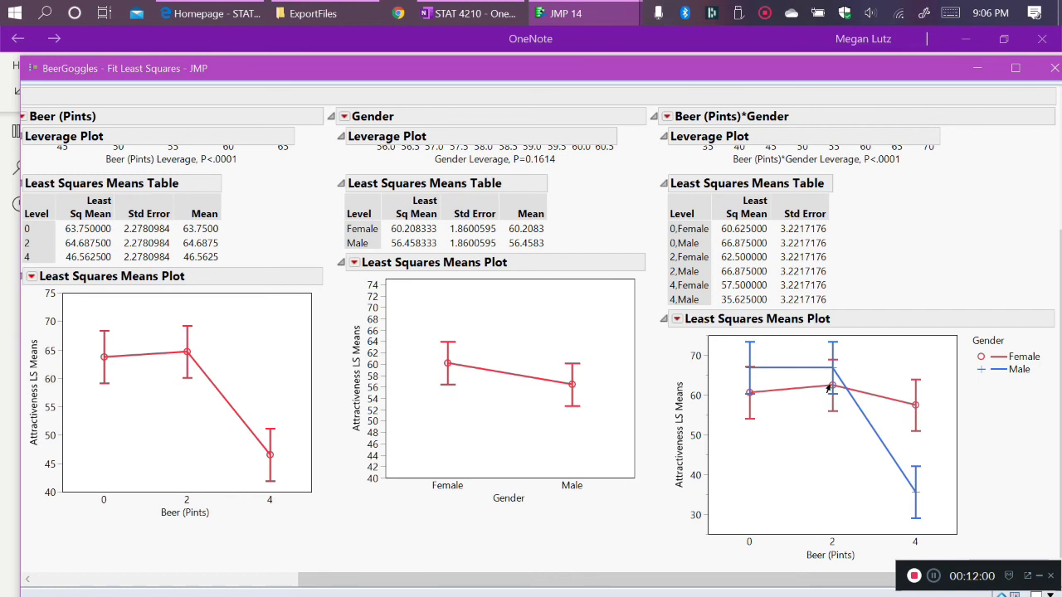
mouse_move(919, 422)
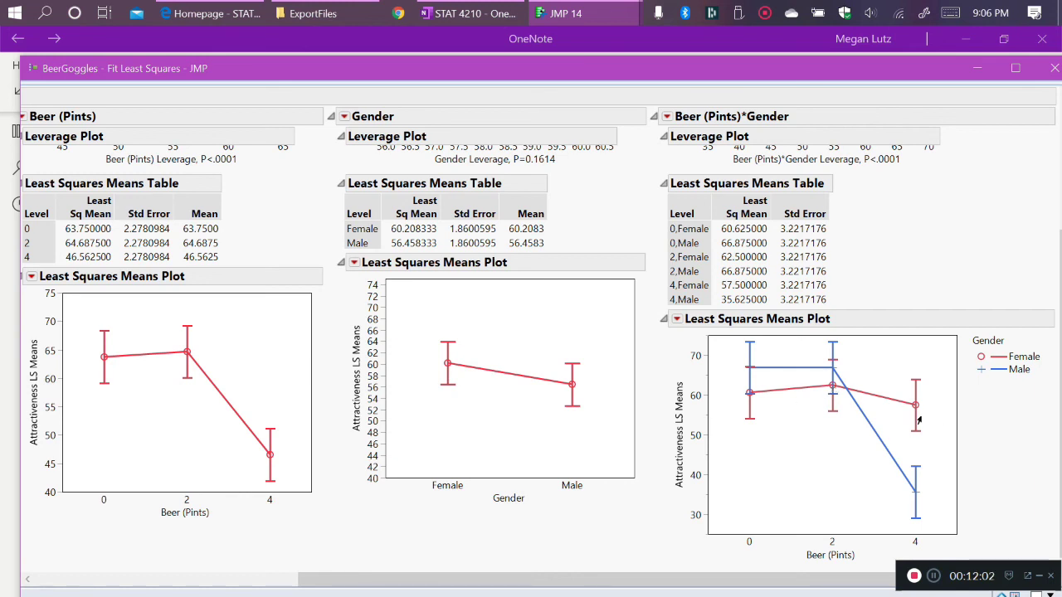
mouse_move(924, 348)
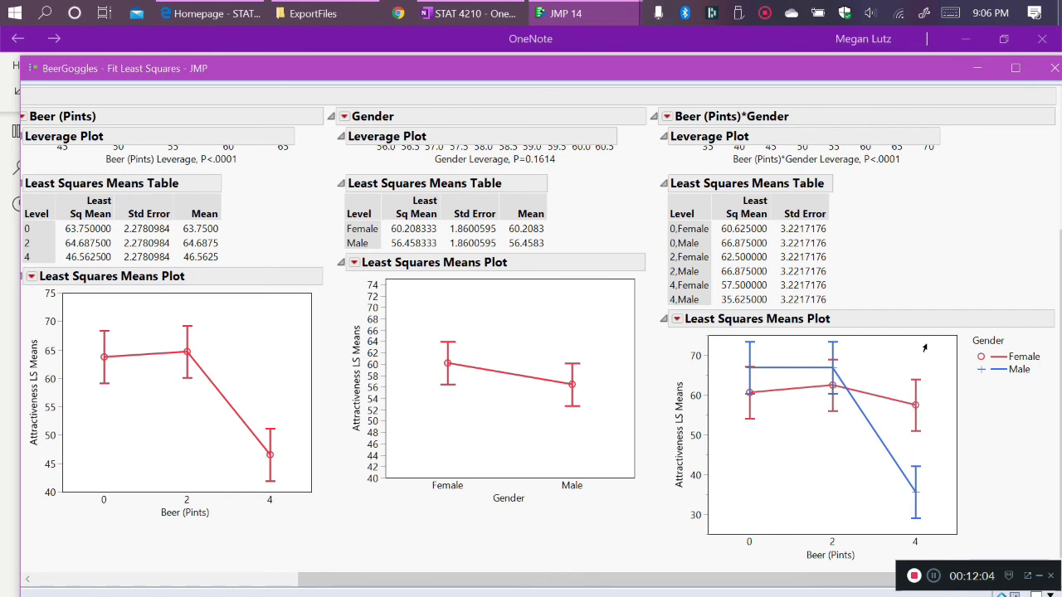
mouse_move(912, 318)
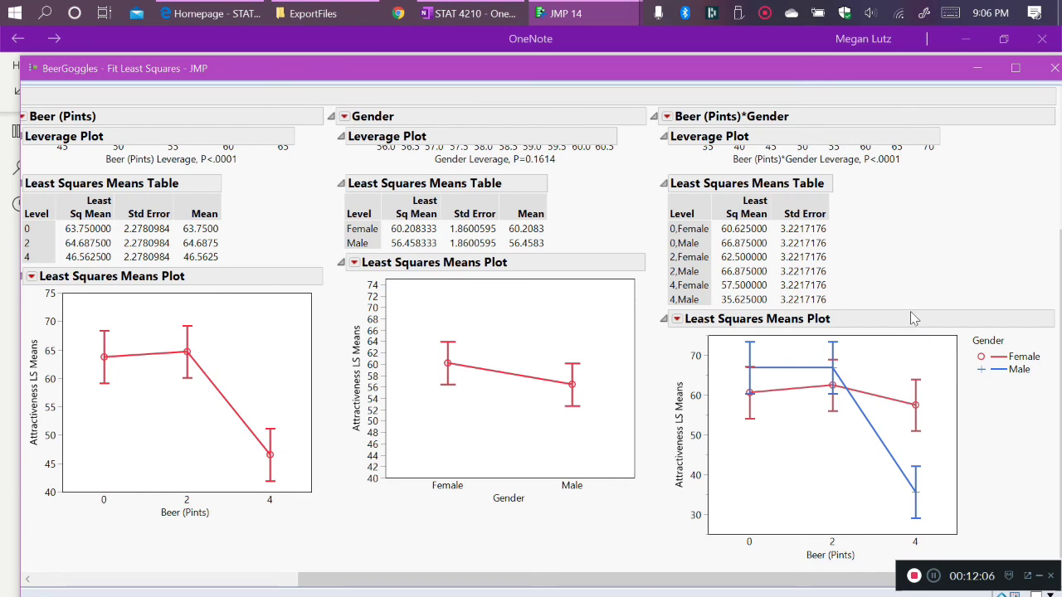
mouse_move(917, 420)
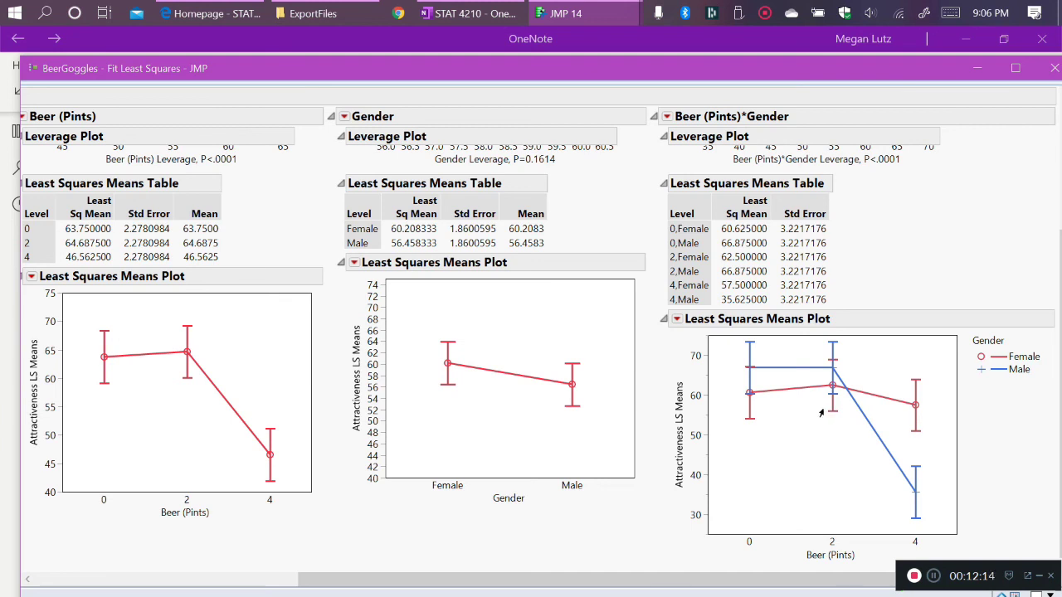
mouse_move(180, 335)
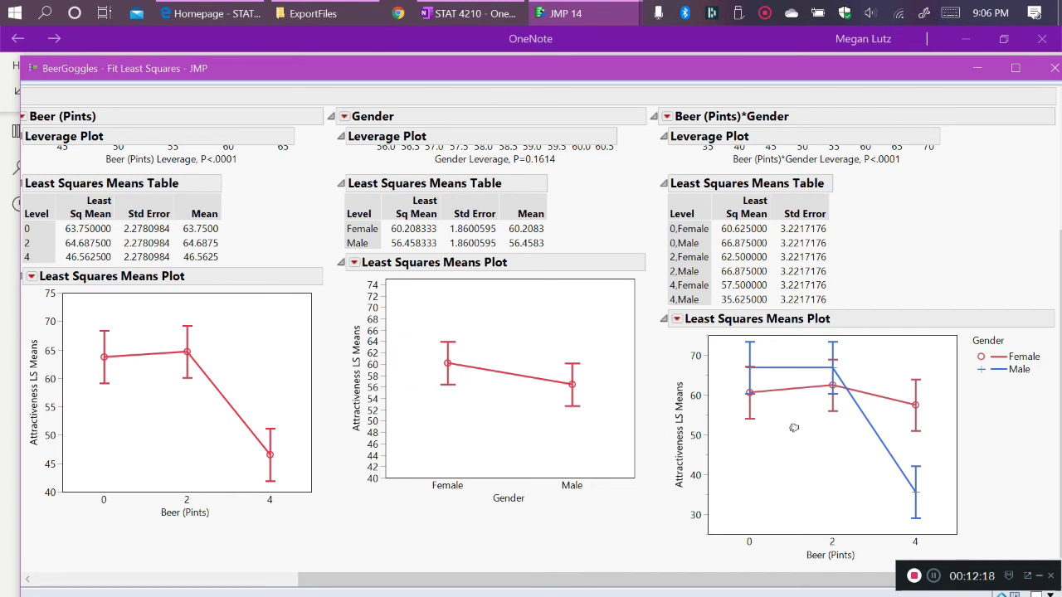
mouse_move(574, 484)
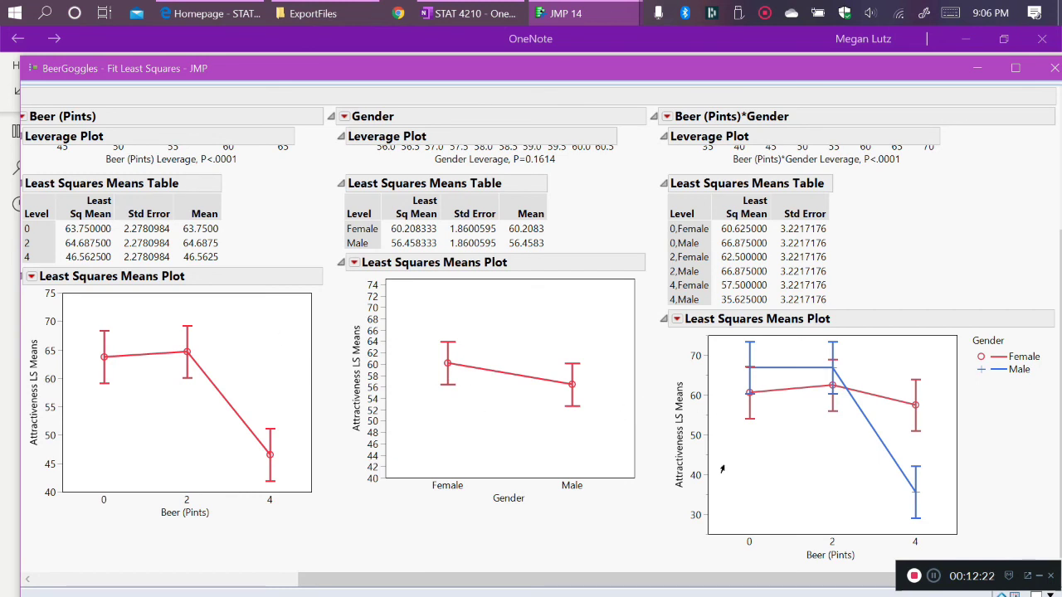
mouse_move(949, 506)
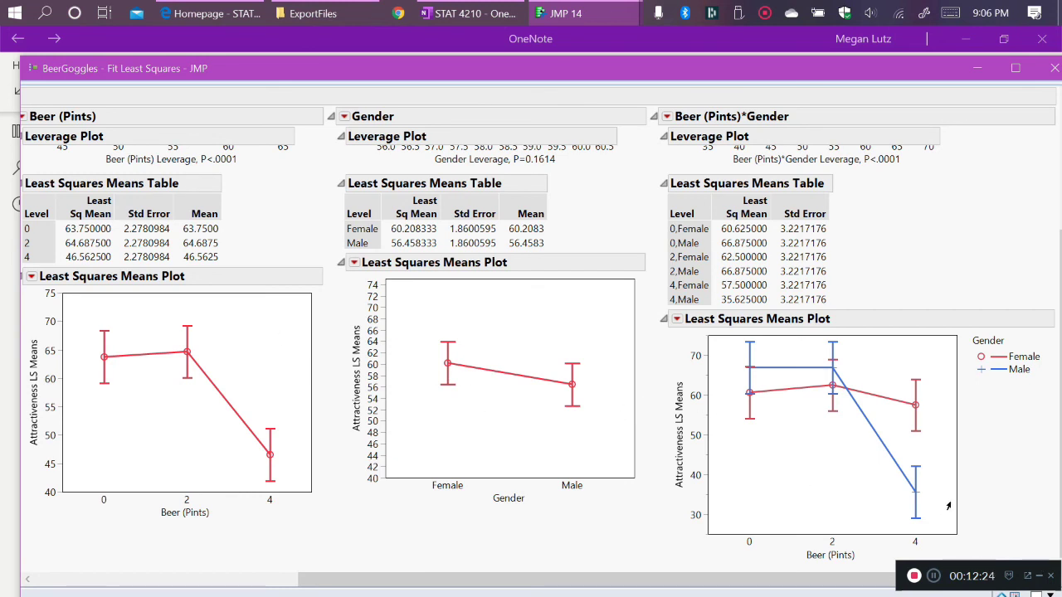